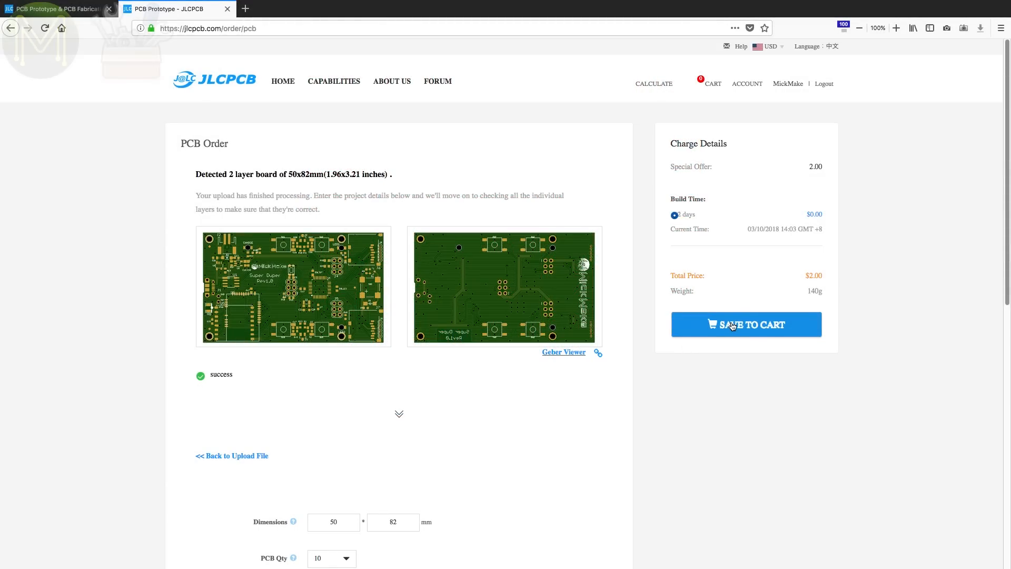
- Save the 2-layer 50x82 mm board order to the cart and view the shopping cart
{"action": "left_click", "coordinate": [746, 324]}
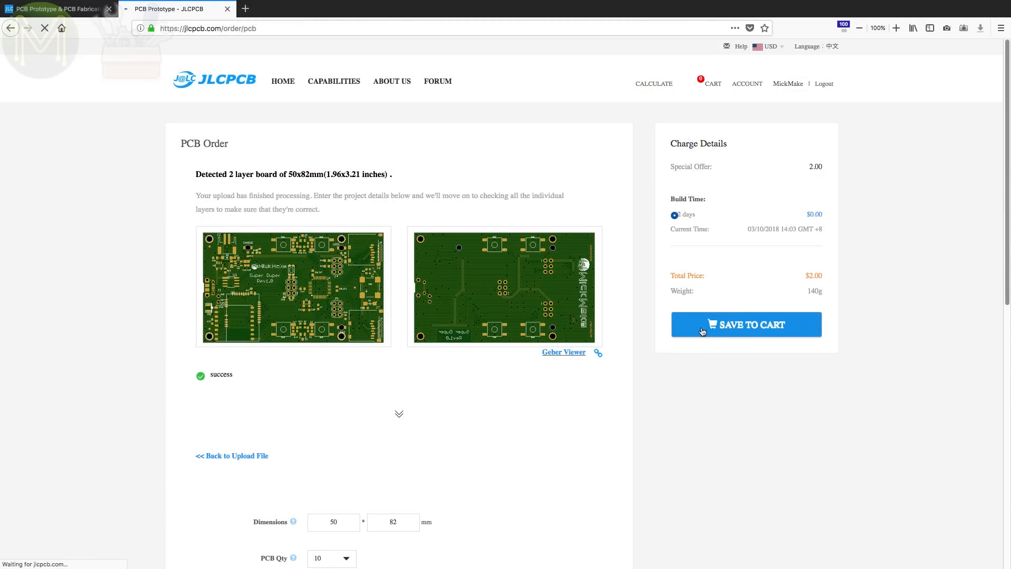
{"action": "left_click", "coordinate": [746, 324]}
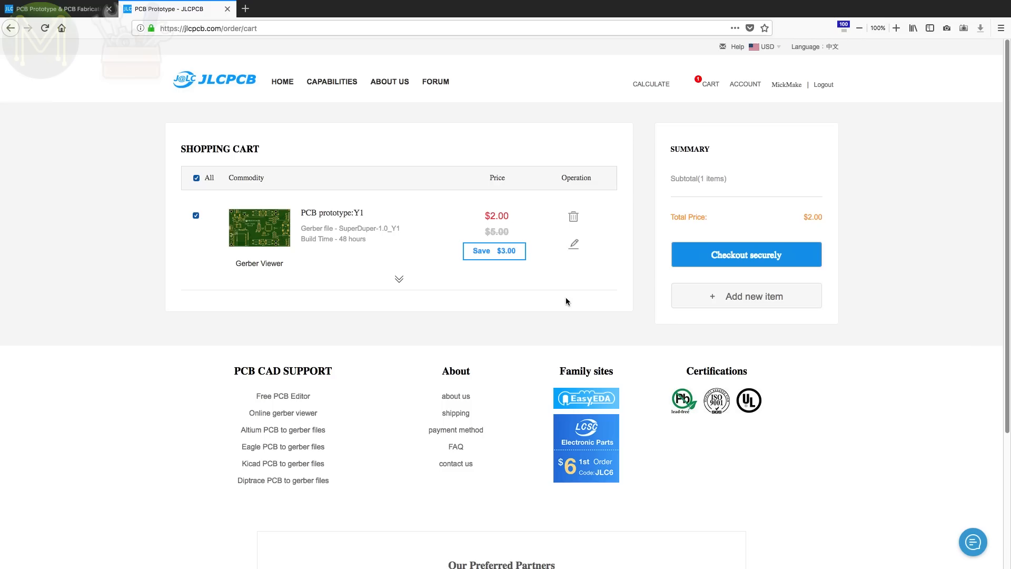
{"action": "left_click", "coordinate": [400, 278]}
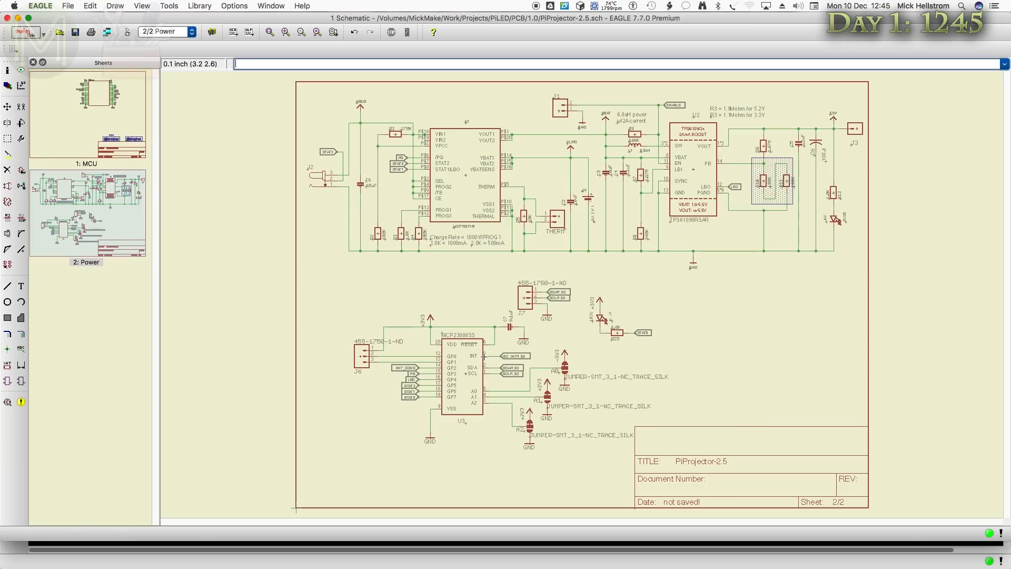
{"action": "left_click", "coordinate": [68, 6]}
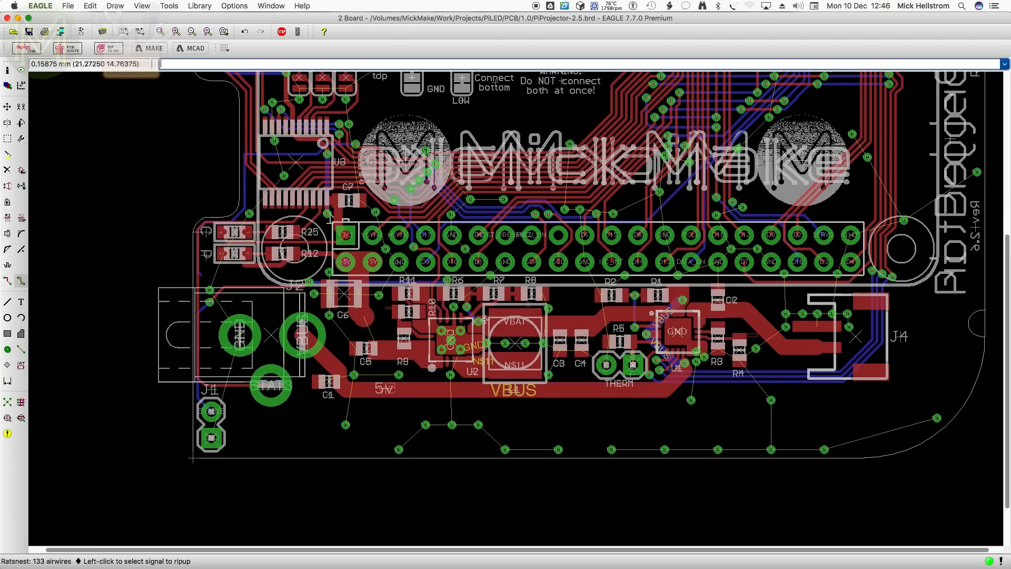
{"action": "mouse_move", "coordinate": [513, 276]}
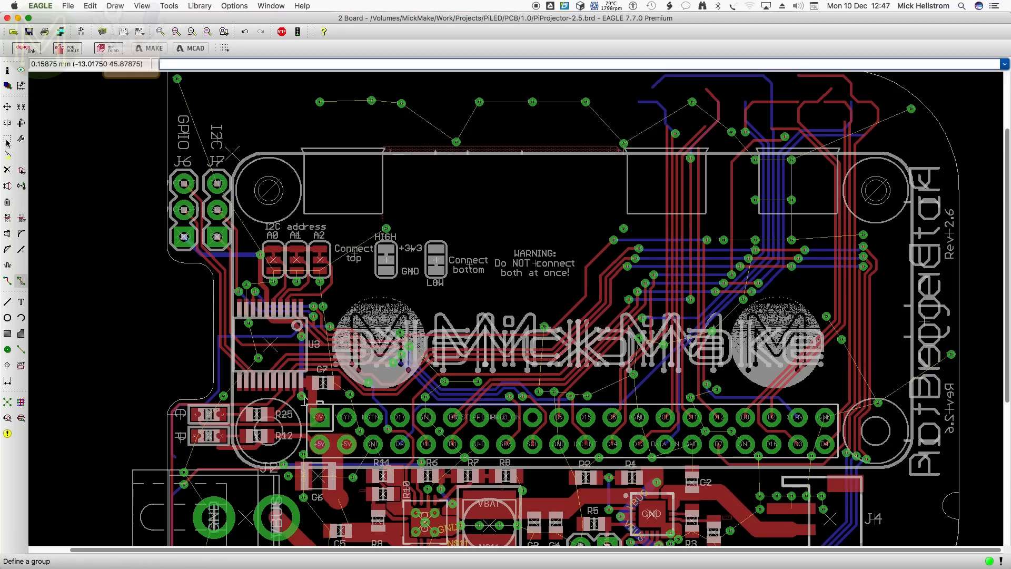
- Bring up the context actions for the Rev 2.6 revision label to reach its properties
{"action": "right_click", "coordinate": [607, 246]}
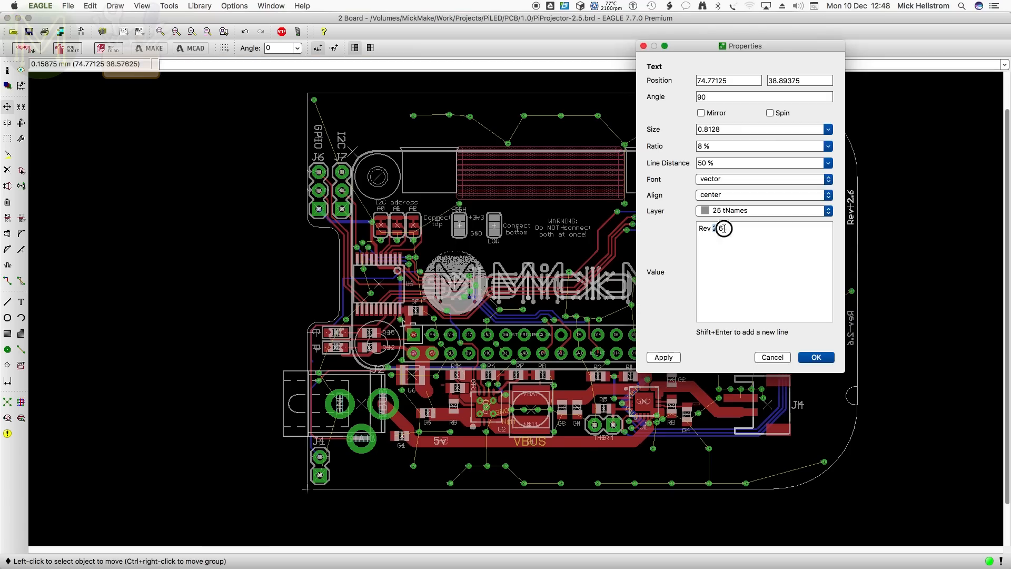
{"action": "left_click", "coordinate": [816, 357]}
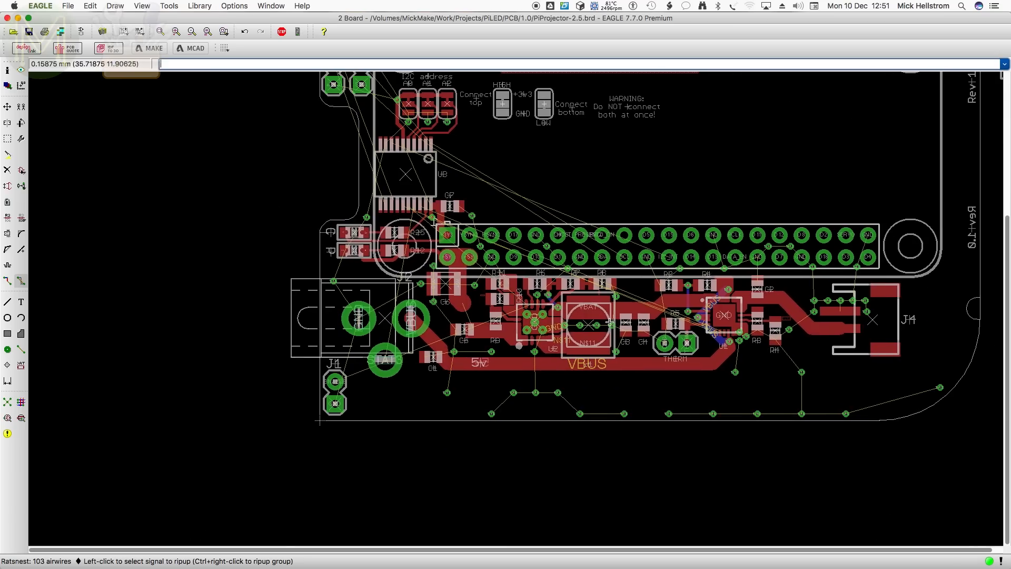
{"action": "mouse_move", "coordinate": [610, 322]}
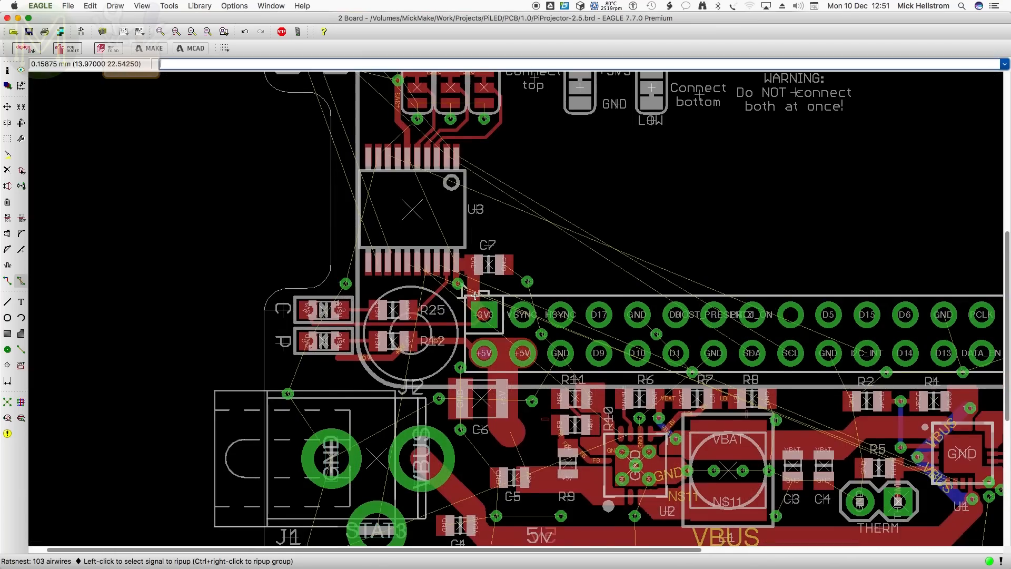
- Rip up the +3V3 trace near C7 into an airwire
{"action": "right_click", "coordinate": [461, 289]}
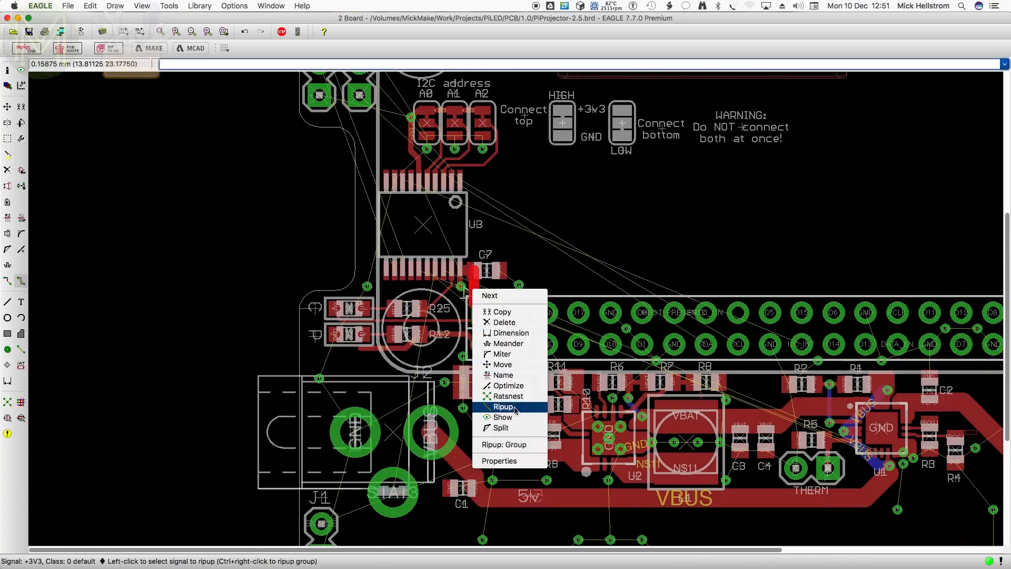
{"action": "left_click", "coordinate": [504, 407]}
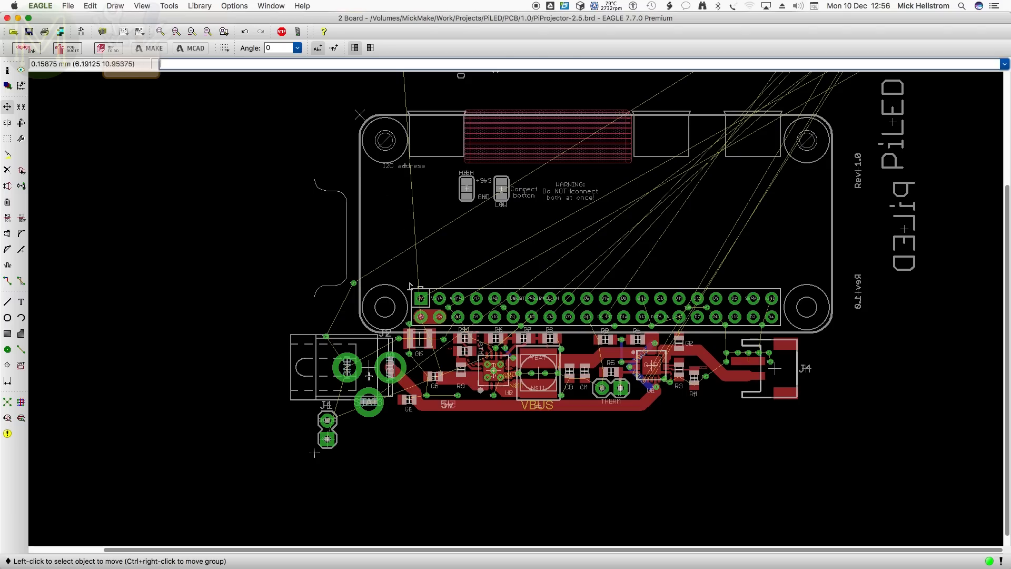
- Move the defined group starting from the VBUS trace area
{"action": "right_click", "coordinate": [390, 371]}
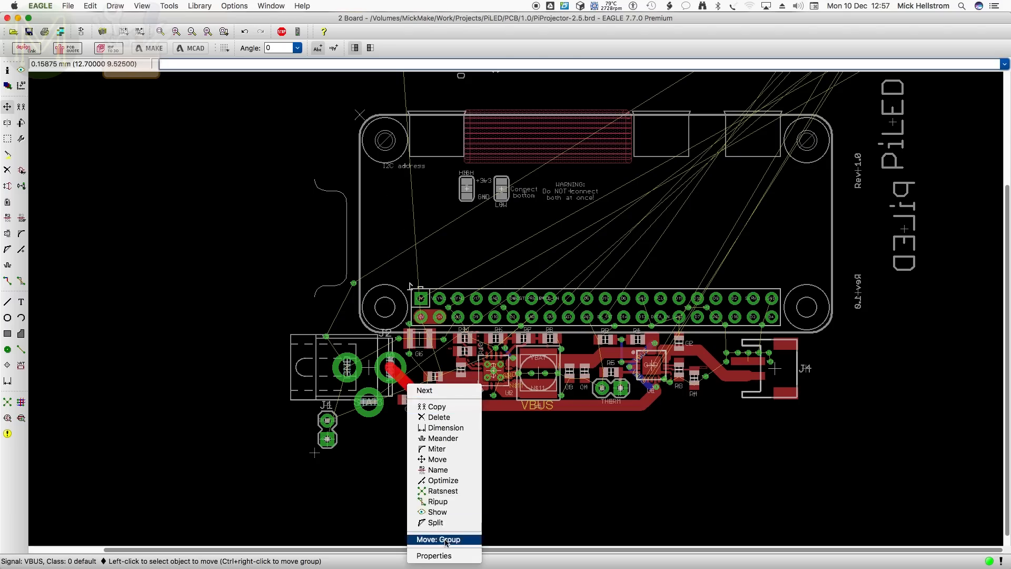
{"action": "left_click", "coordinate": [438, 539]}
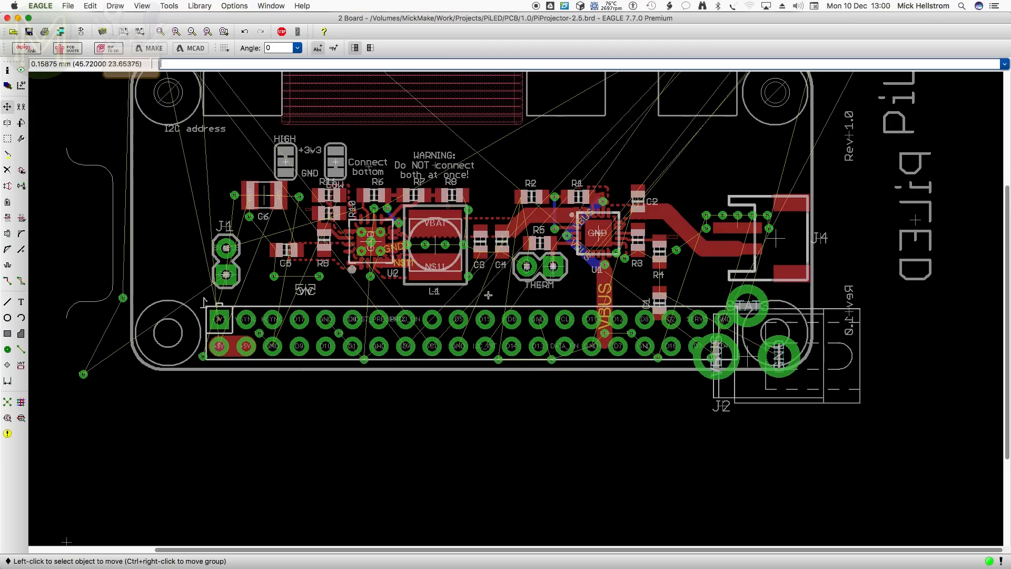
{"action": "mouse_move", "coordinate": [453, 110]}
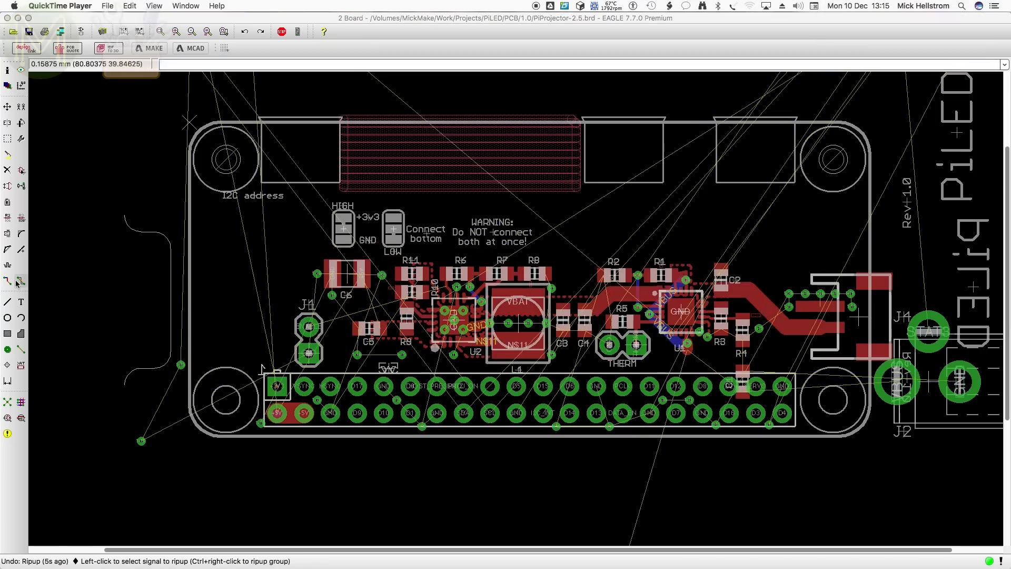
- Relocate the J4 connector rotated 180° into the board's top-right corner
{"action": "right_click", "coordinate": [833, 310]}
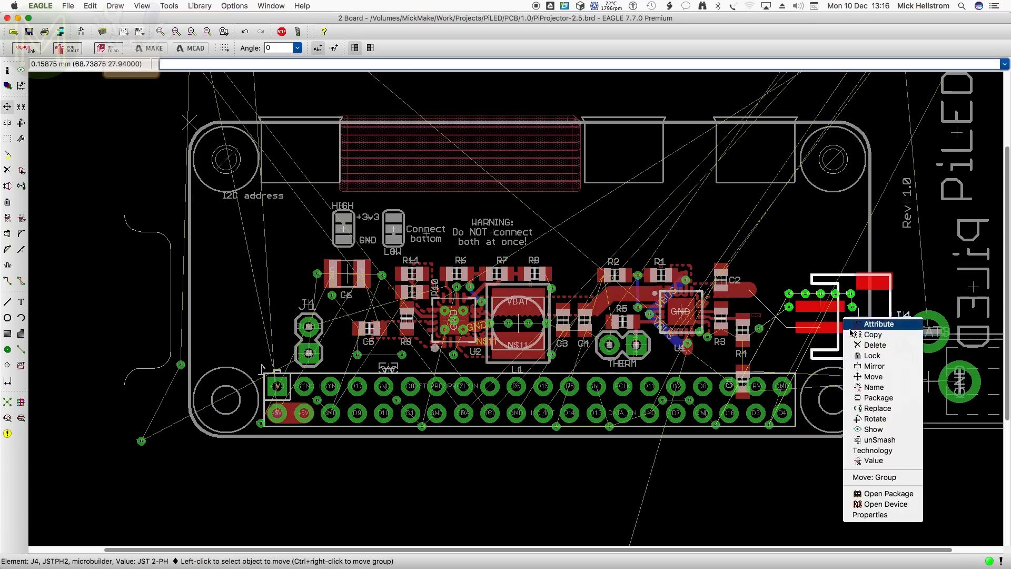
{"action": "left_click", "coordinate": [875, 418]}
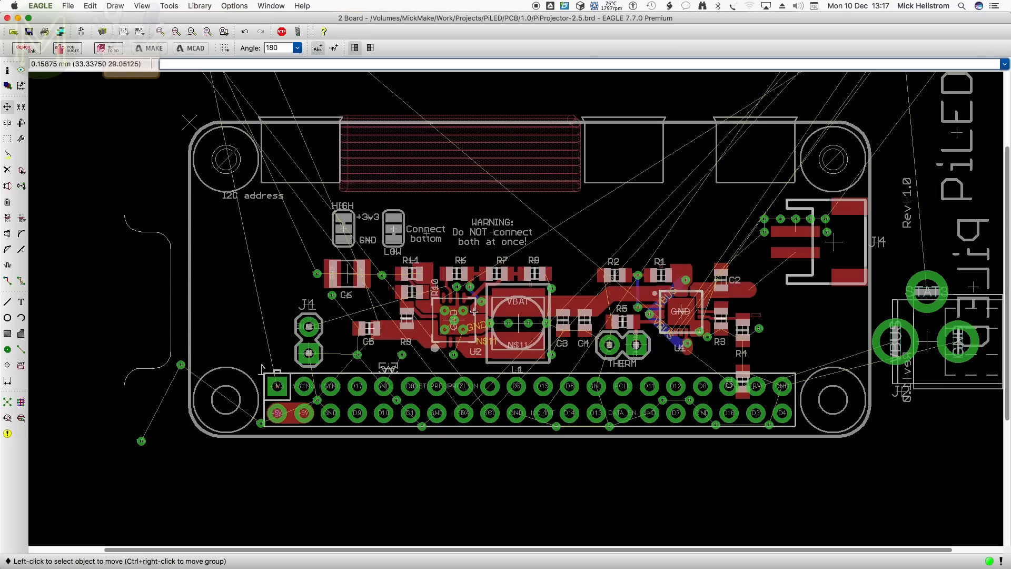
{"action": "mouse_move", "coordinate": [765, 151]}
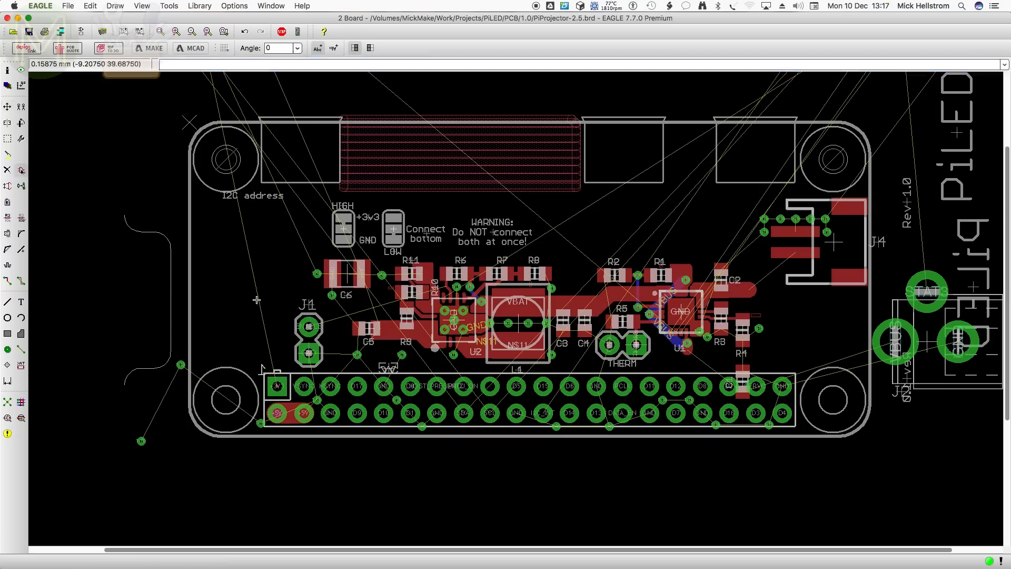
{"action": "left_click", "coordinate": [67, 5]}
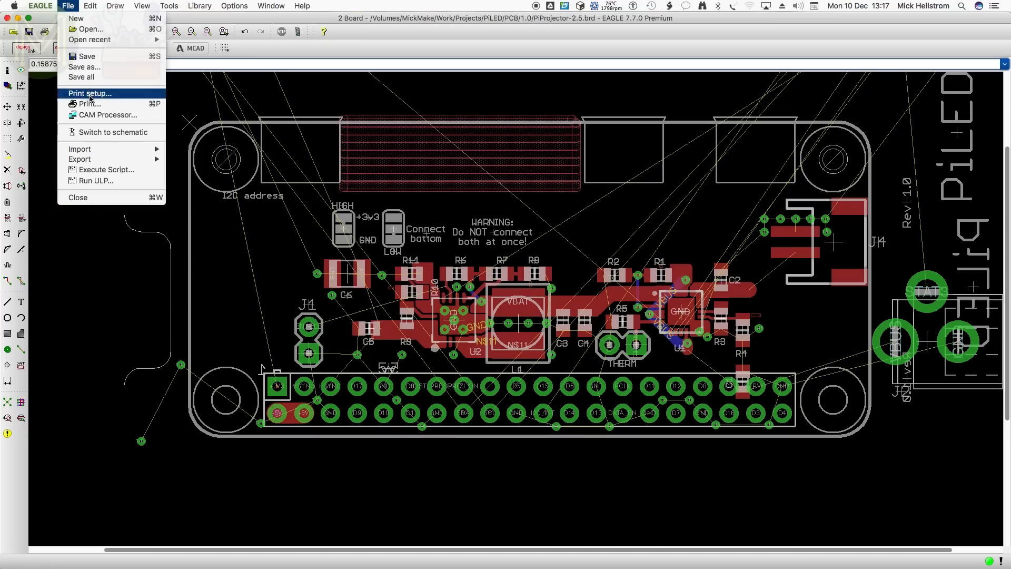
- Switch to the schematic and search the parts browser for *head*
{"action": "left_click", "coordinate": [116, 131]}
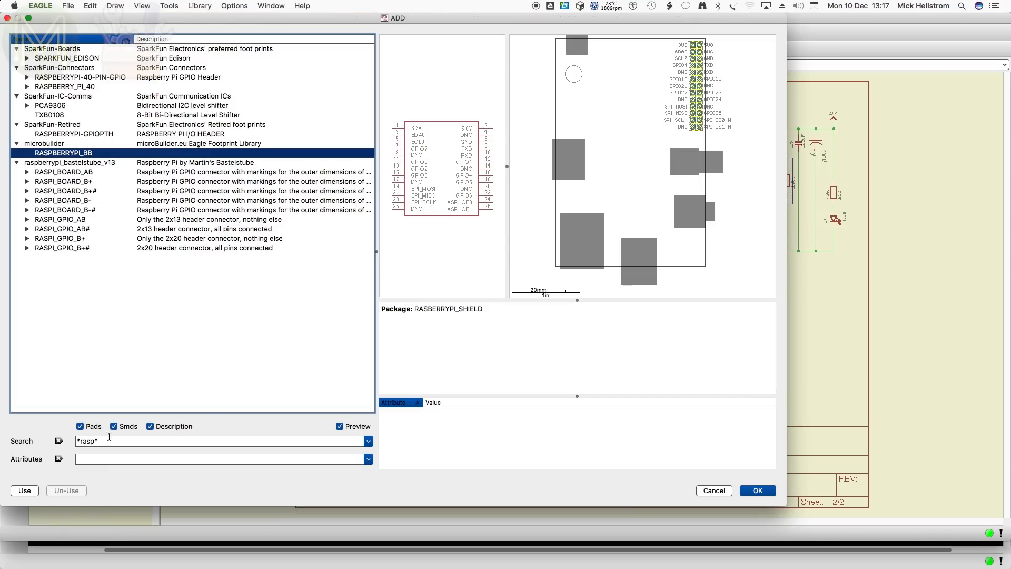
{"action": "type", "text": "*head*"}
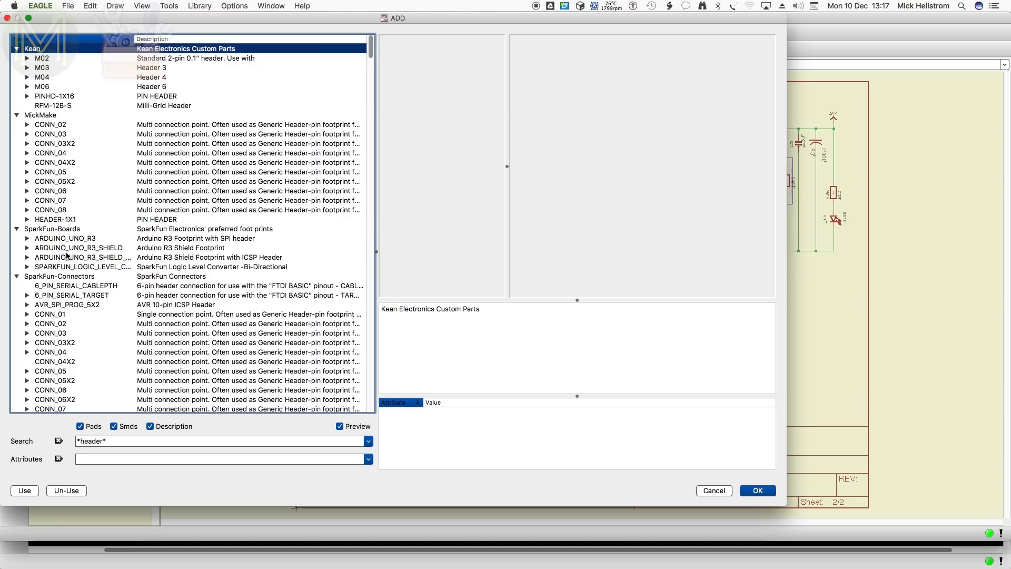
{"action": "scroll", "scroll_direction": "down", "scroll_amount": 3}
{"action": "type", "text": "terminal"}
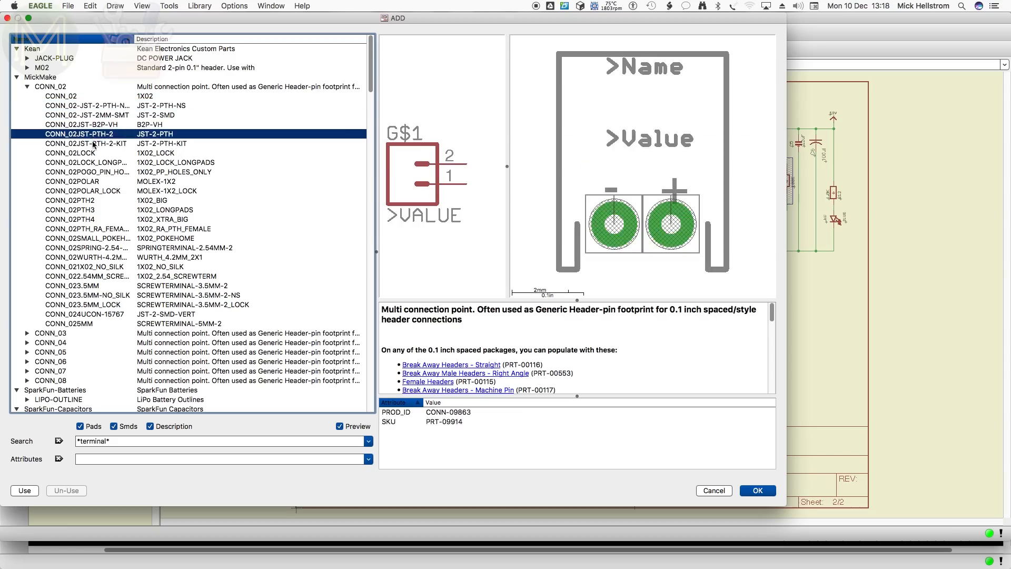
- Preview the CONN_02LOCK and 2.54 mm screw-terminal footprints in the parts browser
{"action": "left_click", "coordinate": [69, 153]}
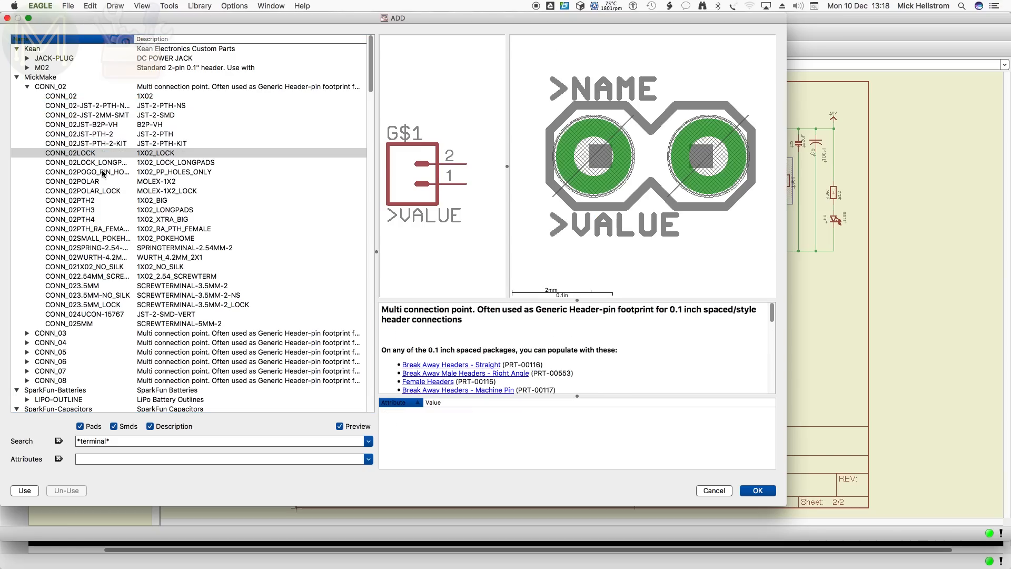
{"action": "scroll", "scroll_direction": "down", "scroll_amount": 3}
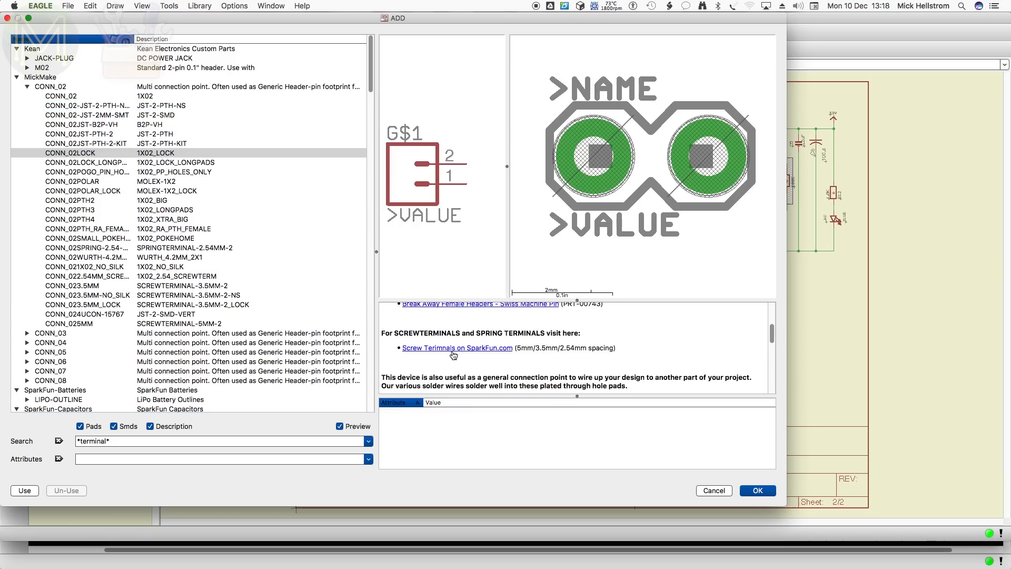
{"action": "left_click", "coordinate": [456, 347]}
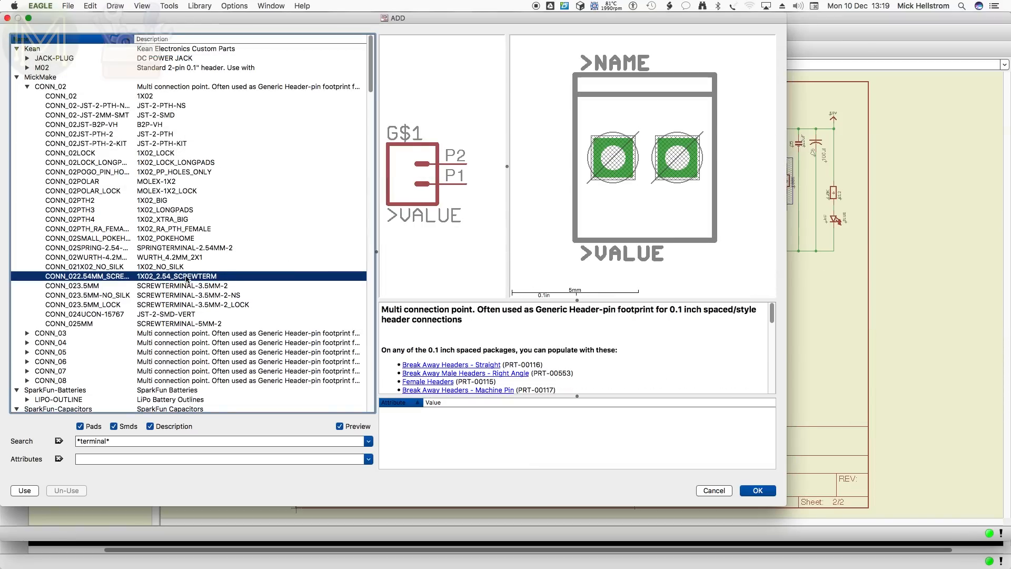
{"action": "mouse_move", "coordinate": [214, 330]}
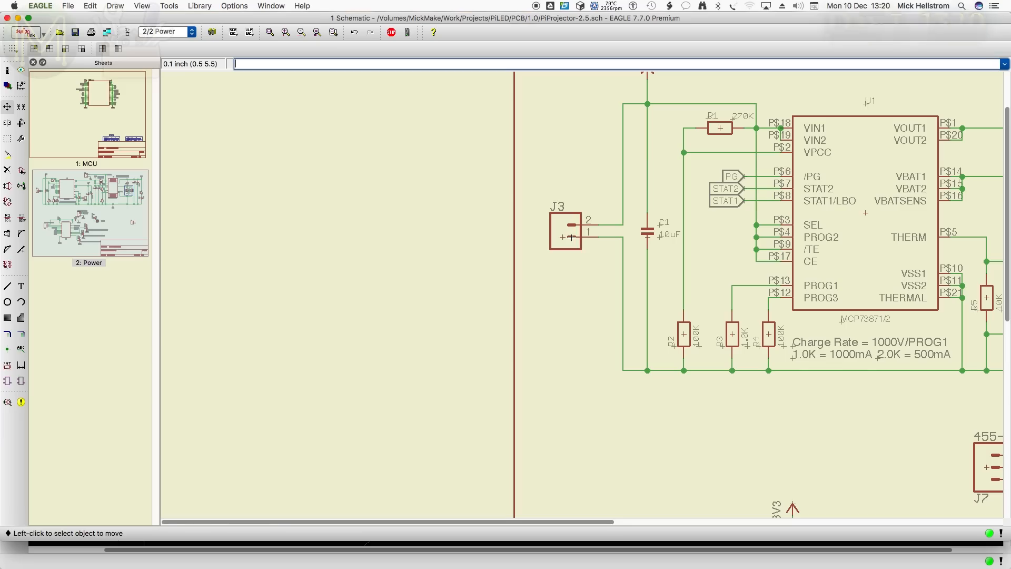
- Zoom to show the whole Power sheet
{"action": "left_click", "coordinate": [571, 237]}
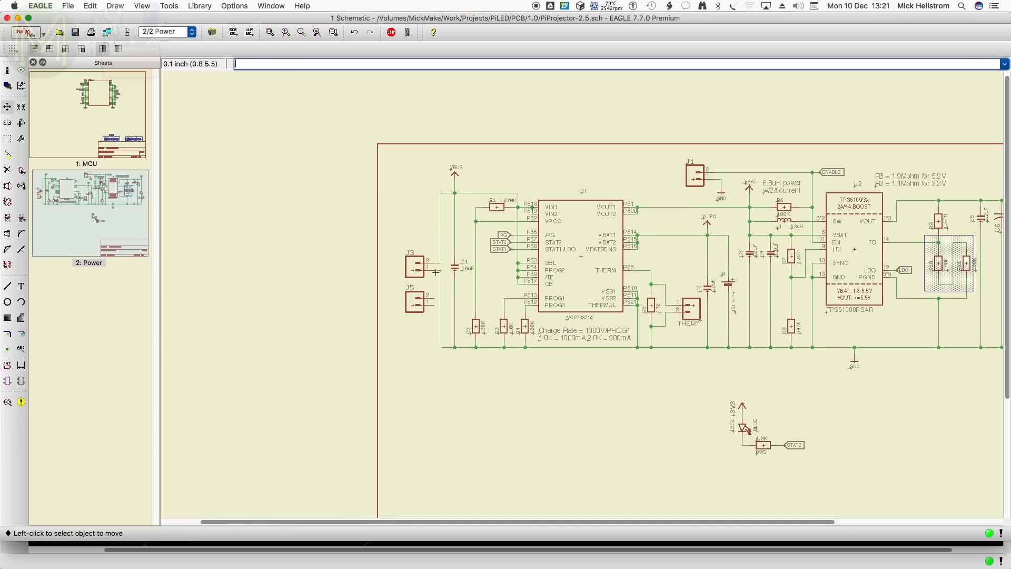
{"action": "mouse_move", "coordinate": [436, 295]}
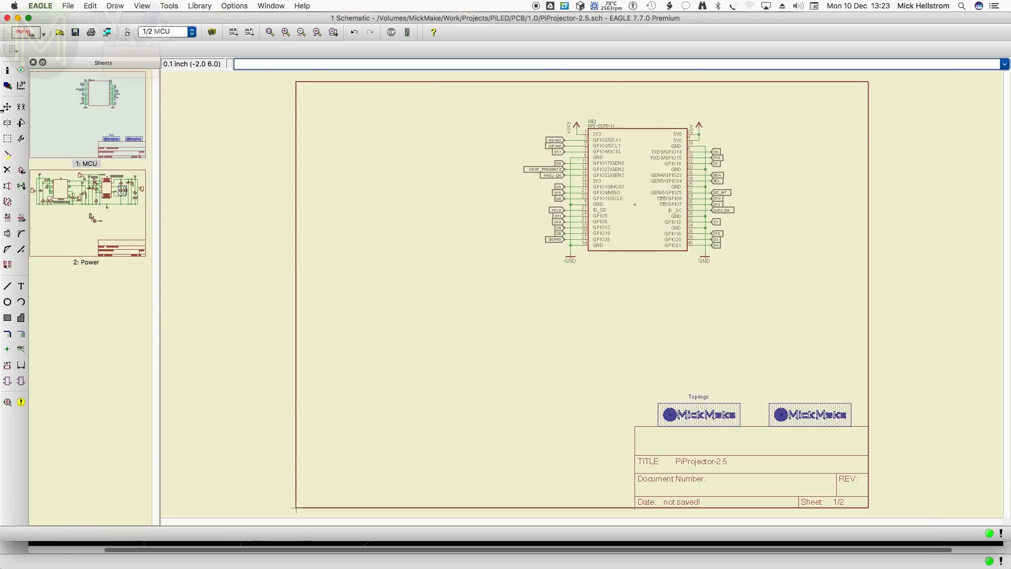
- Start moving the GPIO header part off the MCU sheet
{"action": "left_click", "coordinate": [8, 140]}
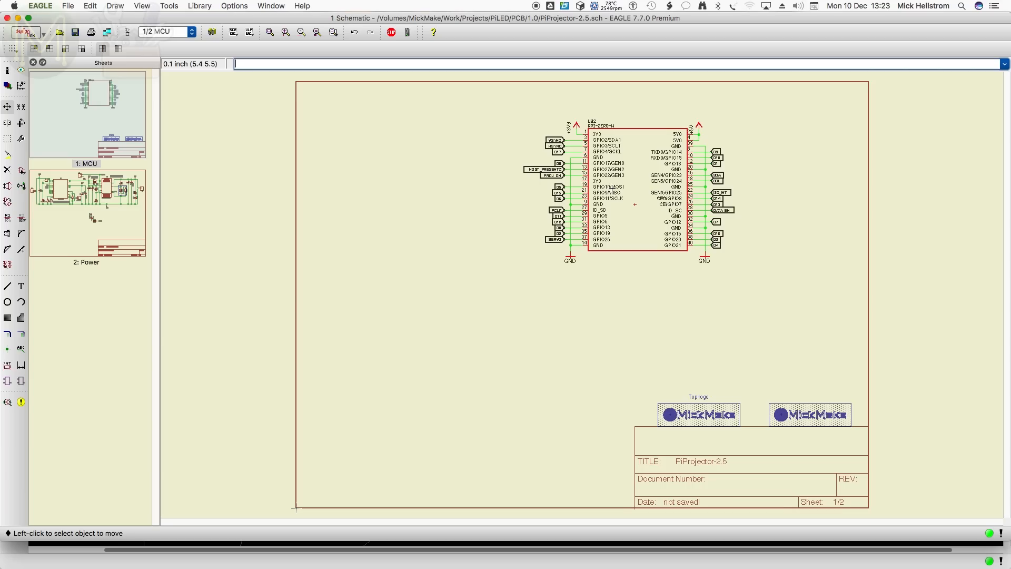
{"action": "mouse_move", "coordinate": [445, 198]}
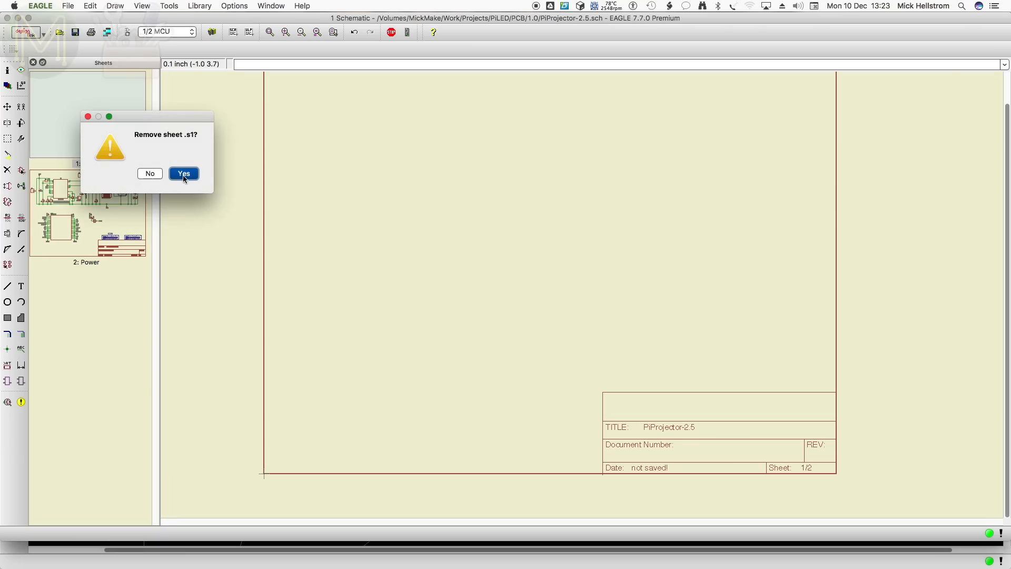
- Confirm removing the now-empty MCU sheet
{"action": "left_click", "coordinate": [184, 174]}
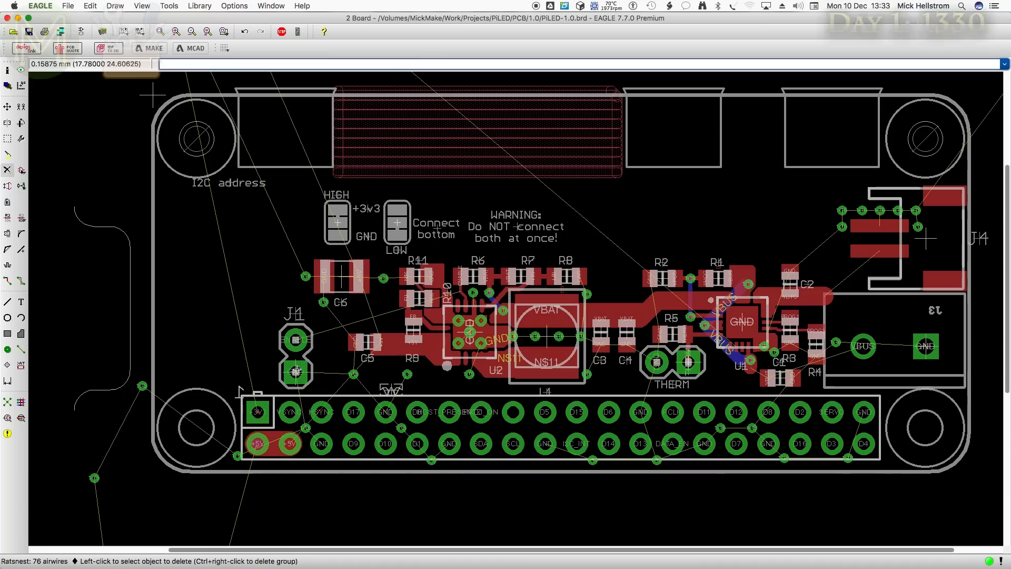
{"action": "mouse_move", "coordinate": [492, 162]}
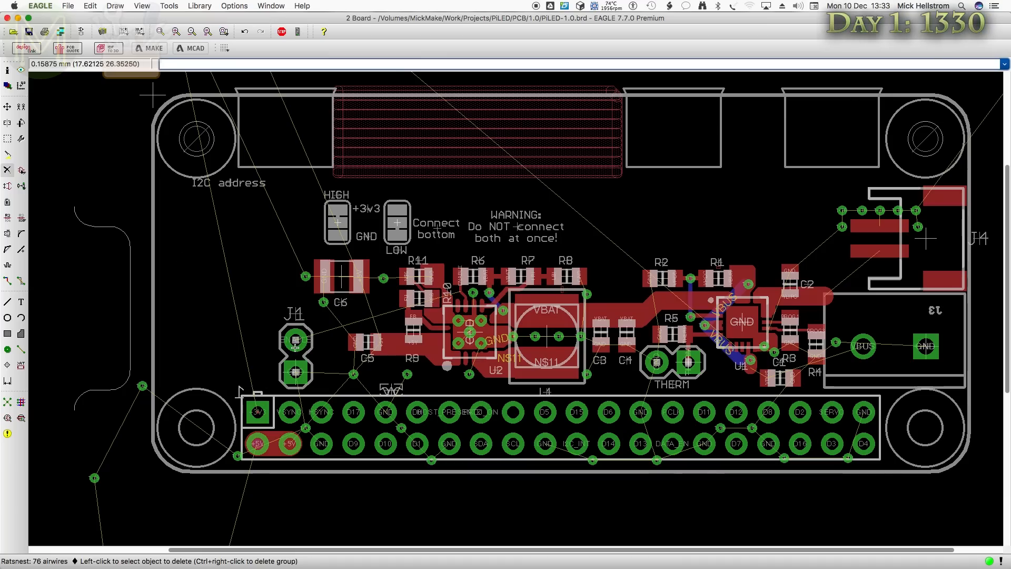
{"action": "mouse_move", "coordinate": [270, 404]}
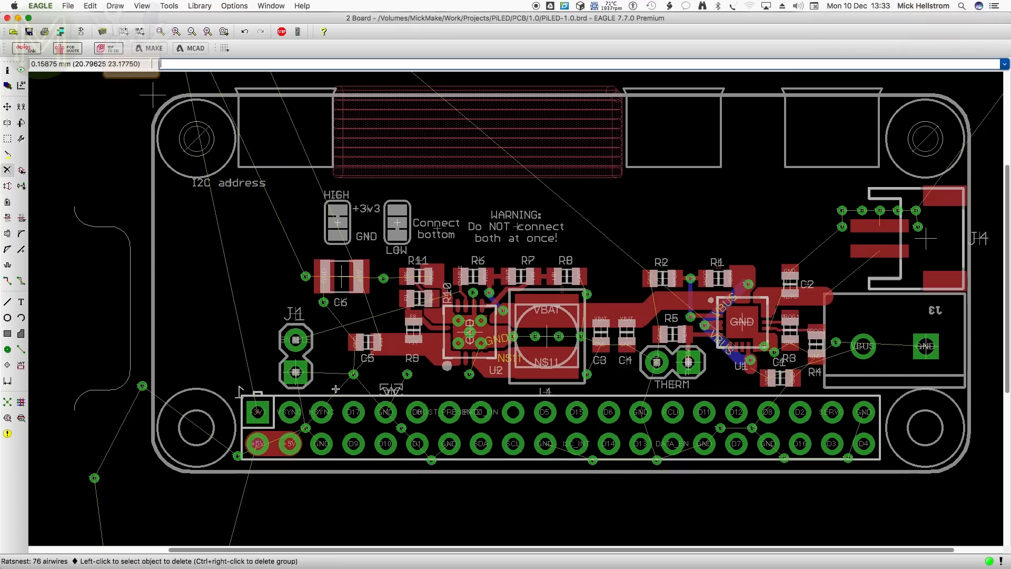
{"action": "mouse_move", "coordinate": [587, 413]}
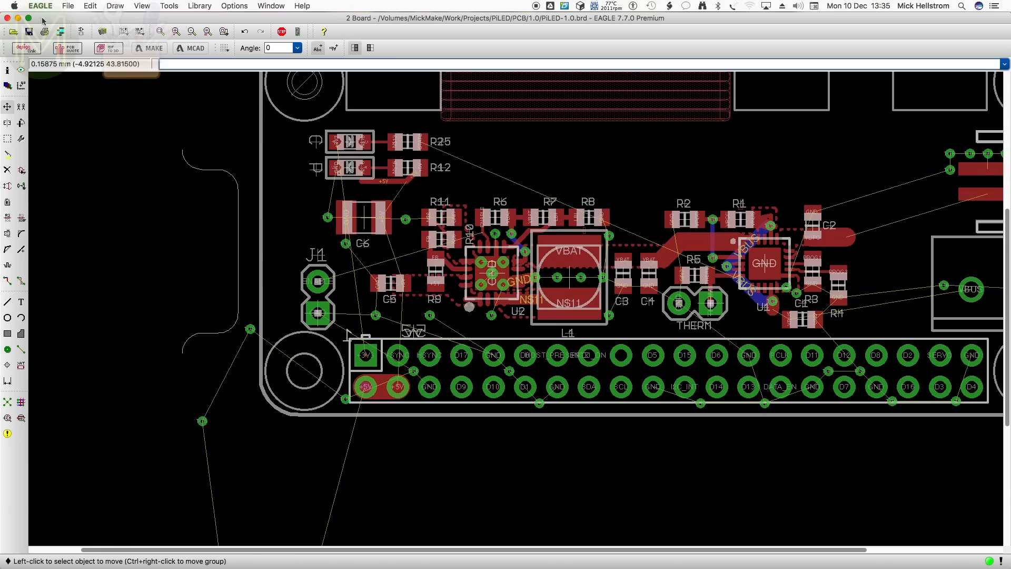
- Bring up the file commands after placing R25 and R12
{"action": "left_click", "coordinate": [68, 6]}
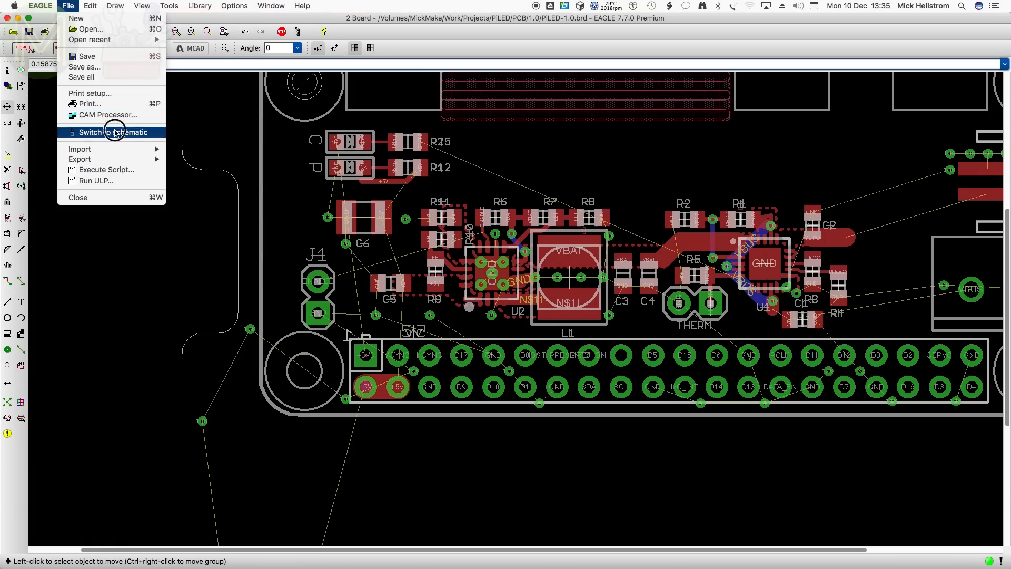
- Switch to the PiLED-1.0 schematic to check the LED, then back to the board layout
{"action": "left_click", "coordinate": [111, 133]}
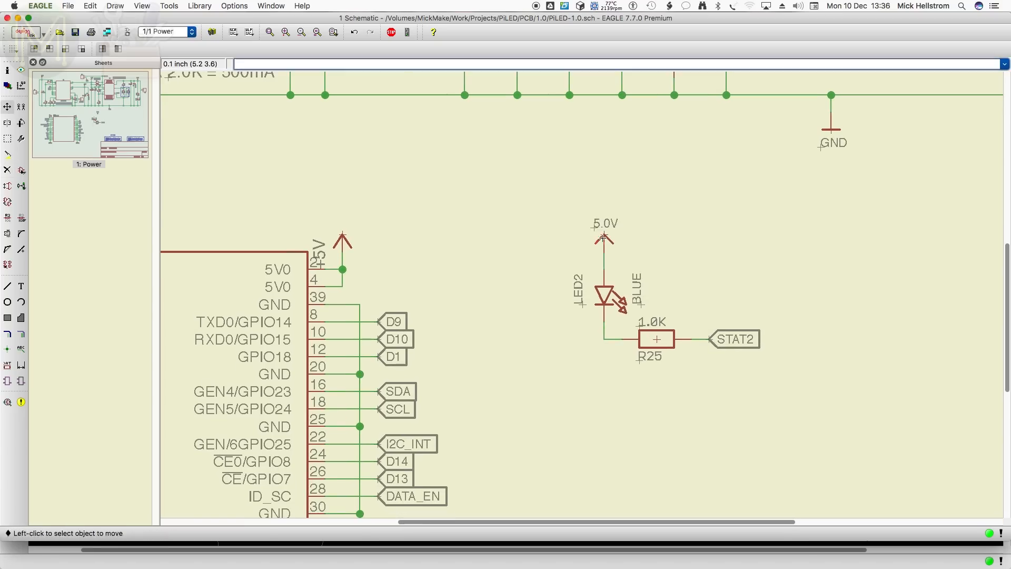
{"action": "left_click", "coordinate": [68, 6]}
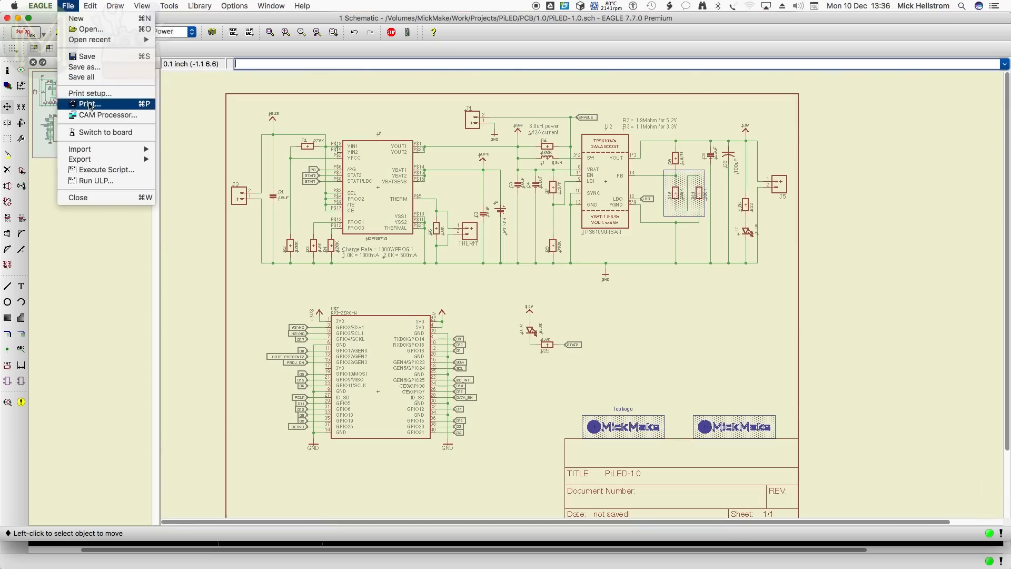
{"action": "left_click", "coordinate": [105, 133]}
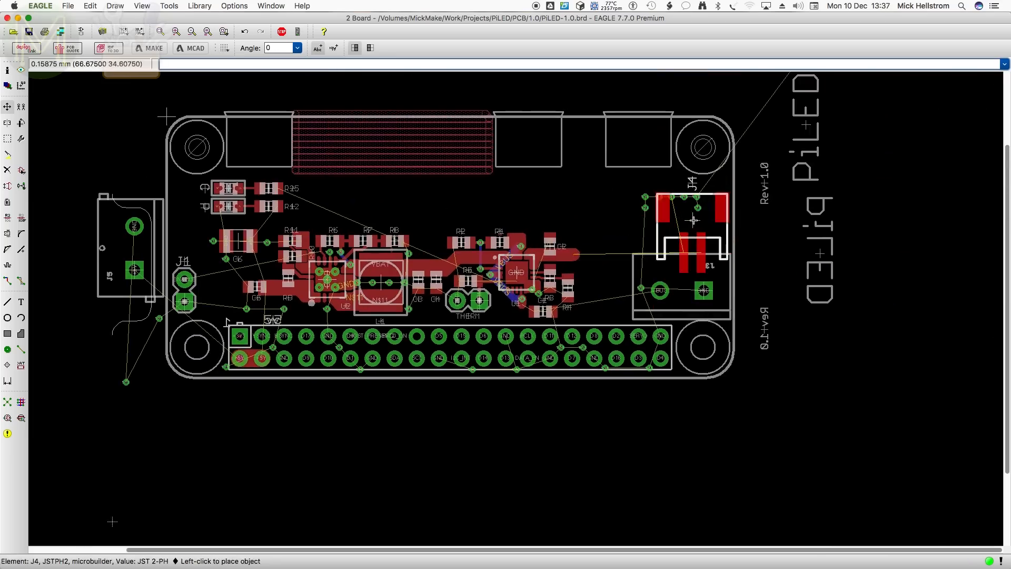
- Set connector J4 down at its new spot in the board's top-right corner
{"action": "left_click", "coordinate": [696, 220]}
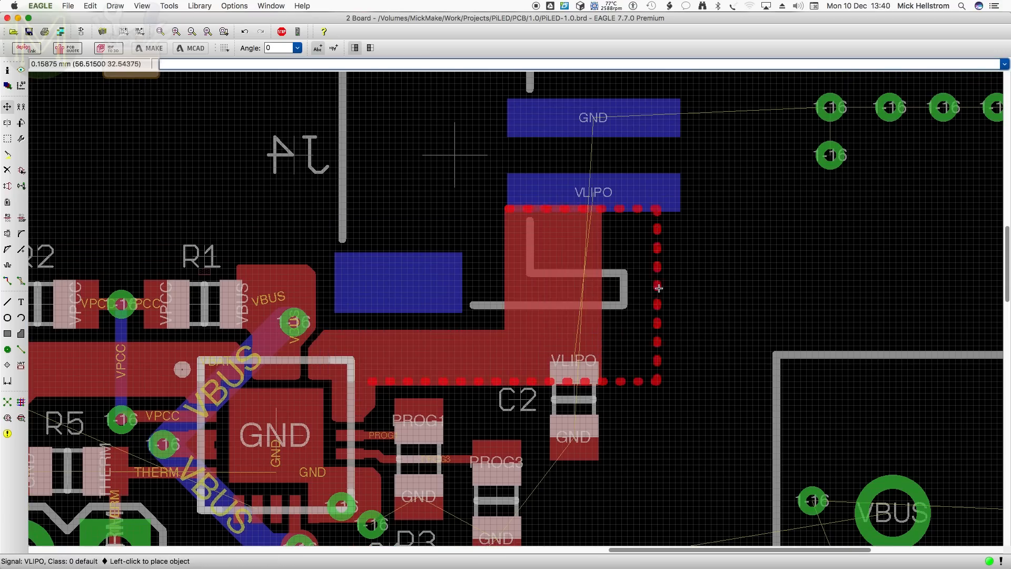
- Finish the VLIPO copper reaching C2 and assign its stitching vias to the VLIPO net
{"action": "left_click", "coordinate": [658, 288]}
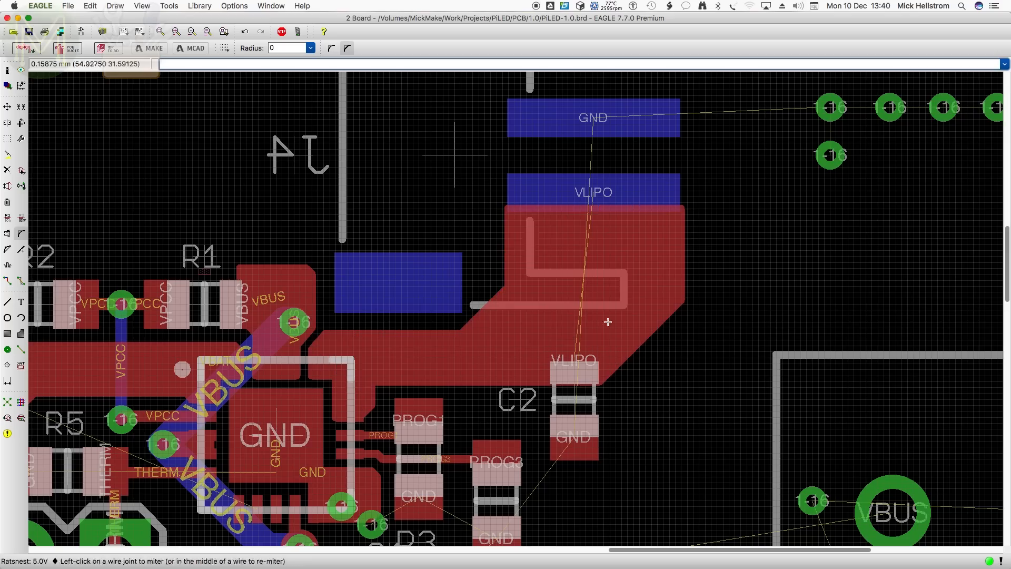
{"action": "left_click", "coordinate": [525, 231]}
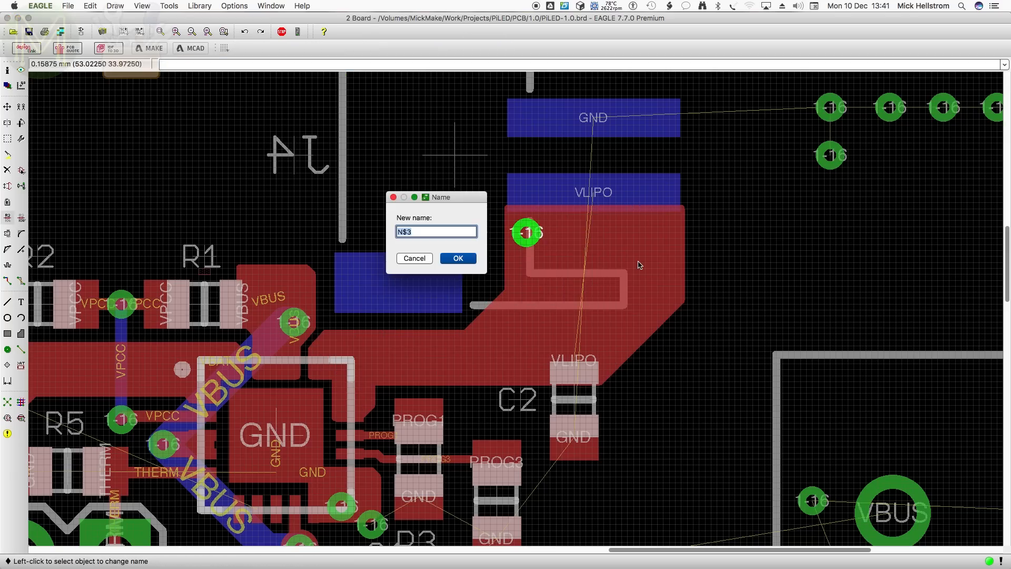
{"action": "left_click", "coordinate": [457, 258]}
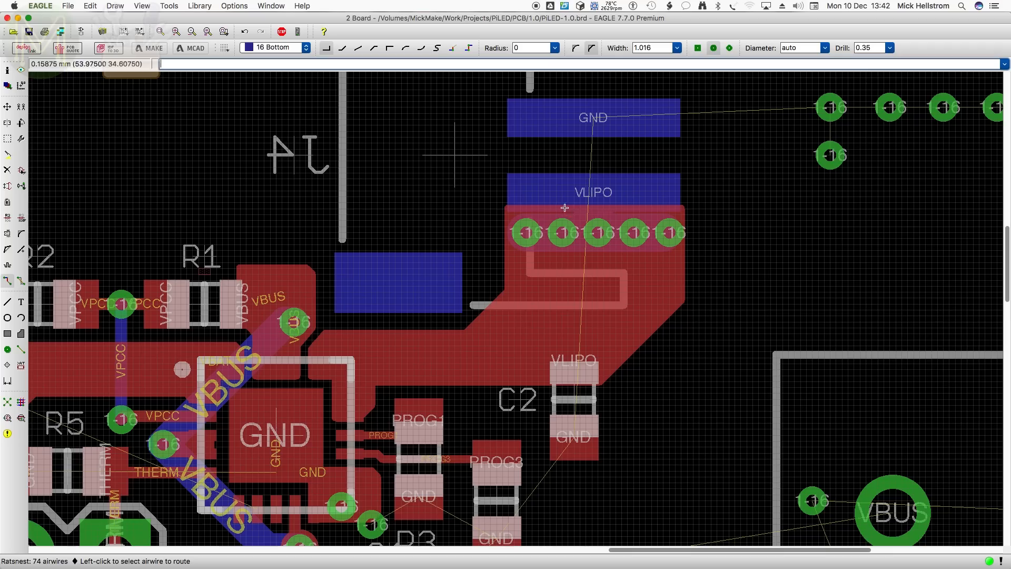
{"action": "mouse_move", "coordinate": [642, 220]}
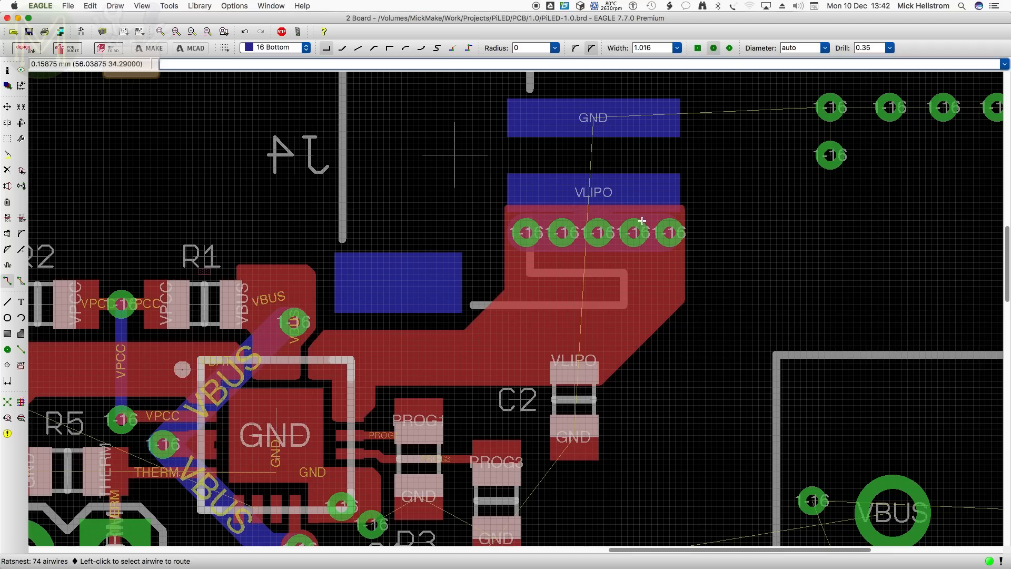
{"action": "mouse_move", "coordinate": [654, 217]}
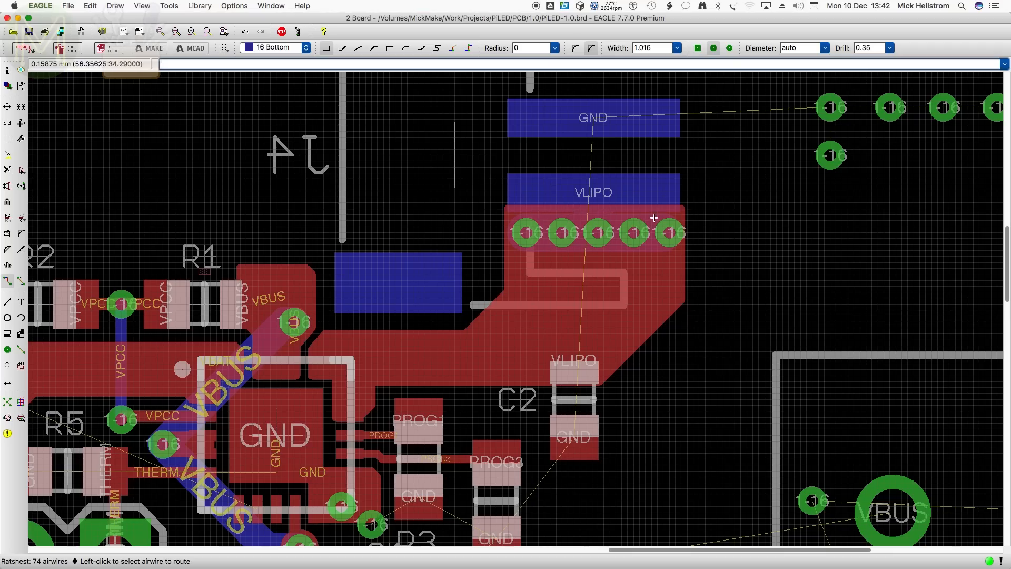
{"action": "mouse_move", "coordinate": [650, 222]}
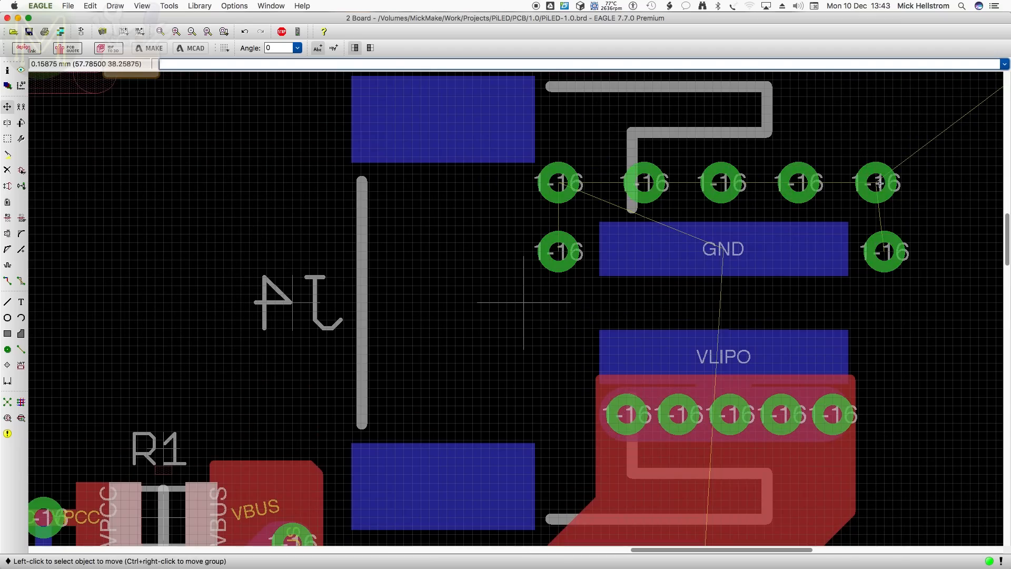
{"action": "scroll", "scroll_direction": "down", "scroll_amount": 3}
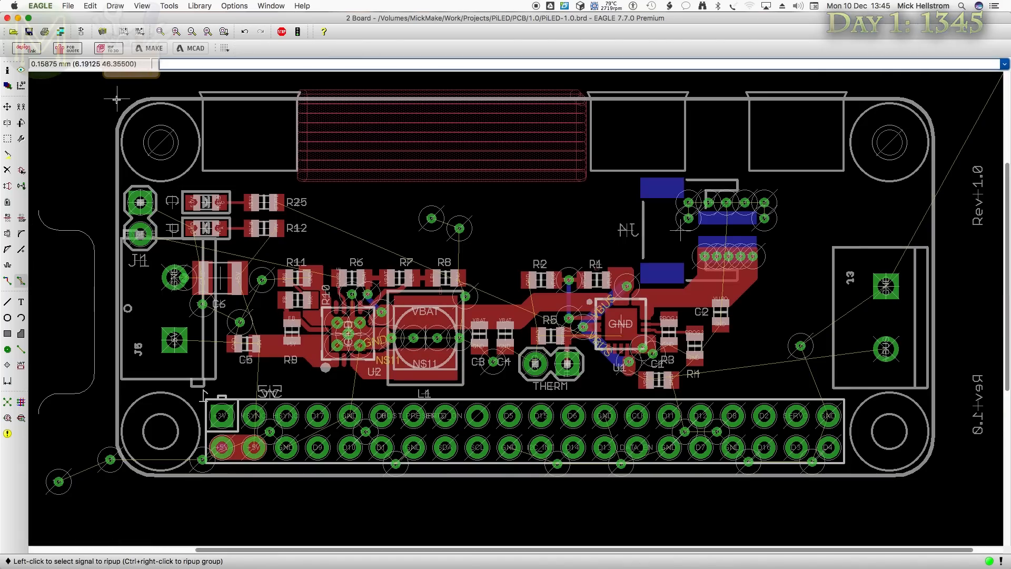
{"action": "mouse_move", "coordinate": [155, 429]}
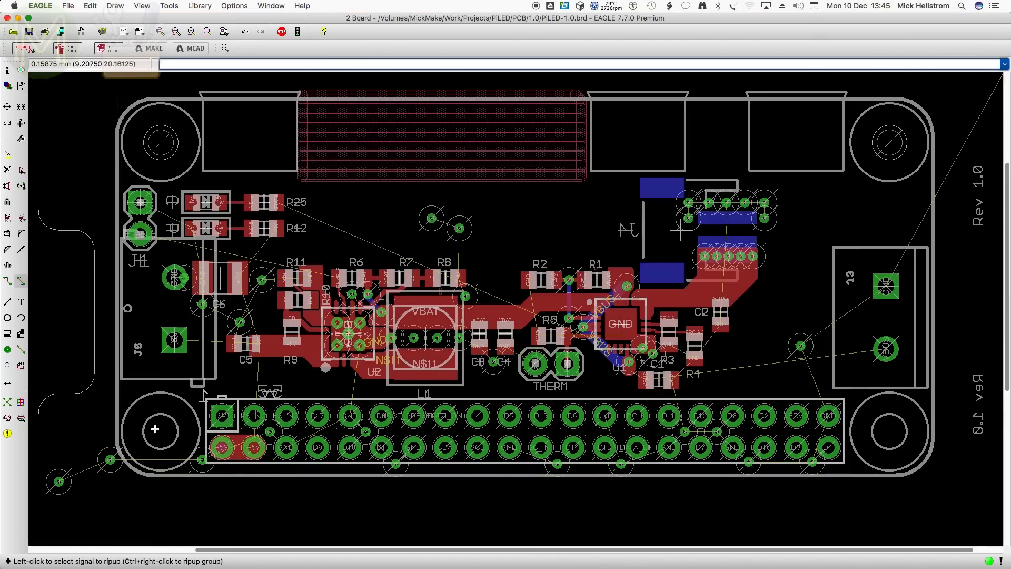
{"action": "mouse_move", "coordinate": [162, 142]}
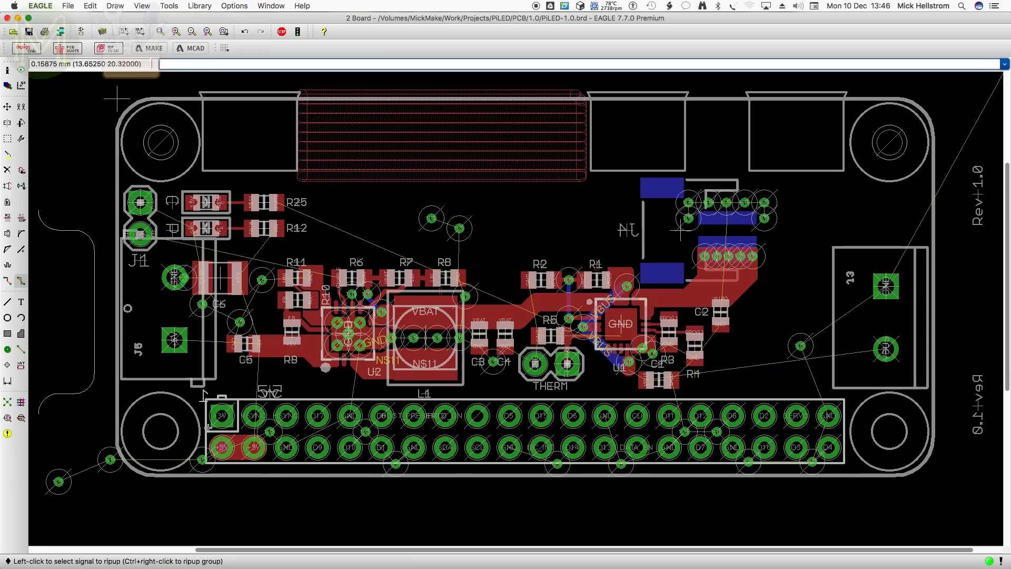
{"action": "mouse_move", "coordinate": [906, 415]}
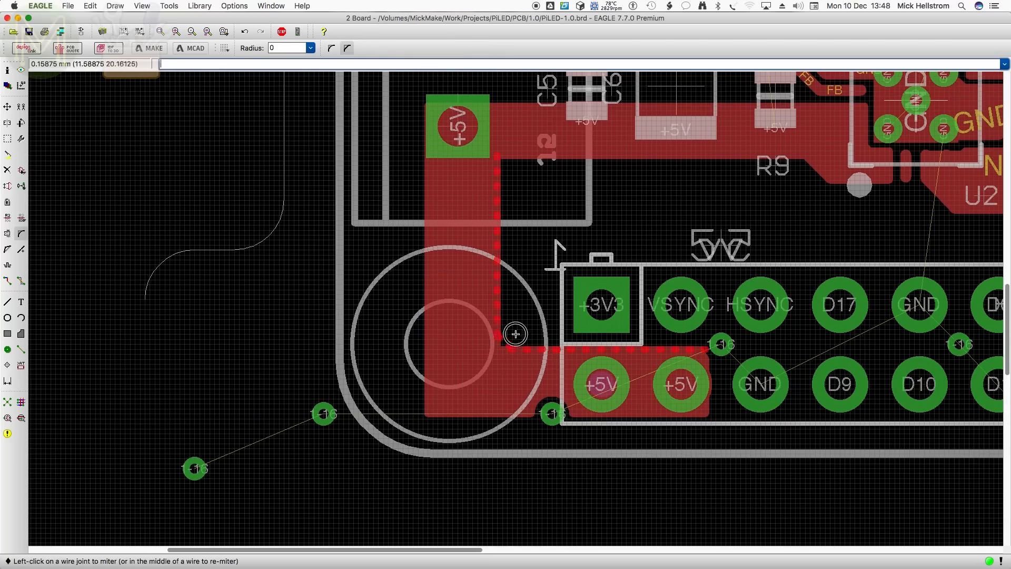
- Bevel the corner of the wide +5V trace with the Miter tool
{"action": "left_click", "coordinate": [515, 334]}
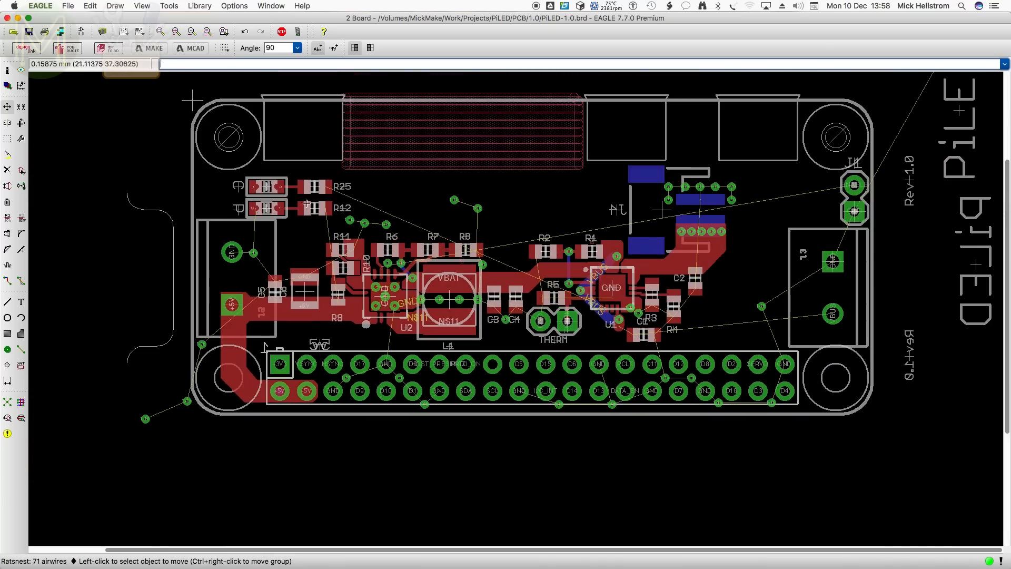
{"action": "mouse_move", "coordinate": [276, 249]}
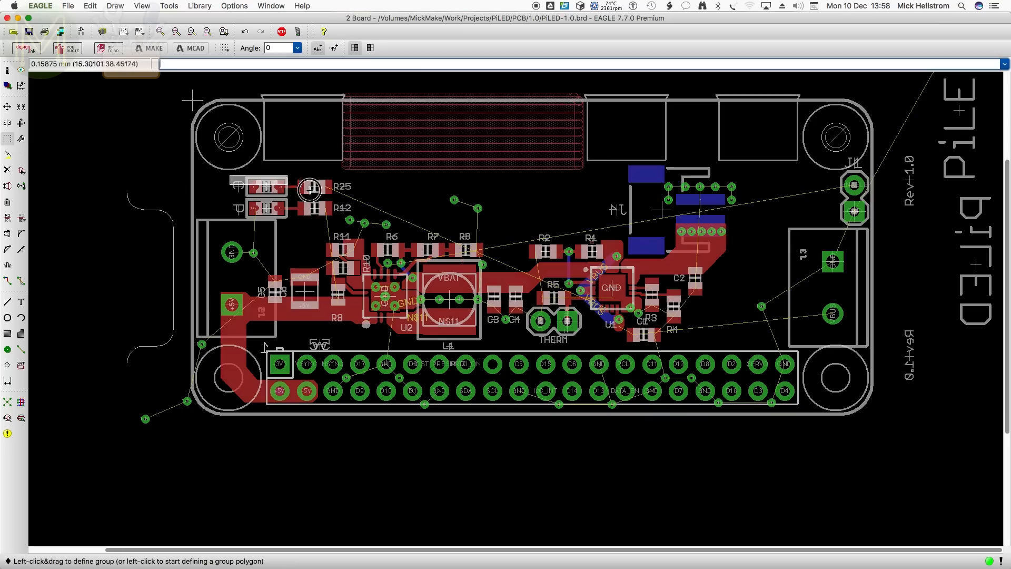
- Move the grouped LED and resistor pairs together toward the board's top corners
{"action": "right_click", "coordinate": [310, 188]}
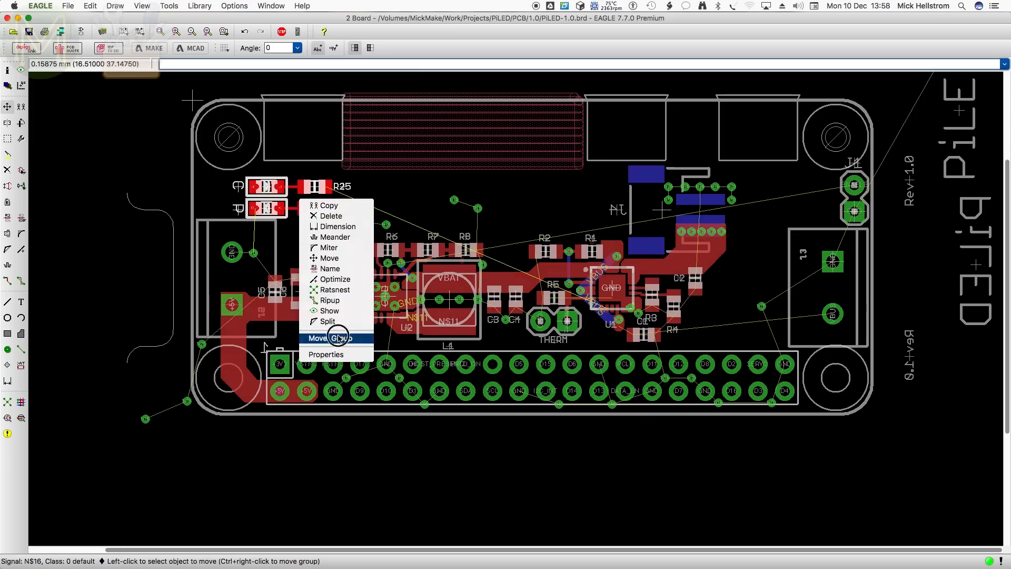
{"action": "left_click", "coordinate": [325, 338]}
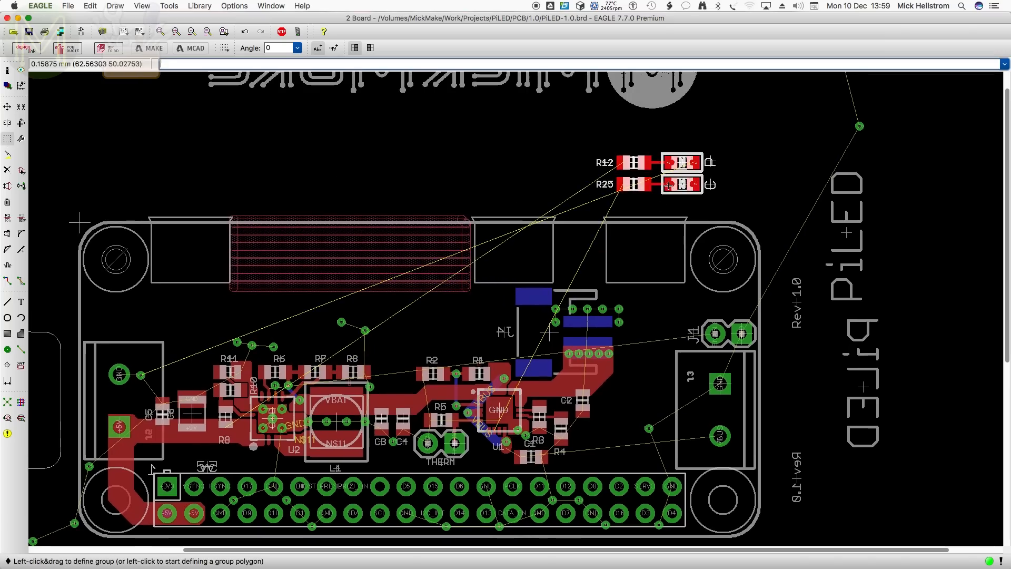
{"action": "right_click", "coordinate": [668, 185]}
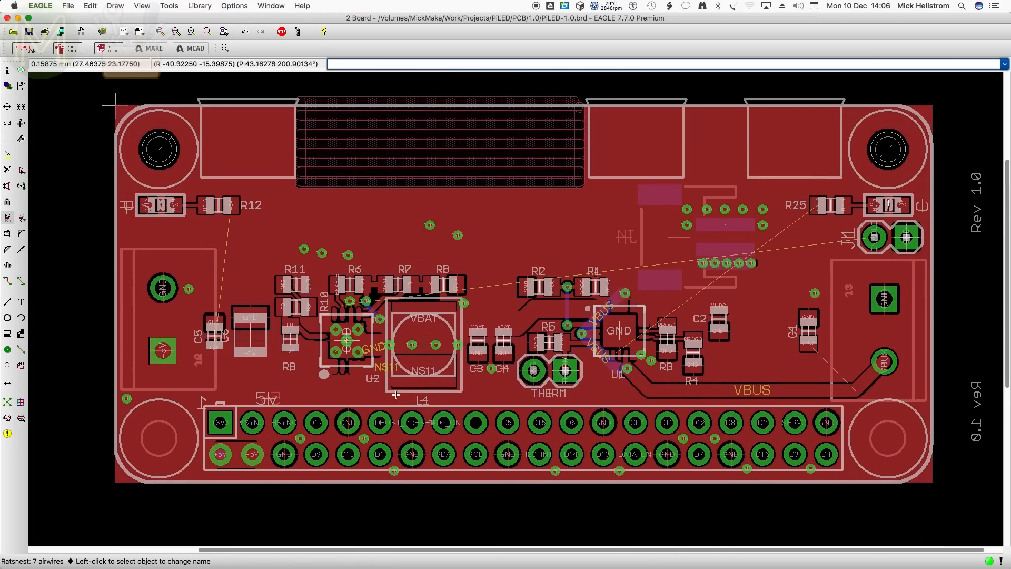
- Round the ground pour's corner joints to follow the curved board outline
{"action": "left_click", "coordinate": [7, 318]}
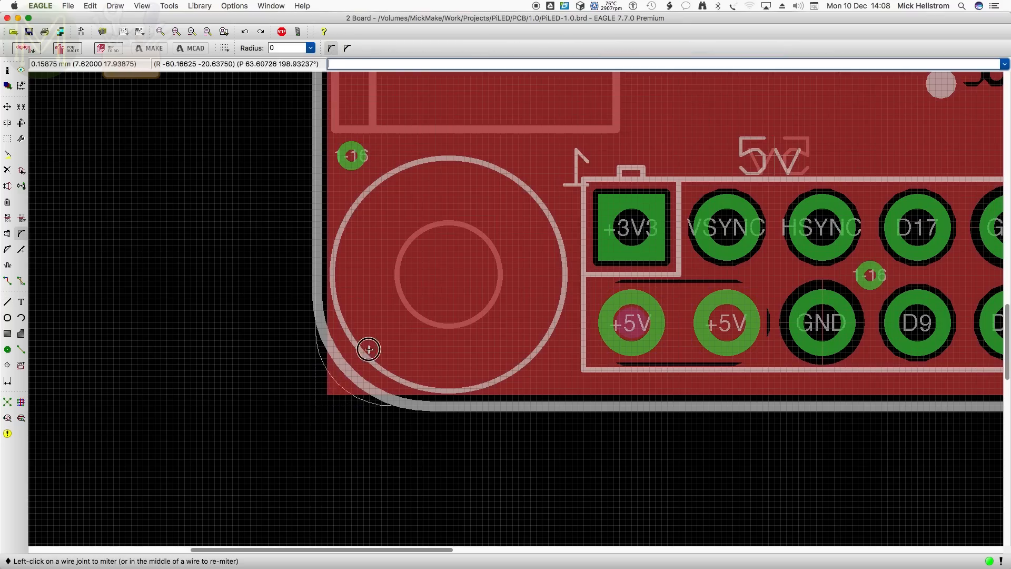
{"action": "mouse_move", "coordinate": [395, 323]}
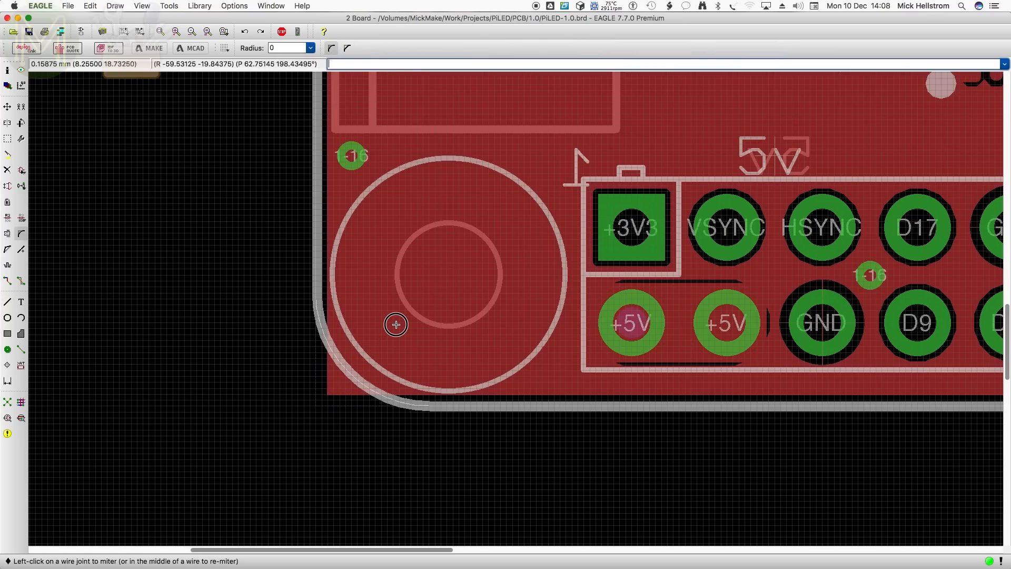
{"action": "mouse_move", "coordinate": [391, 321]}
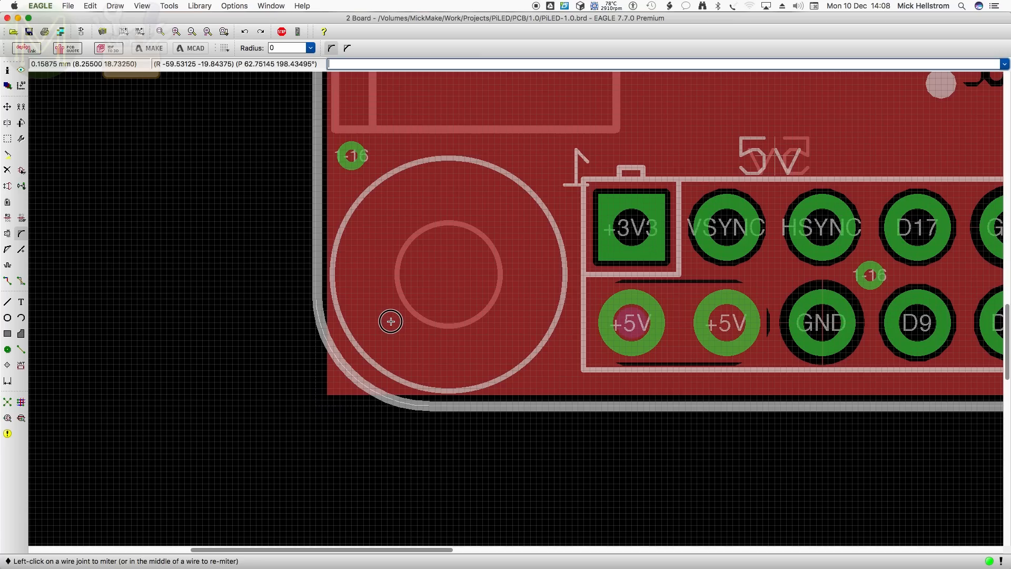
{"action": "mouse_move", "coordinate": [392, 326]}
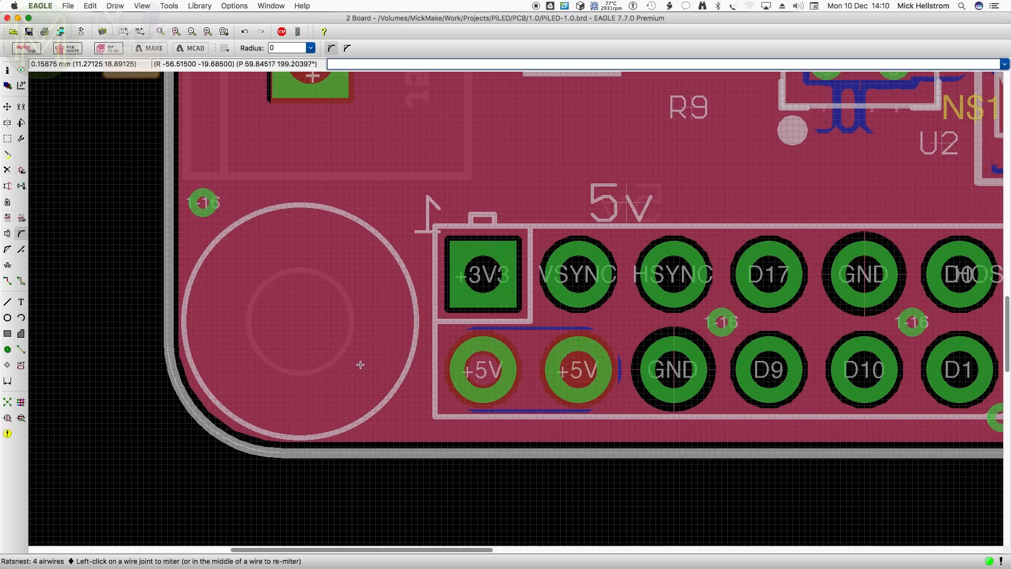
{"action": "mouse_move", "coordinate": [322, 189]}
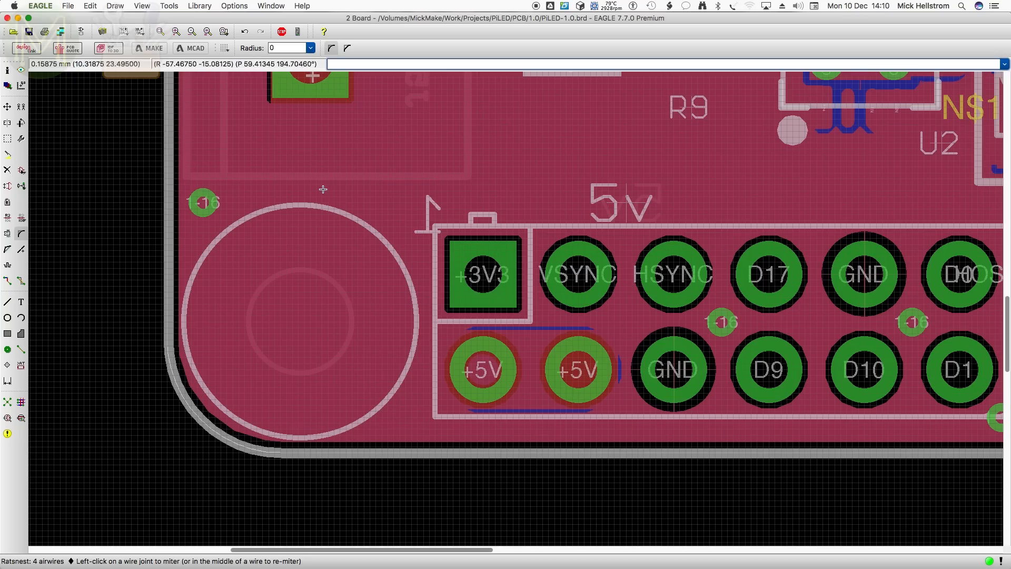
{"action": "double_click", "coordinate": [322, 188]}
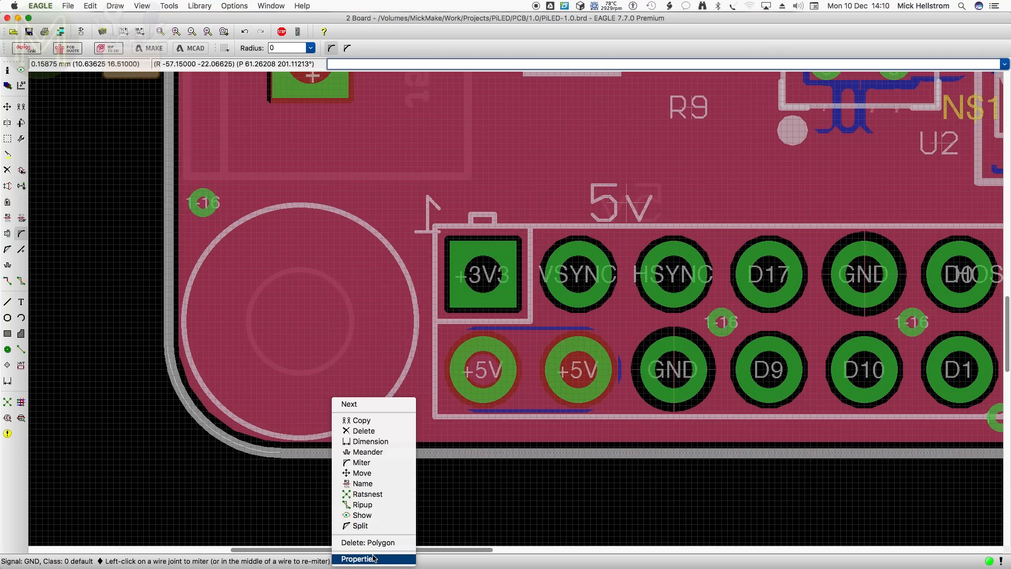
- Give the GND pour polygon rank 2 in its properties and accept the change
{"action": "left_click", "coordinate": [361, 559]}
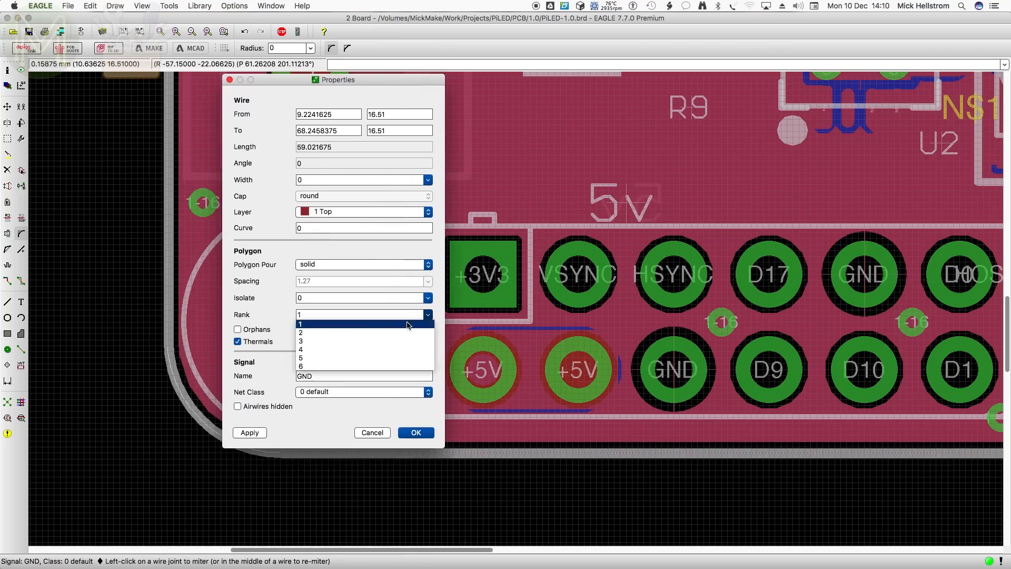
{"action": "left_click", "coordinate": [300, 332]}
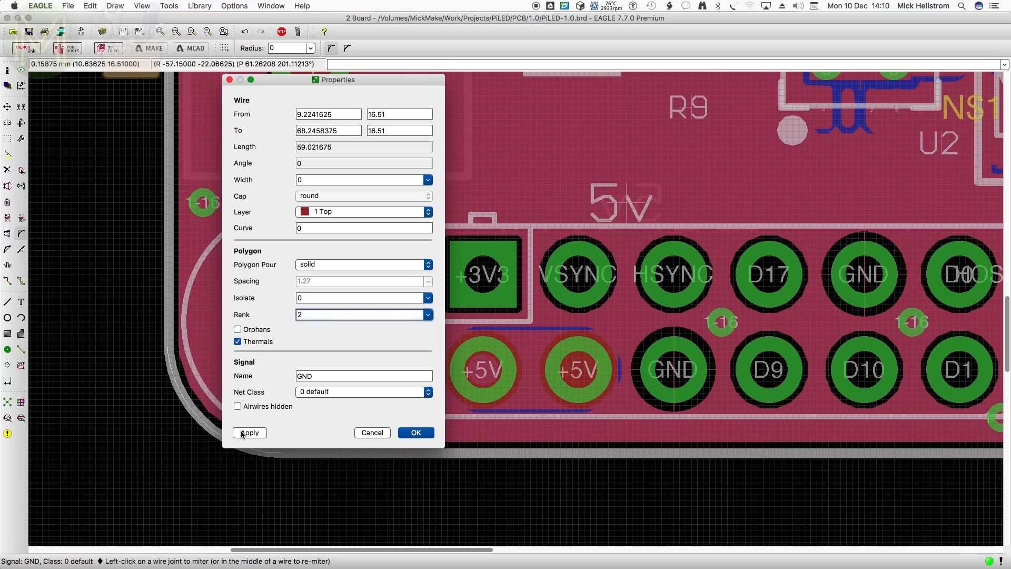
{"action": "left_click", "coordinate": [249, 432]}
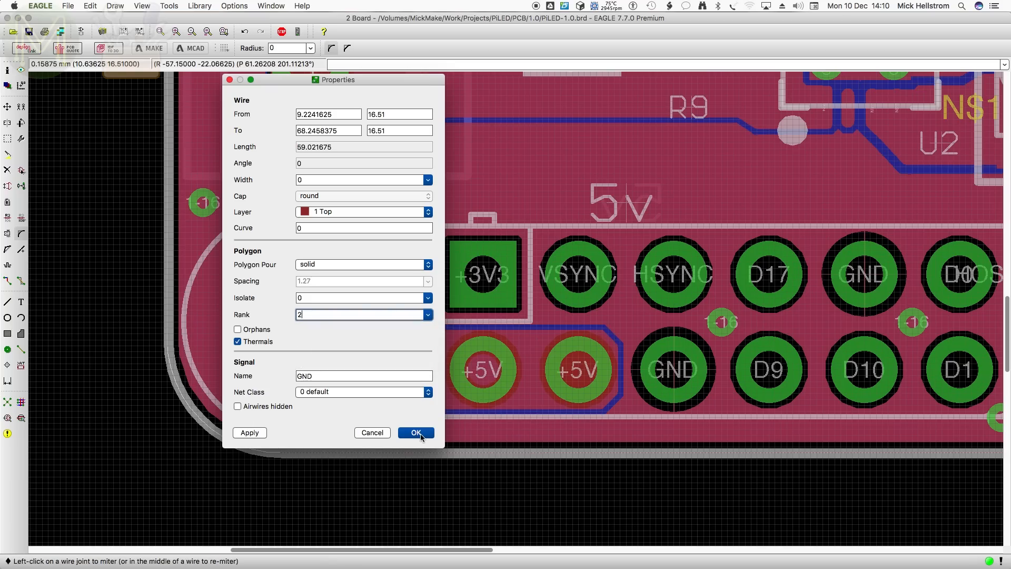
{"action": "left_click", "coordinate": [415, 432]}
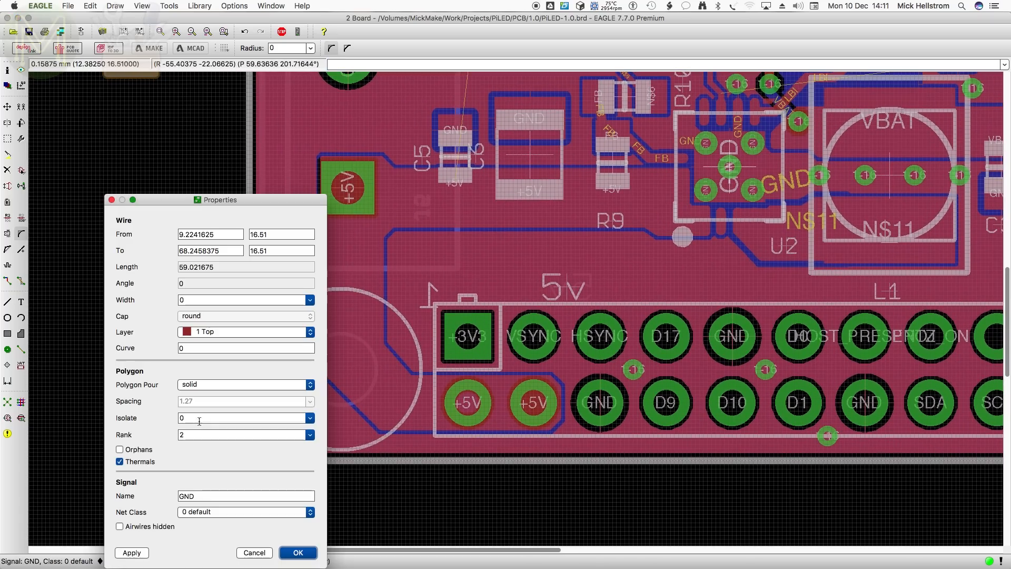
- Set the pour's isolation to 0.254 and turn off its thermal reliefs
{"action": "left_click", "coordinate": [309, 418]}
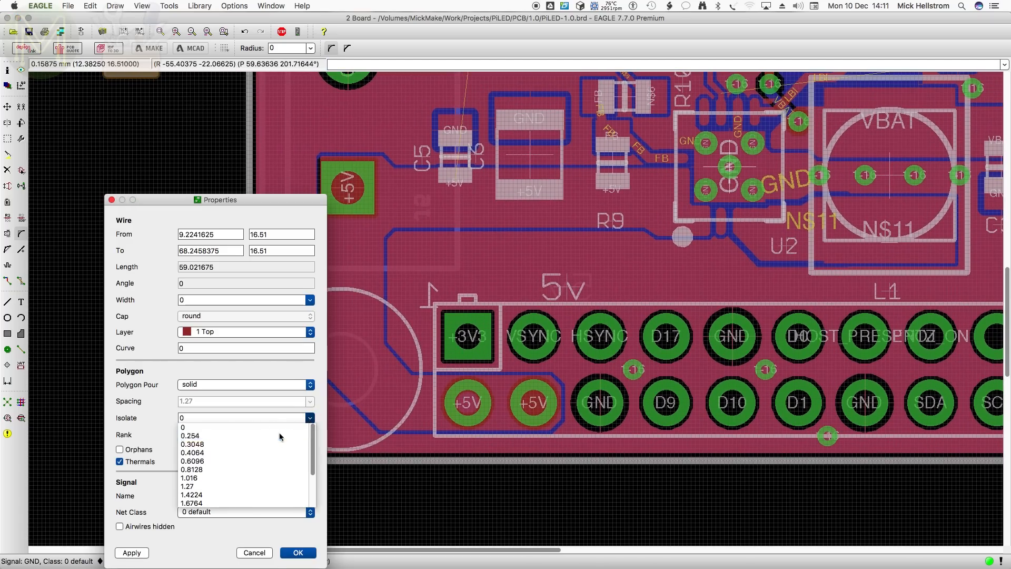
{"action": "left_click", "coordinate": [190, 435]}
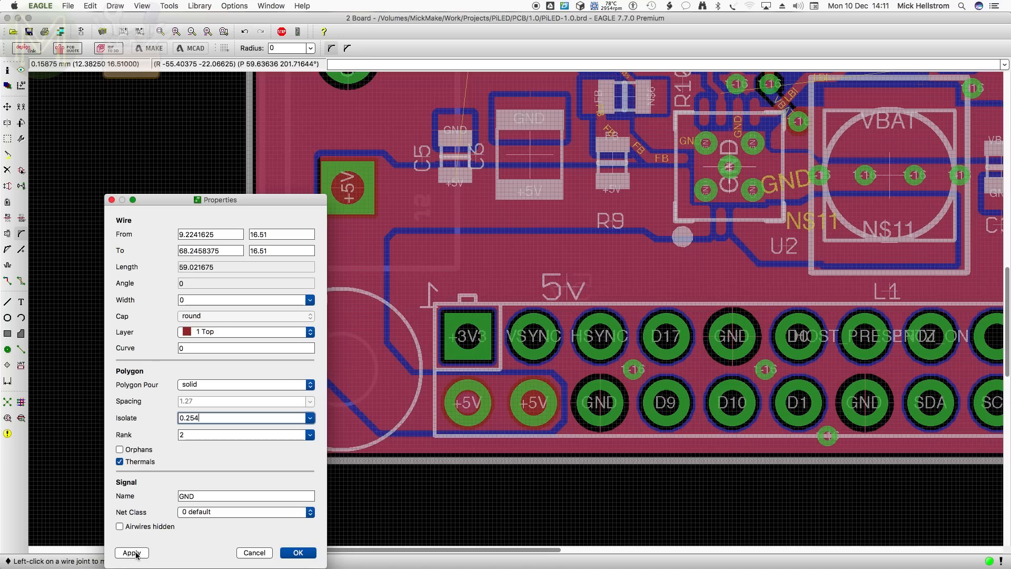
{"action": "mouse_move", "coordinate": [664, 263]}
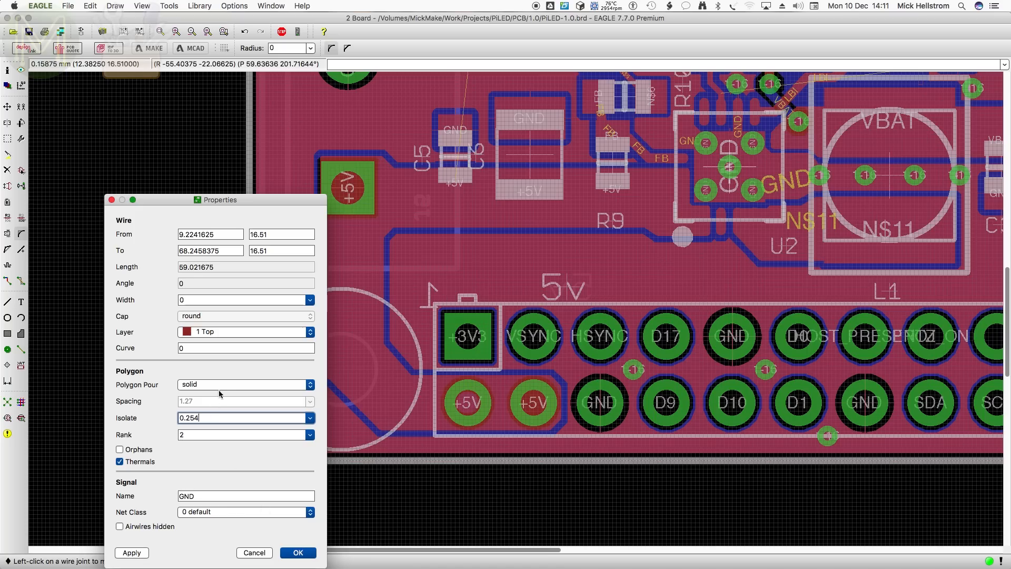
{"action": "left_click", "coordinate": [119, 462]}
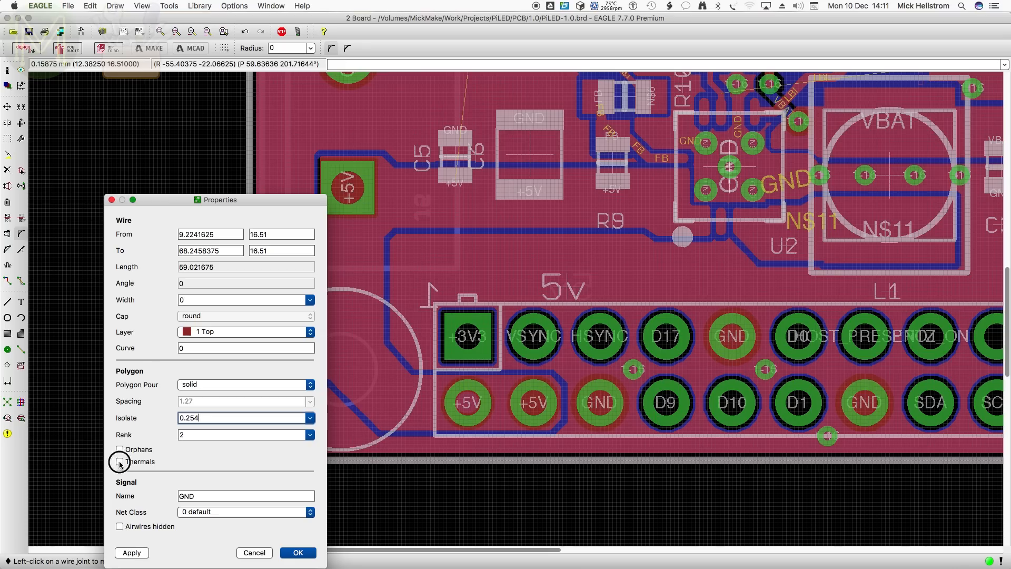
{"action": "left_click", "coordinate": [297, 552]}
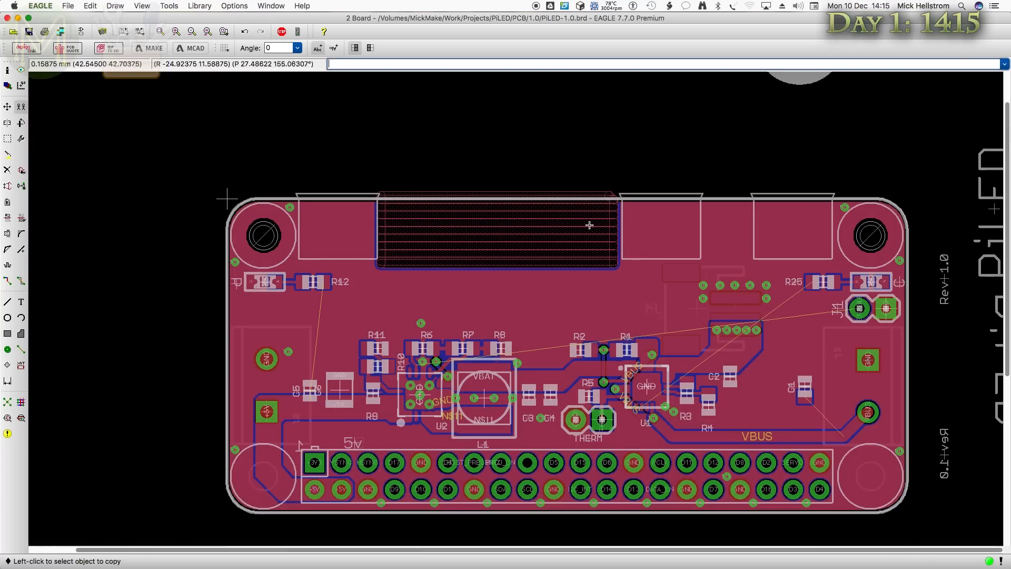
{"action": "mouse_move", "coordinate": [428, 260]}
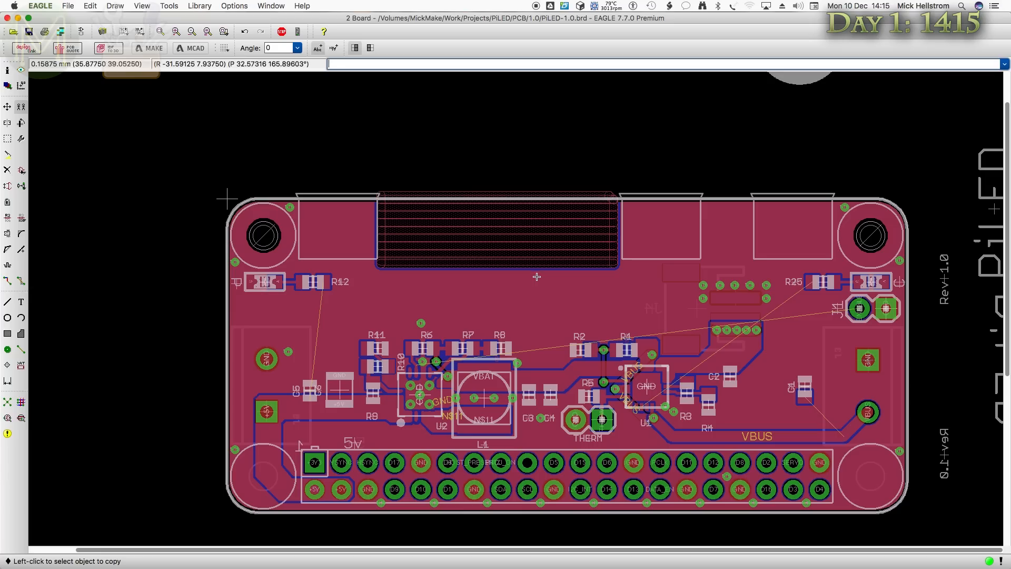
{"action": "mouse_move", "coordinate": [587, 312]}
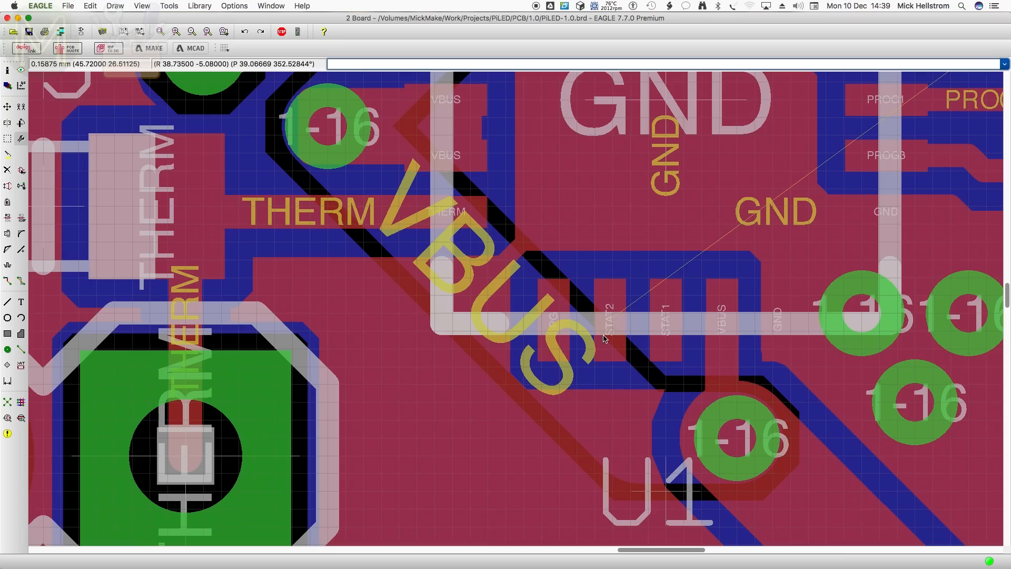
{"action": "mouse_move", "coordinate": [559, 330]}
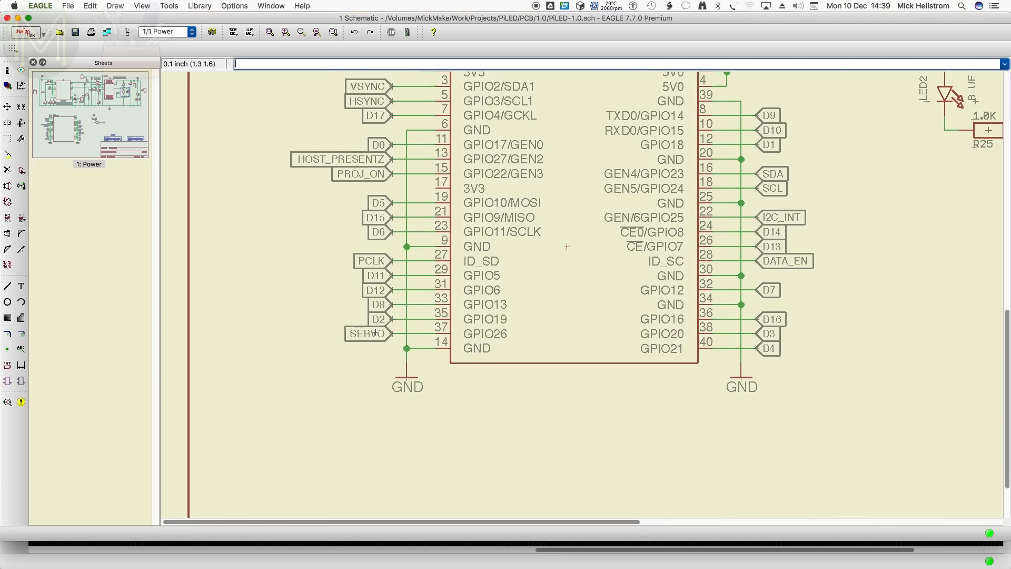
- Save the schematic, rename the GPIO header net labels and join D17 to the LBO net
{"action": "left_click", "coordinate": [68, 5]}
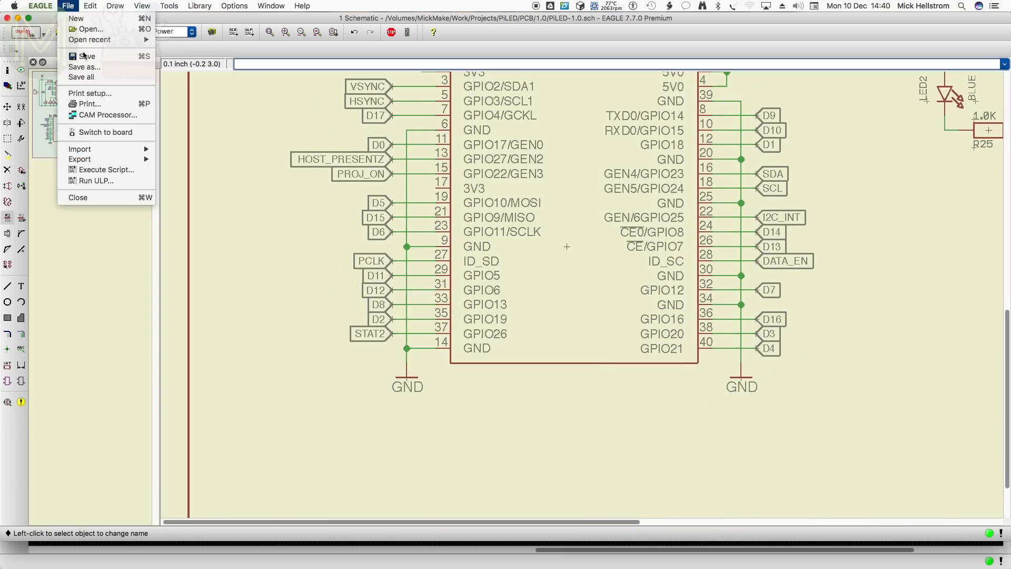
{"action": "left_click", "coordinate": [105, 132]}
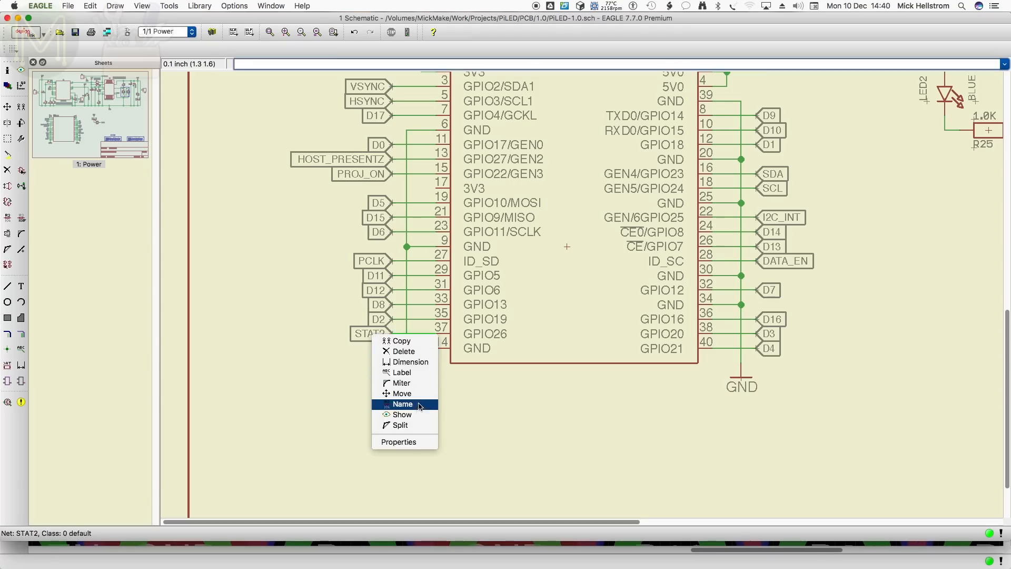
{"action": "right_click", "coordinate": [380, 319]}
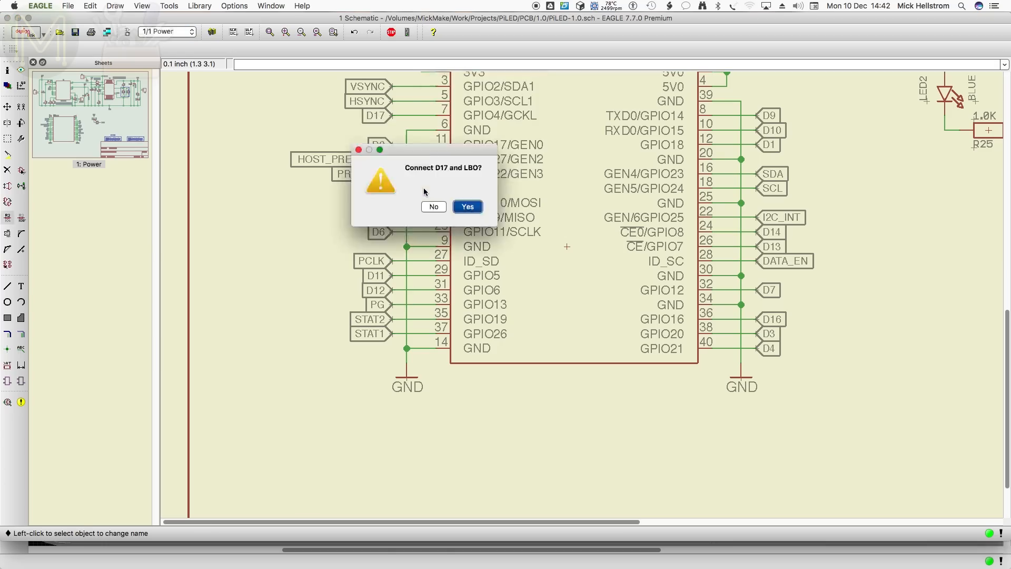
{"action": "left_click", "coordinate": [467, 207]}
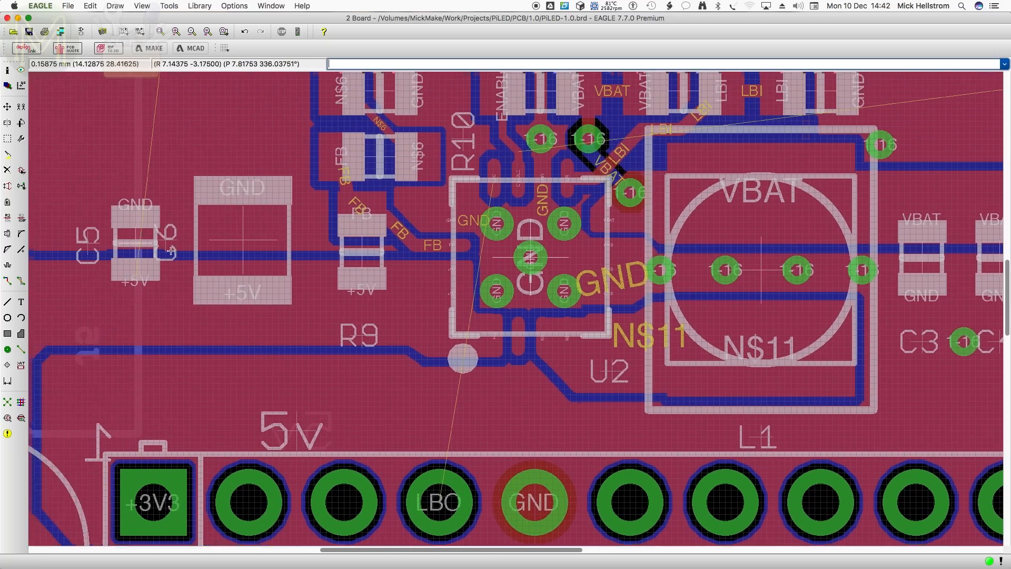
- Start the design rule check that lists the board's 17 errors
{"action": "left_click", "coordinate": [8, 281]}
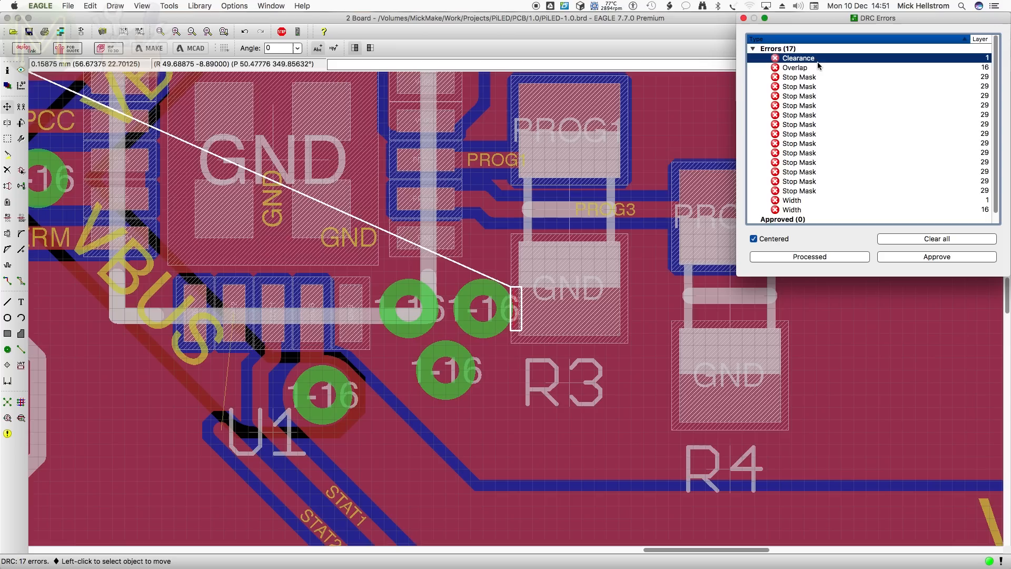
{"action": "mouse_move", "coordinate": [820, 70]}
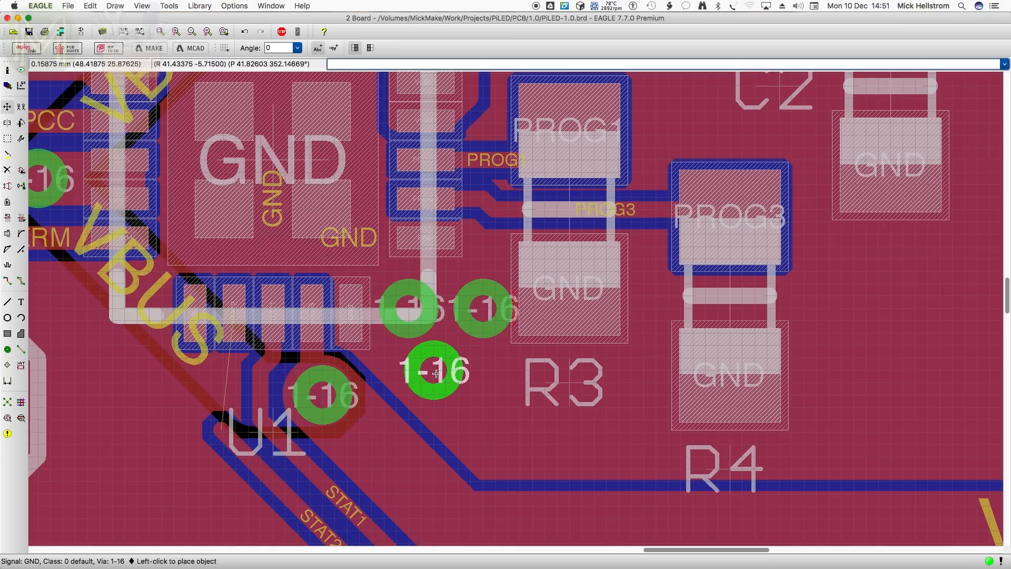
- Drop the GND via below R3's pad and rerun the design rule check
{"action": "left_click", "coordinate": [480, 313]}
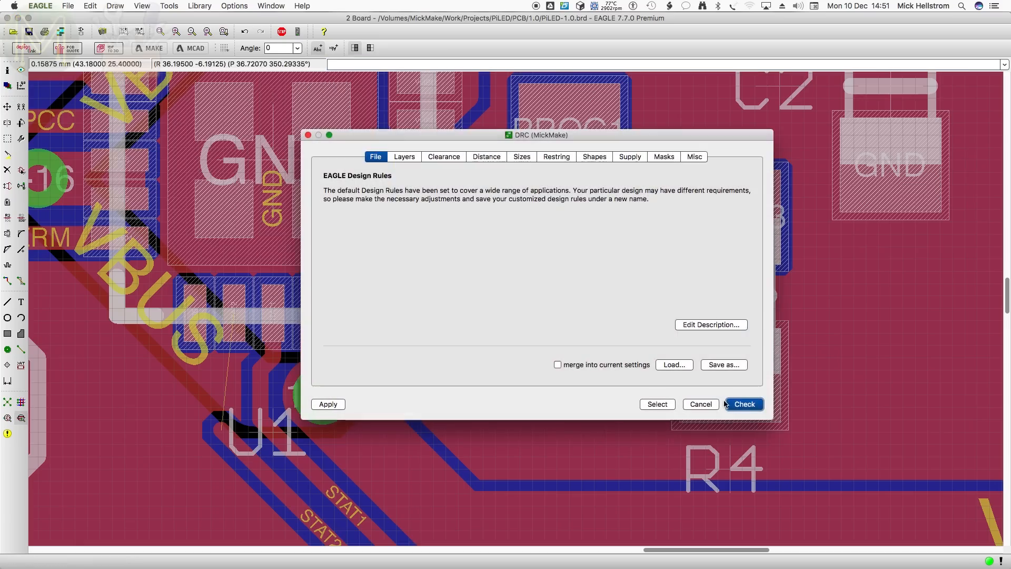
{"action": "left_click", "coordinate": [742, 403]}
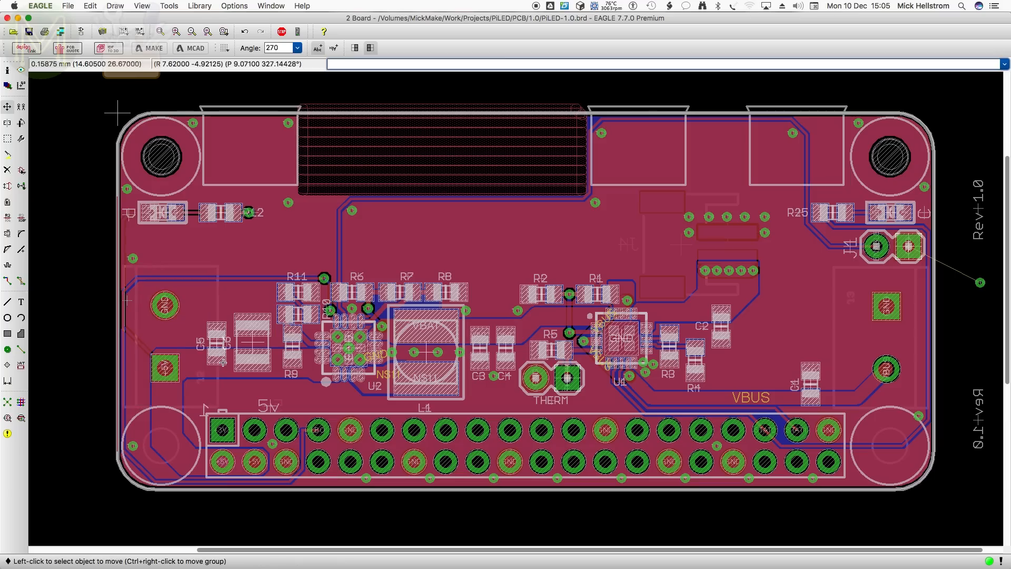
{"action": "mouse_move", "coordinate": [897, 335]}
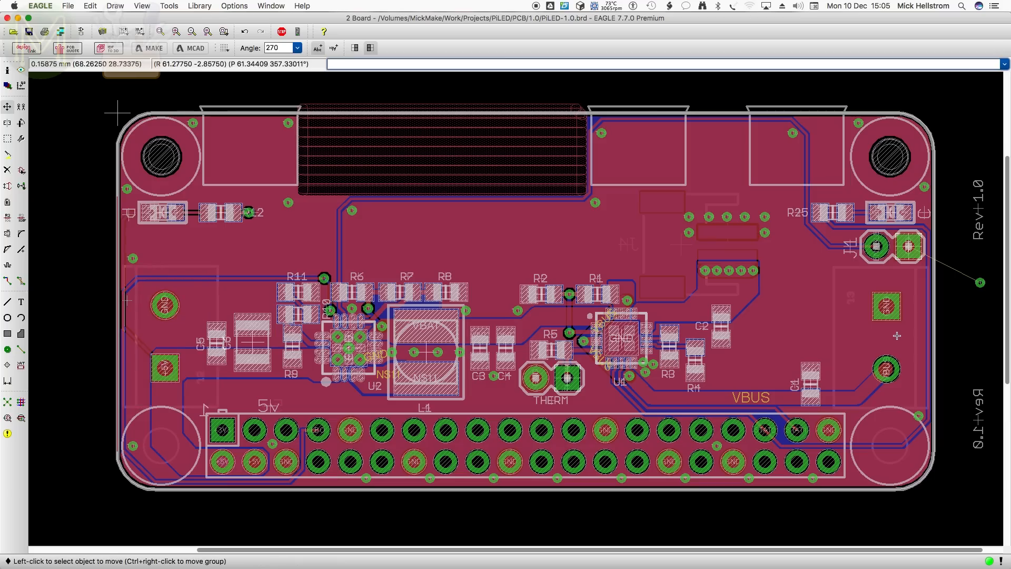
{"action": "mouse_move", "coordinate": [889, 332]}
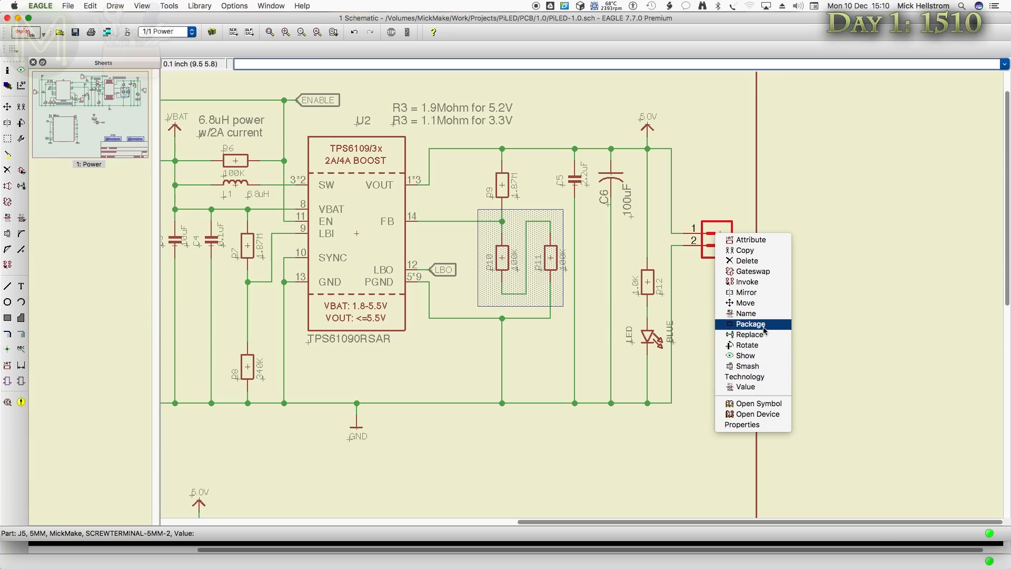
{"action": "left_click", "coordinate": [750, 324]}
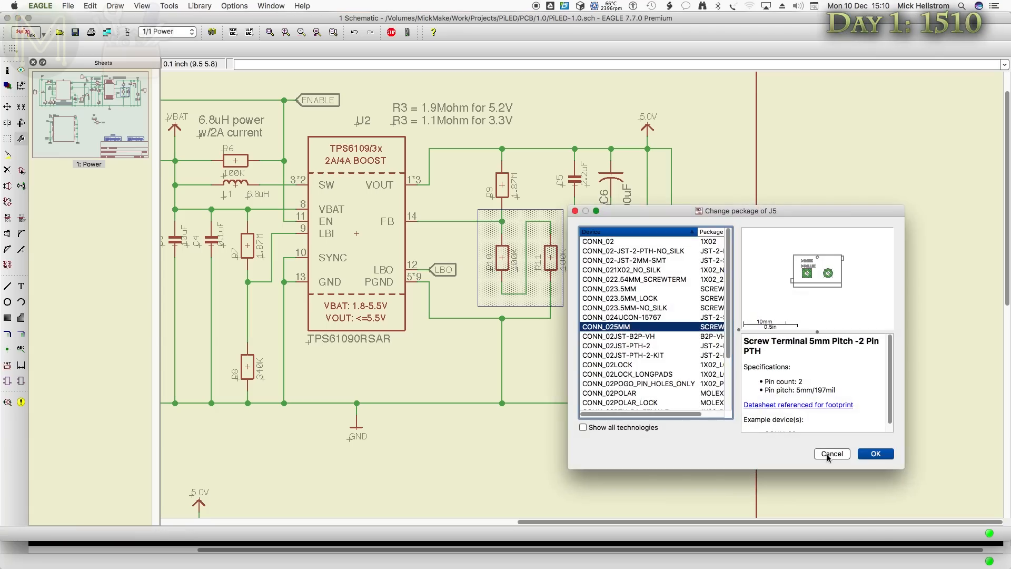
{"action": "left_click", "coordinate": [831, 453]}
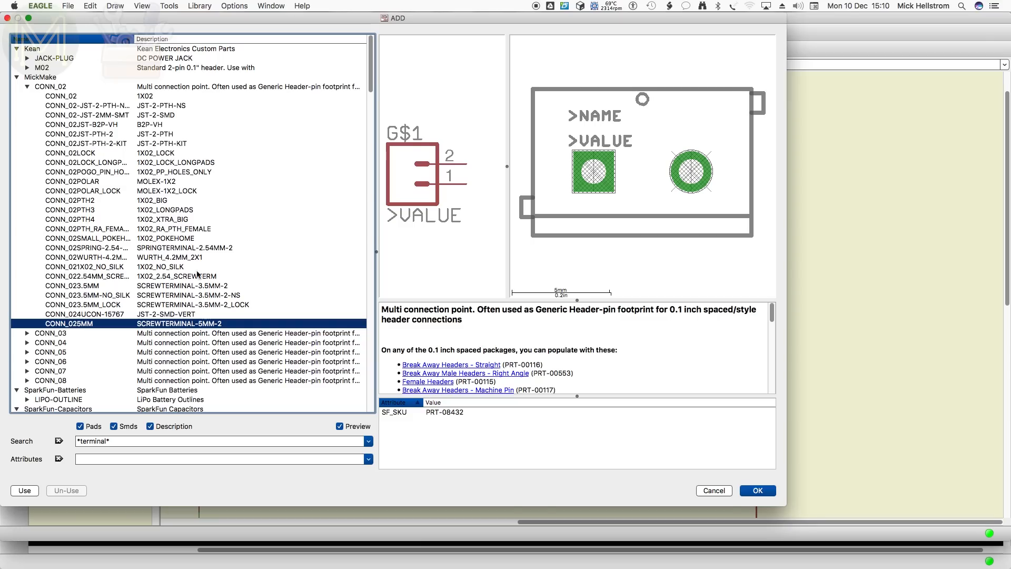
{"action": "left_click", "coordinate": [71, 285]}
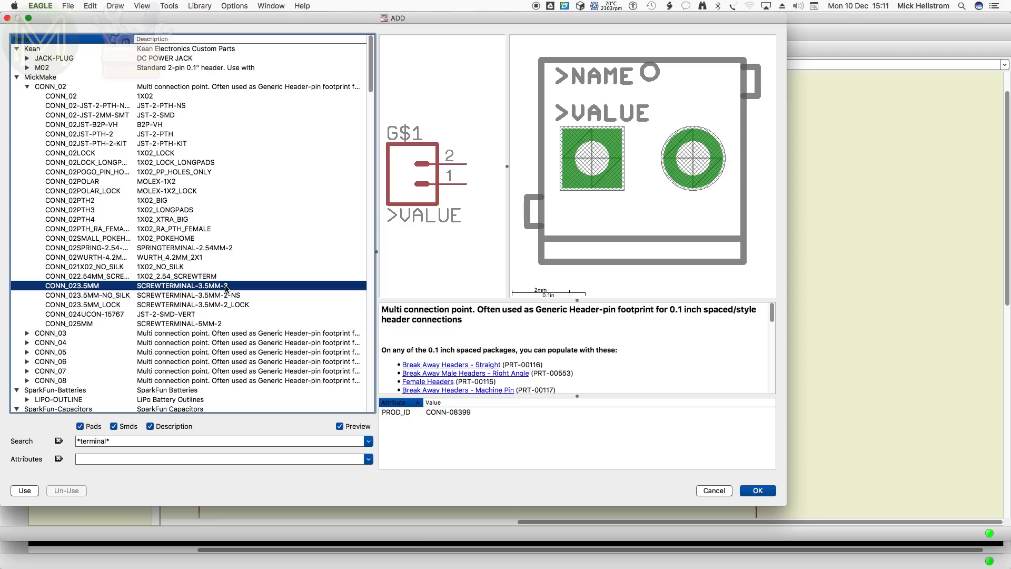
{"action": "left_click", "coordinate": [71, 324]}
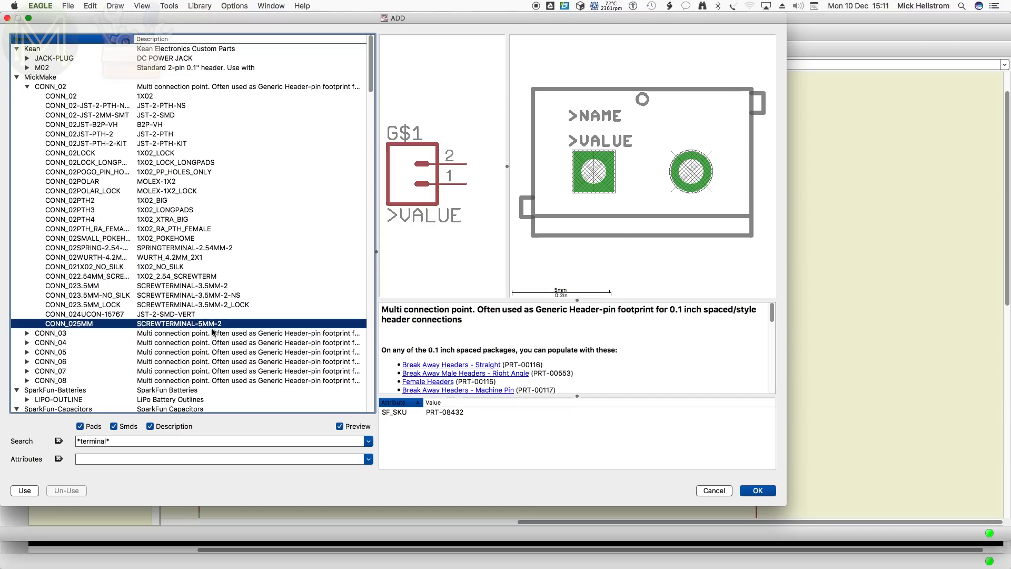
{"action": "left_click", "coordinate": [73, 285]}
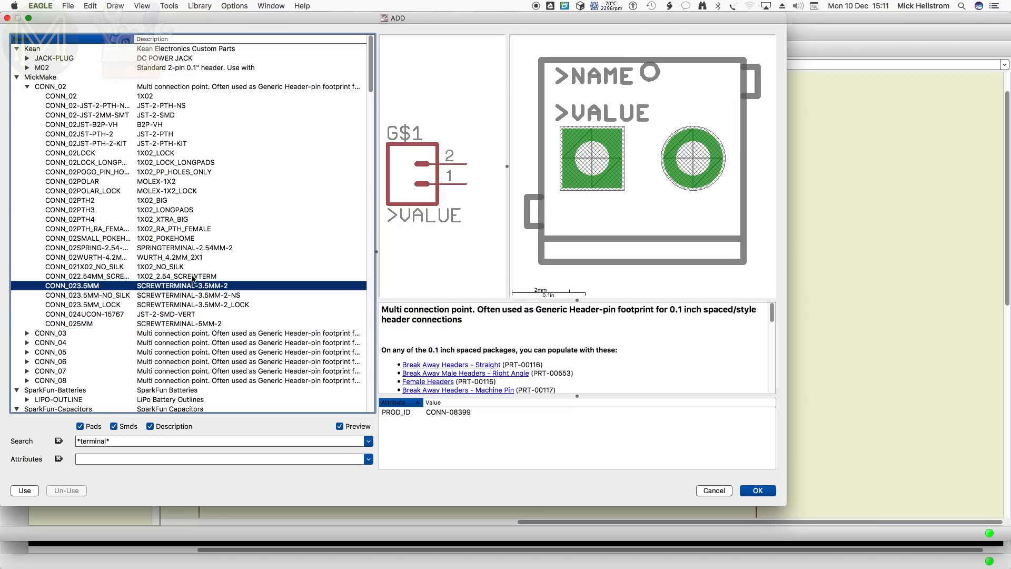
{"action": "left_click", "coordinate": [87, 276]}
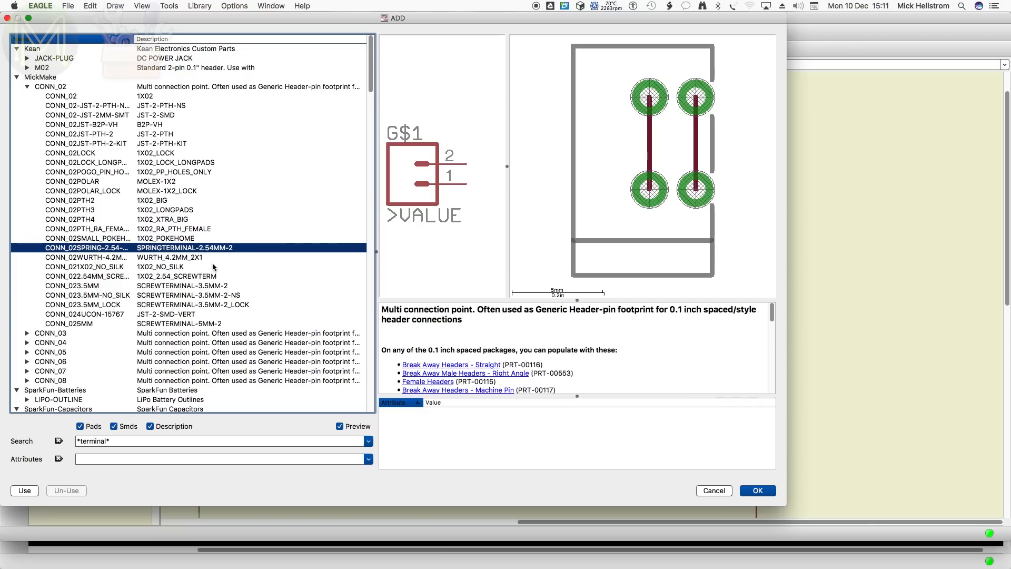
{"action": "left_click", "coordinate": [88, 276]}
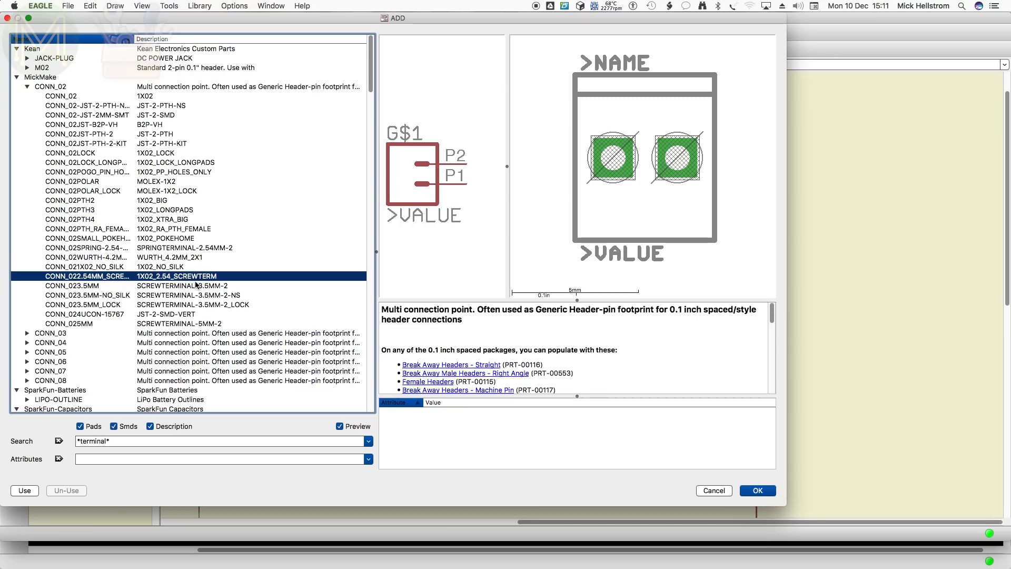
{"action": "mouse_move", "coordinate": [740, 488]}
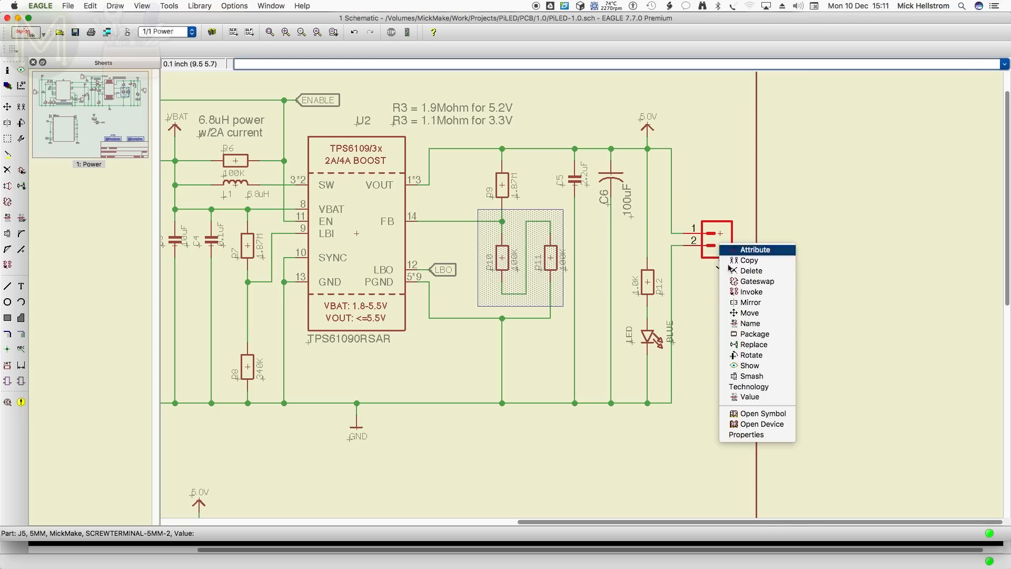
{"action": "left_click", "coordinate": [754, 343]}
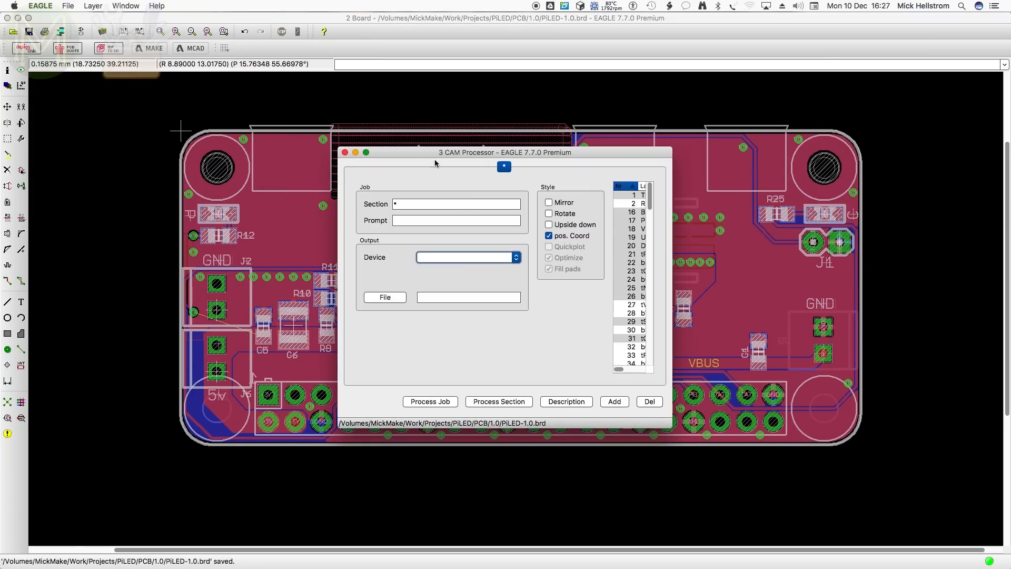
- Load the PCBWing.cam job in the CAM Processor and process all Gerber layers
{"action": "left_click", "coordinate": [67, 6]}
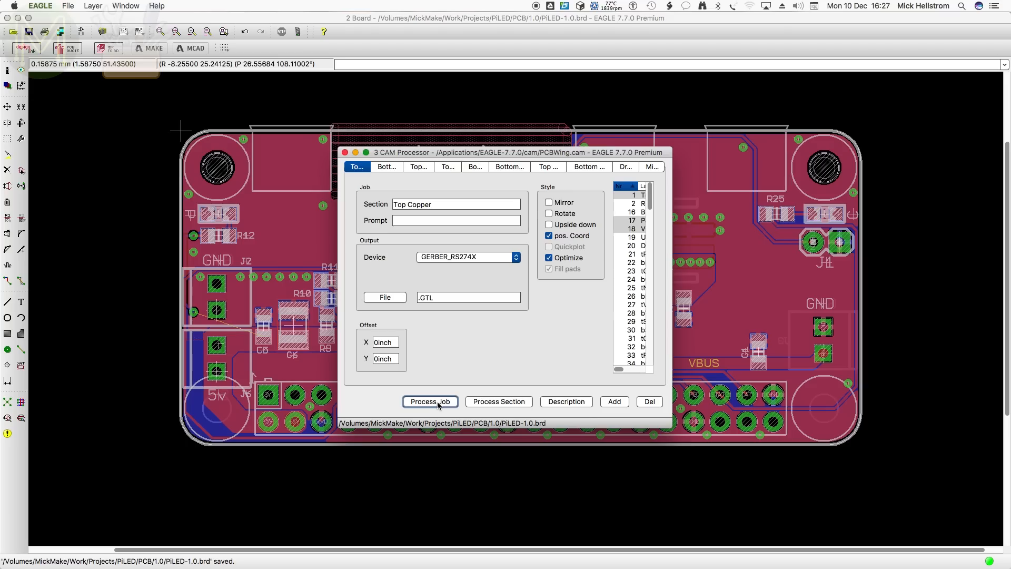
{"action": "left_click", "coordinate": [430, 401]}
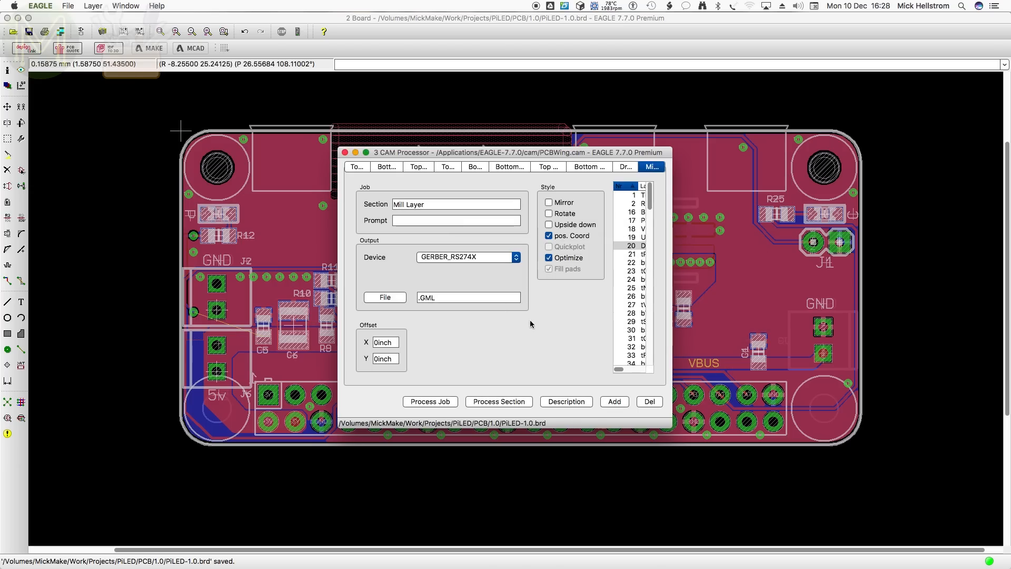
{"action": "mouse_move", "coordinate": [442, 251]}
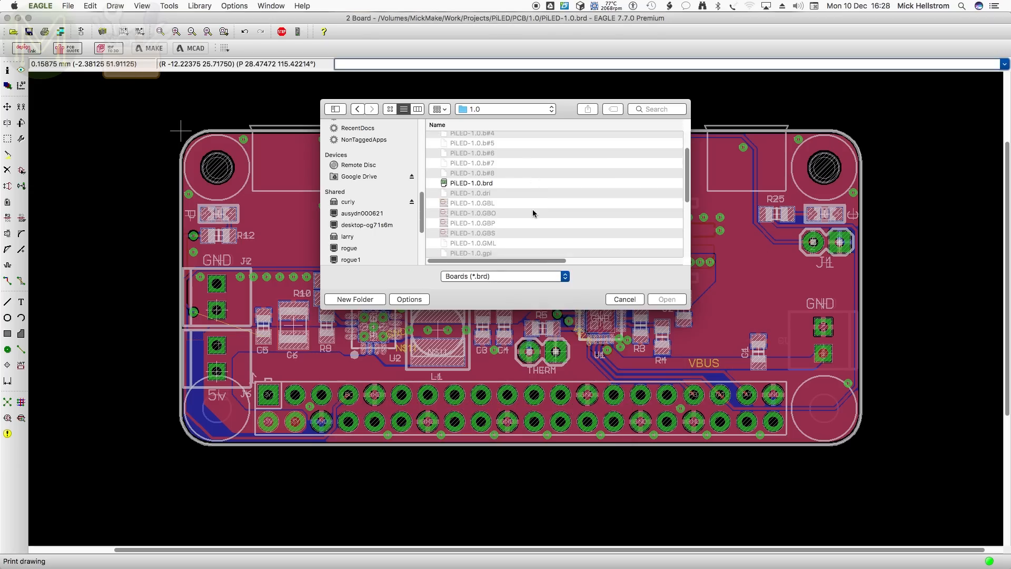
- Scroll the file dialog to see the generated PiLED-1.0 GTL, GBL, GML and TXT output files
{"action": "scroll", "scroll_direction": "down", "scroll_amount": 3}
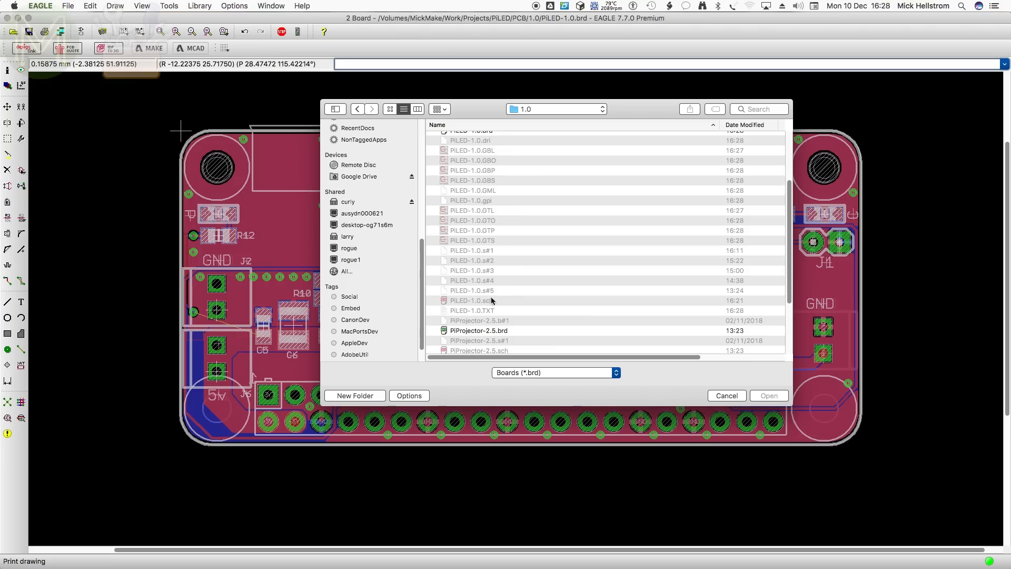
{"action": "mouse_move", "coordinate": [490, 143]}
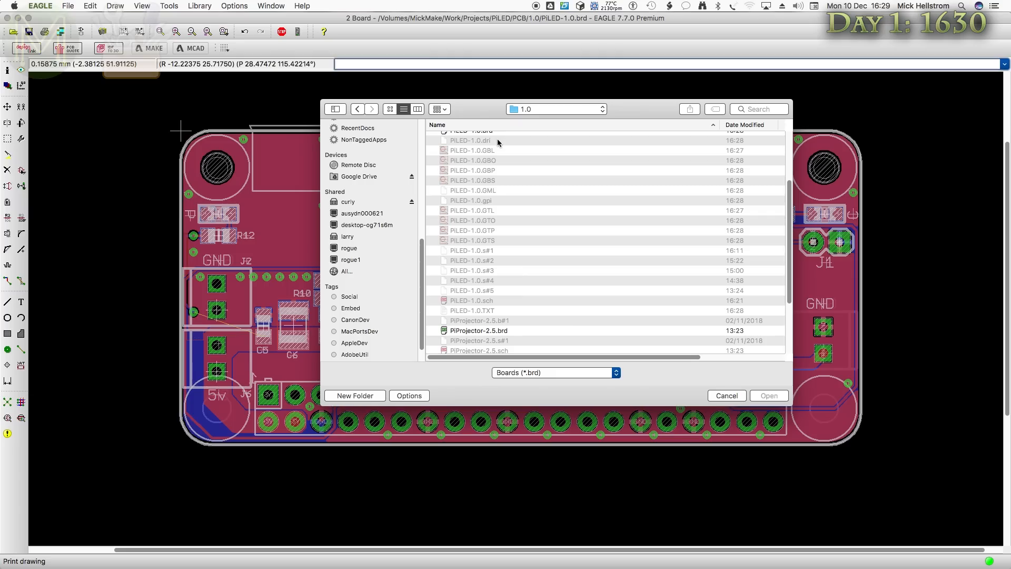
{"action": "mouse_move", "coordinate": [646, 353]}
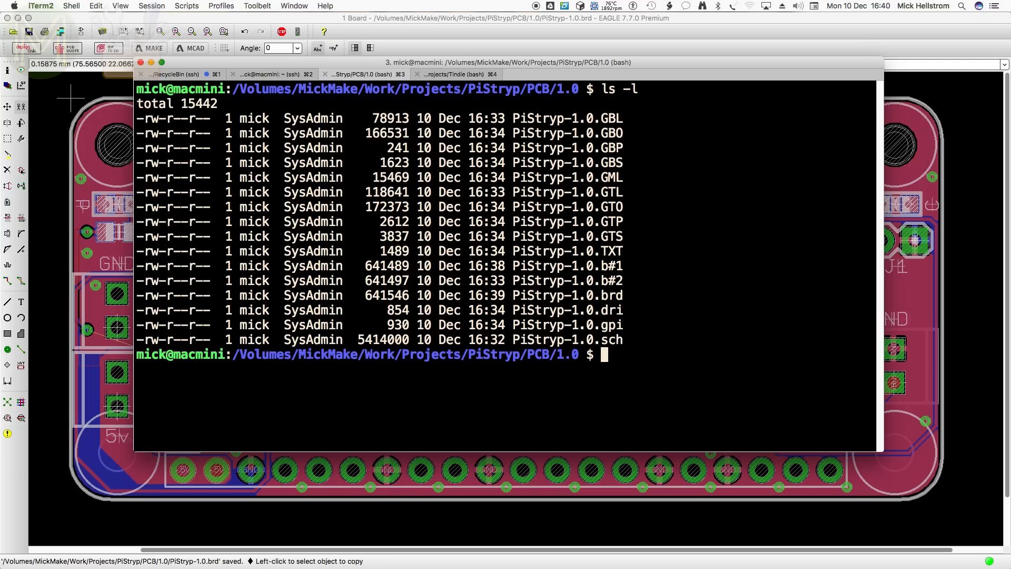
- Run 'zip PiStryp-1.0.zip *.G?? *.TXT *.gpi *.dri' to bundle the board files into one archive
{"action": "type", "text": "zip PiStryp-1.0.zip *.G?? *"}
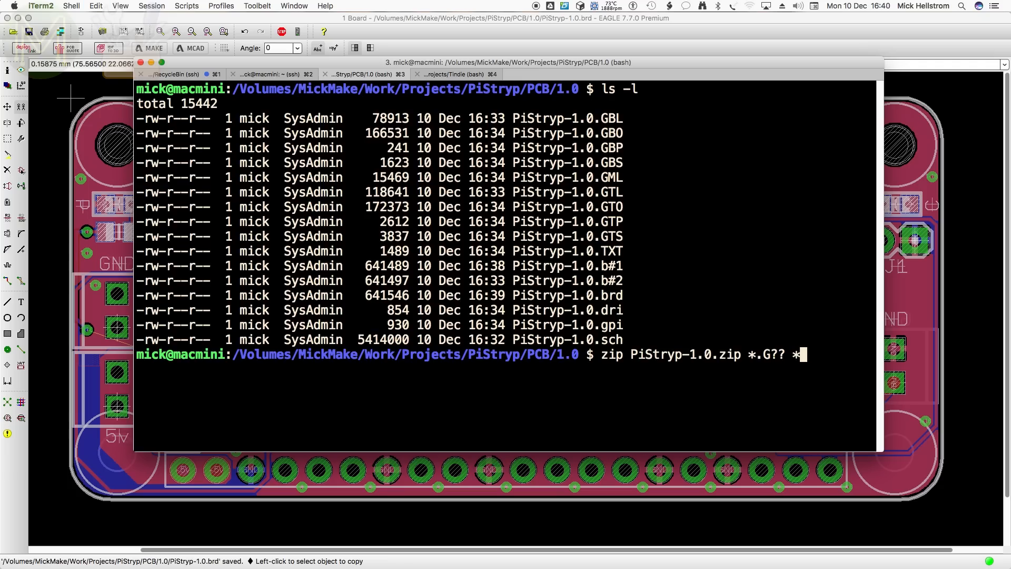
{"action": "type", "text": "TXT"}
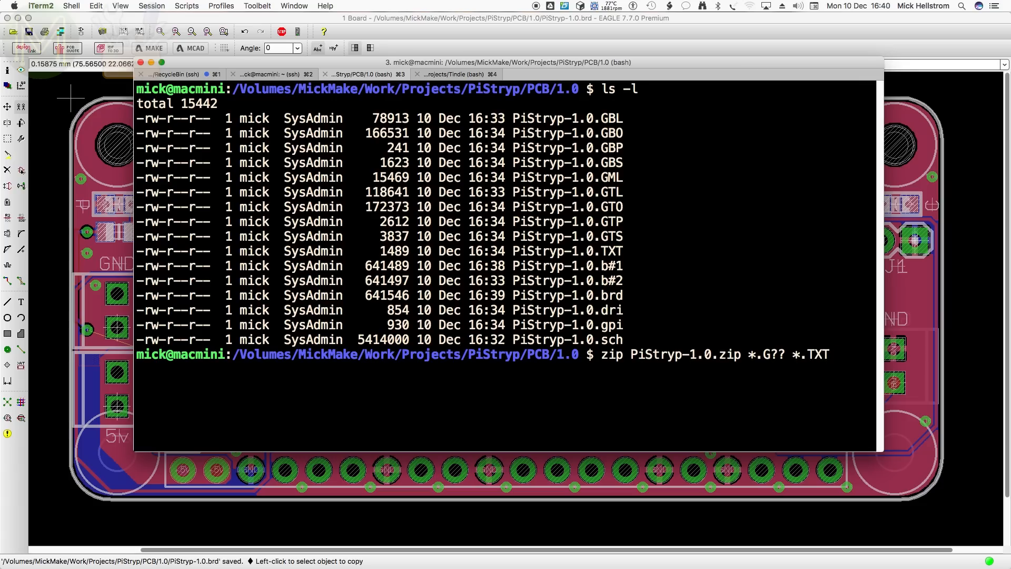
{"action": "type", "text": "*"}
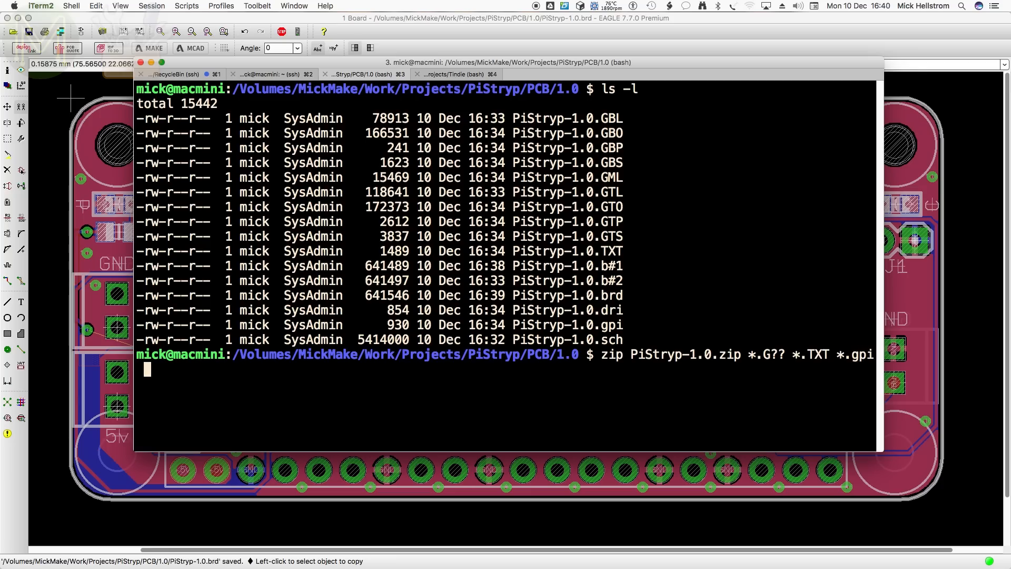
{"action": "type", "text": "*.dri"}
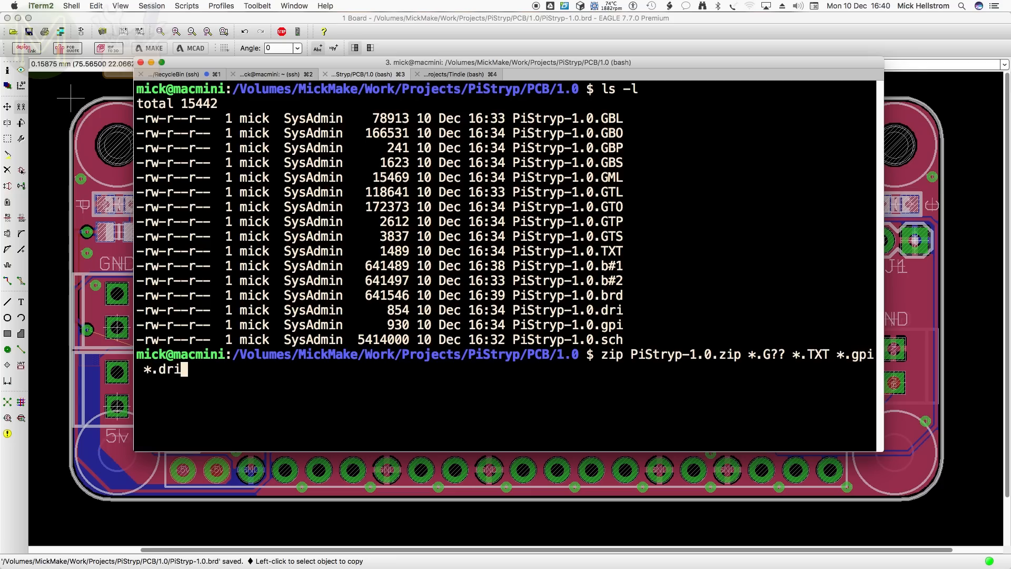
{"action": "key", "text": "Return"}
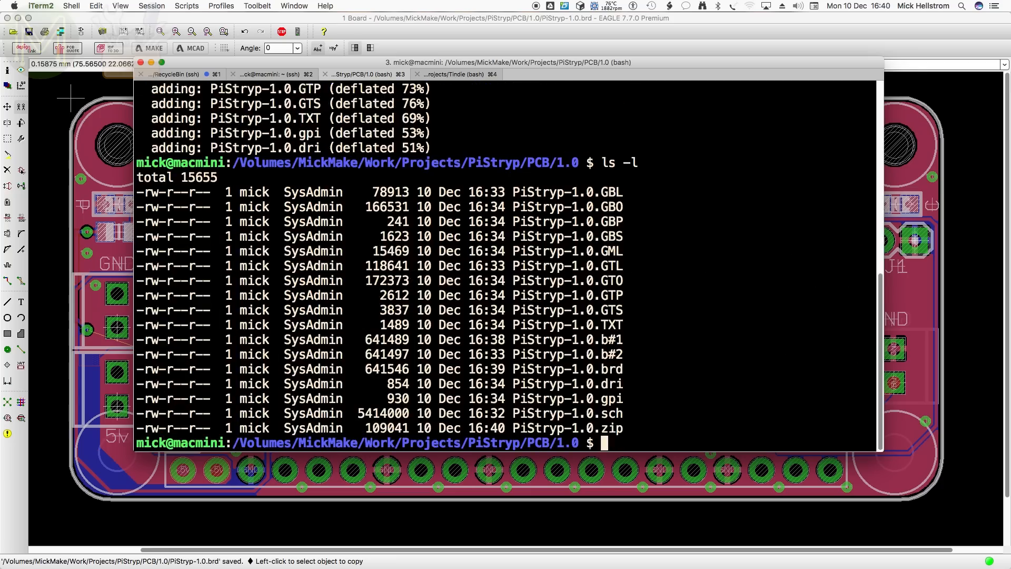
{"action": "double_click", "coordinate": [567, 428]}
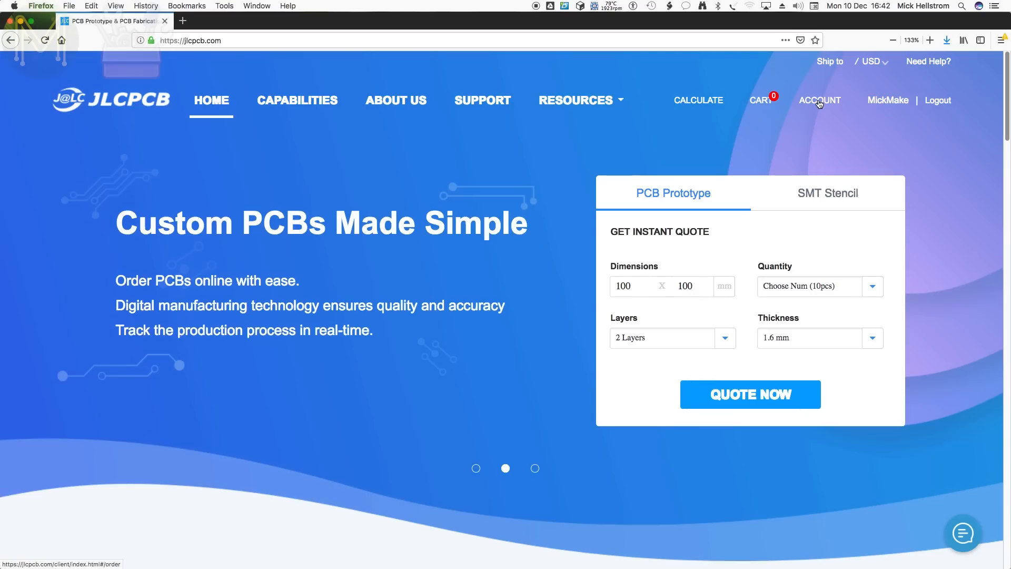
- Start a new PCB quote and upload PiStryp-1.0.zip, detected as a 30 × 65 mm two-layer board
{"action": "left_click", "coordinate": [750, 394]}
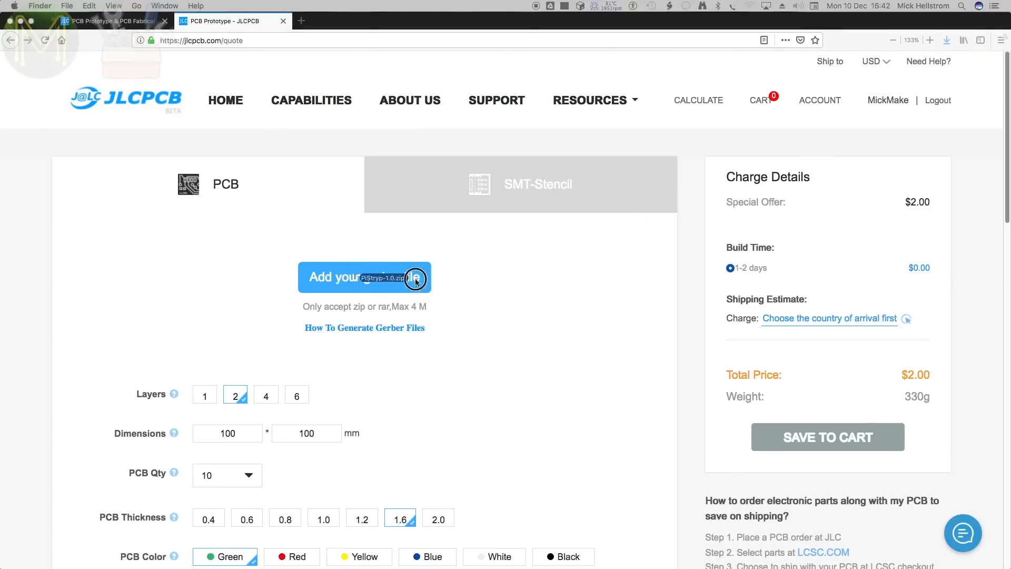
{"action": "left_click", "coordinate": [364, 278]}
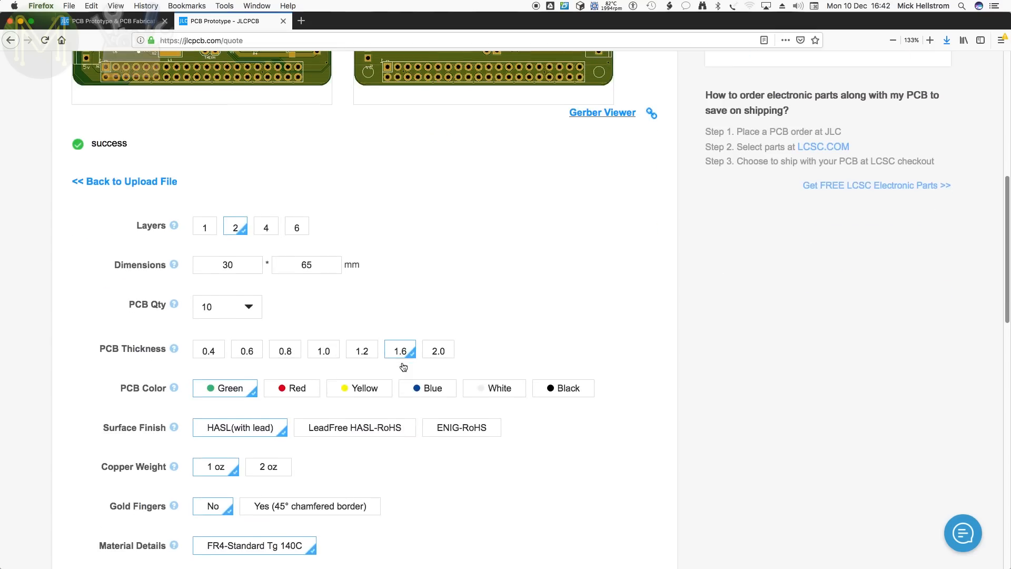
- Scroll down through the PCB options below the upload preview
{"action": "scroll", "scroll_direction": "down", "scroll_amount": 3}
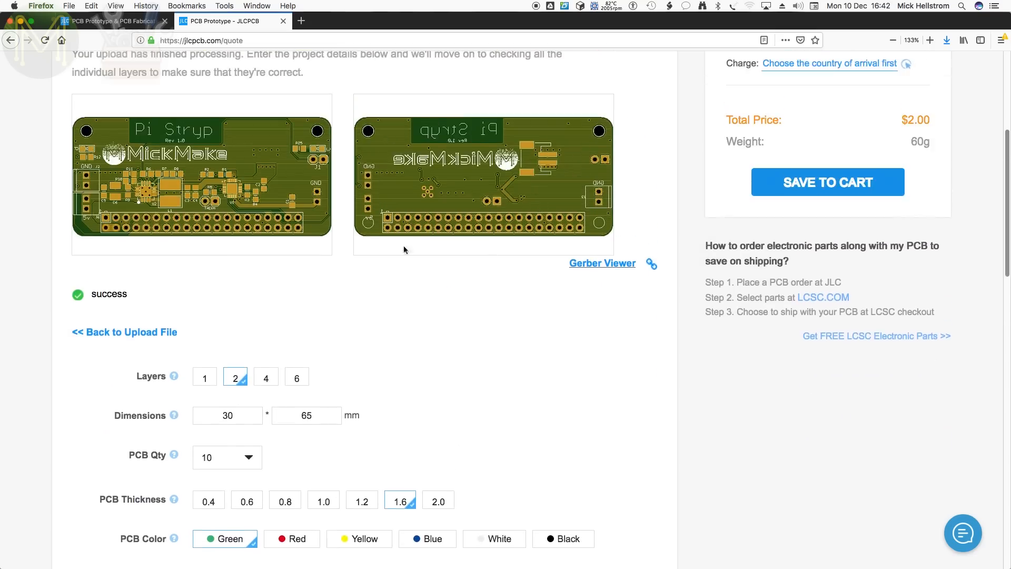
{"action": "scroll", "scroll_direction": "down", "scroll_amount": 3}
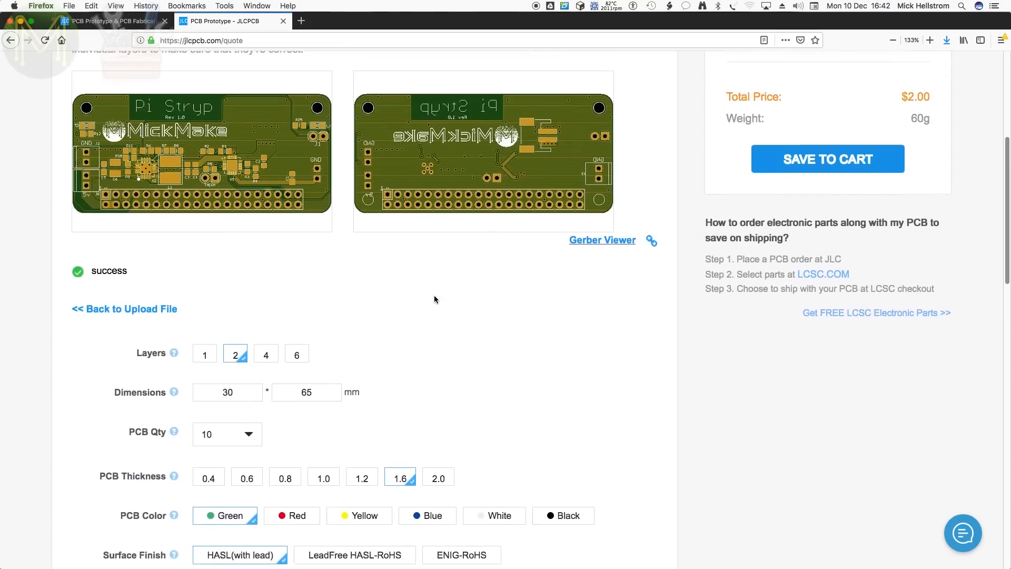
{"action": "scroll", "scroll_direction": "down", "scroll_amount": 3}
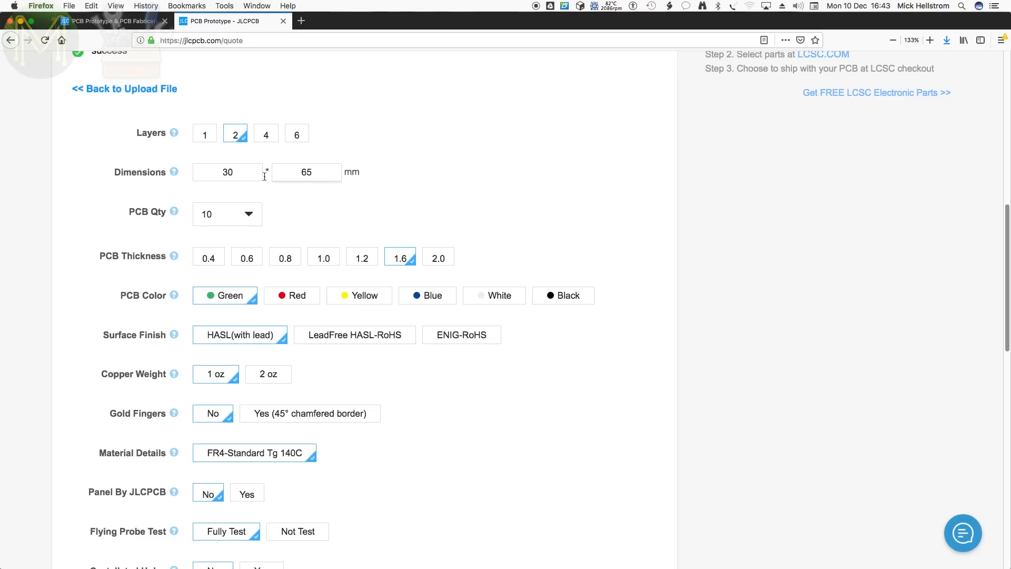
{"action": "scroll", "scroll_direction": "down", "scroll_amount": 3}
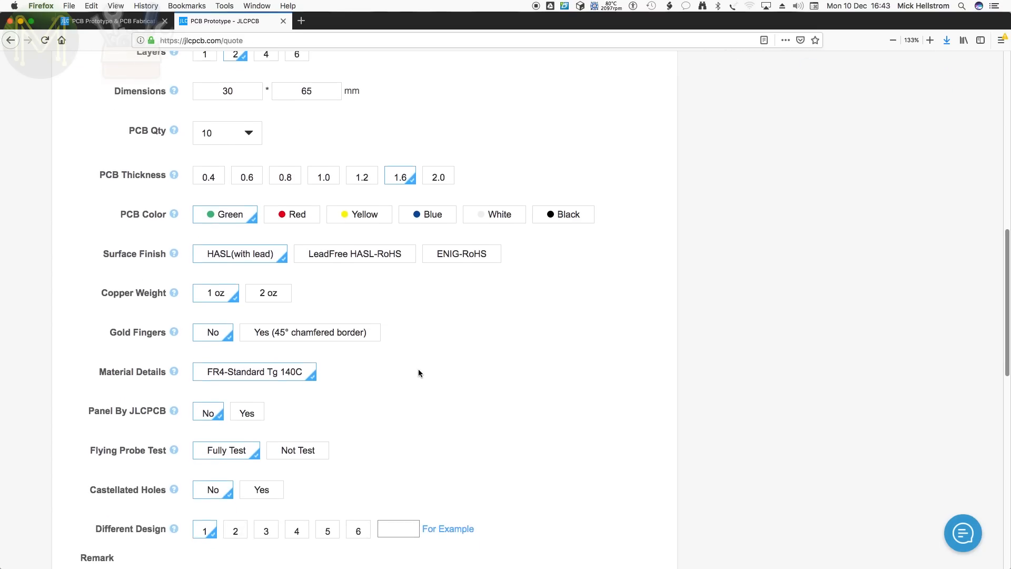
{"action": "scroll", "scroll_direction": "down", "scroll_amount": 3}
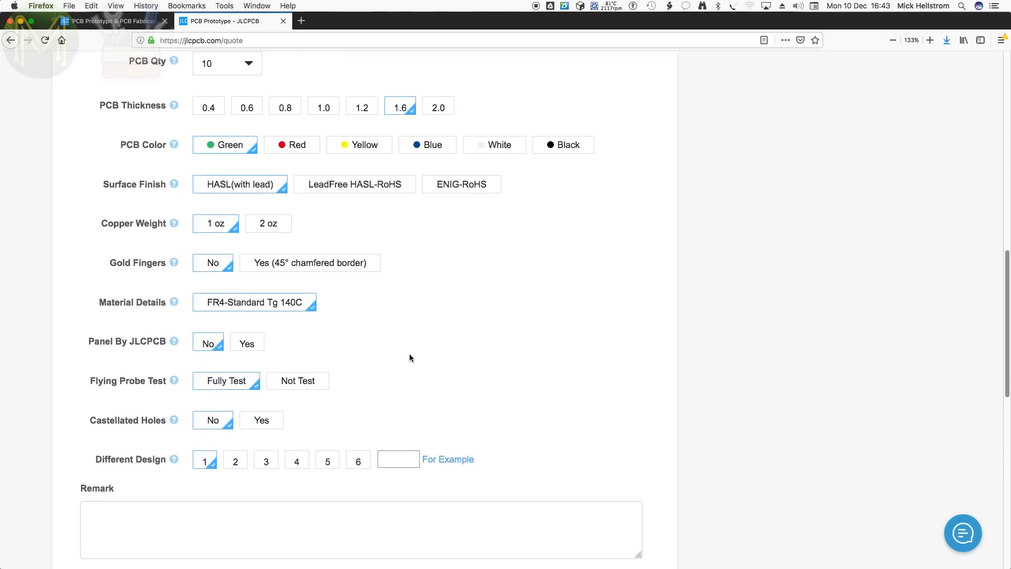
{"action": "scroll", "scroll_direction": "down", "scroll_amount": 3}
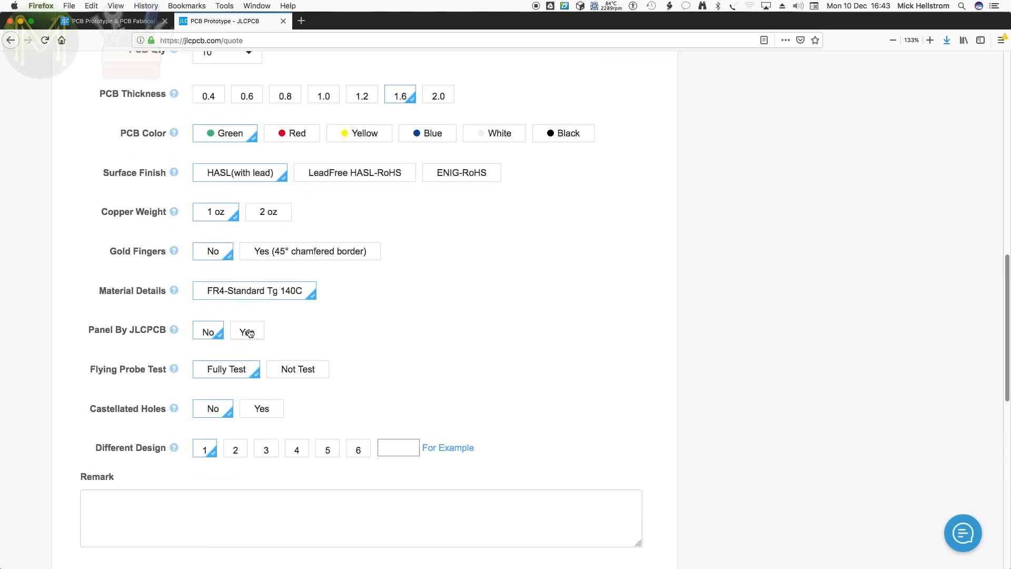
- Enable Panel By JLCPCB at 3 × 1 with edge rails, bringing the quote to $12.52
{"action": "left_click", "coordinate": [246, 332]}
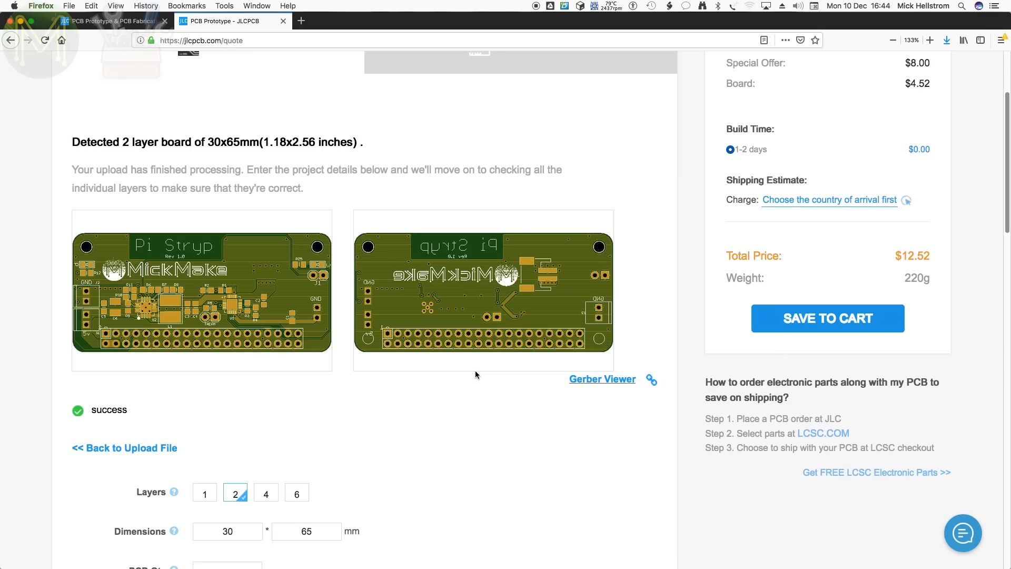
{"action": "scroll", "scroll_direction": "down", "scroll_amount": 3}
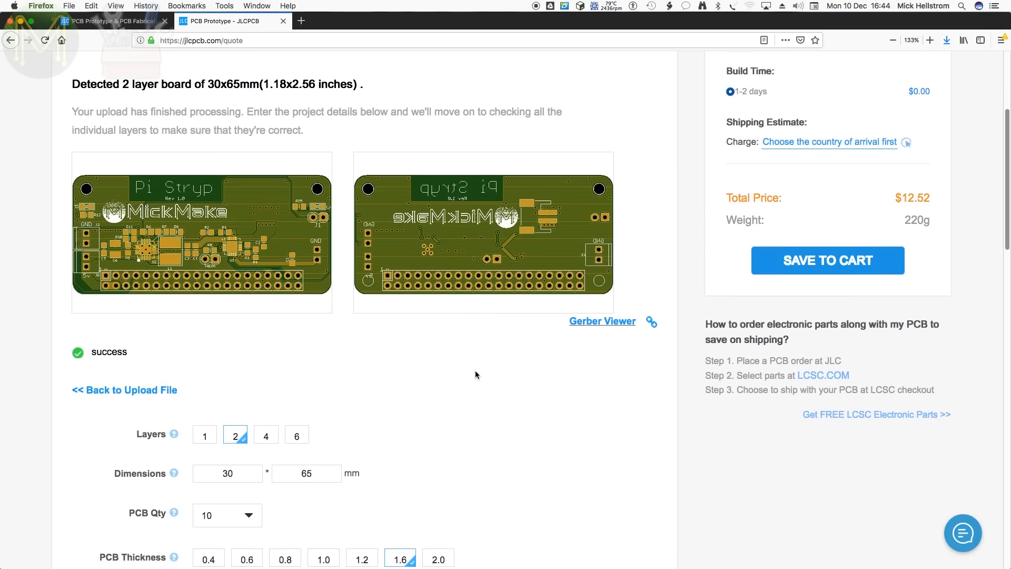
{"action": "scroll", "scroll_direction": "down", "scroll_amount": 3}
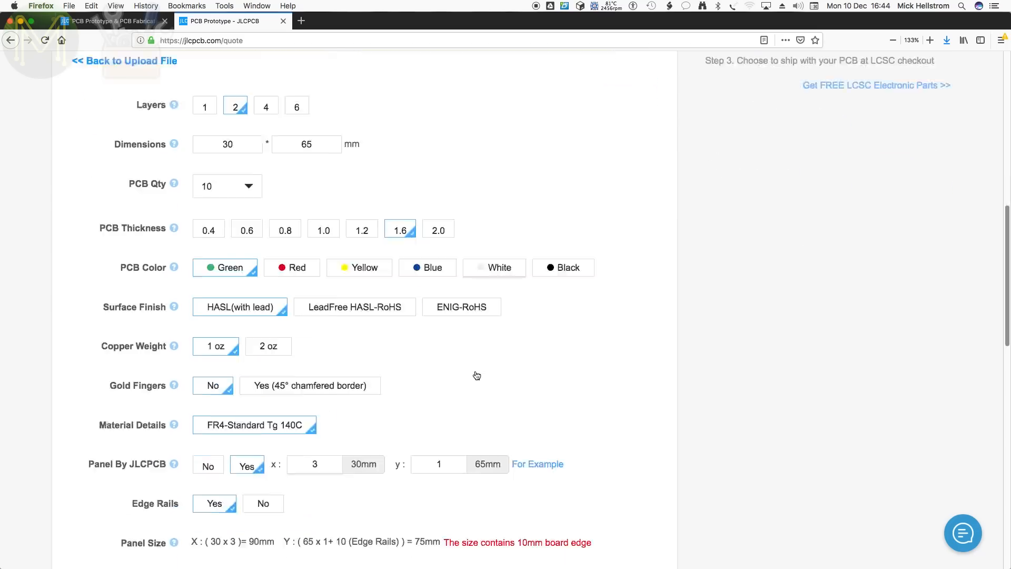
{"action": "scroll", "scroll_direction": "down", "scroll_amount": 3}
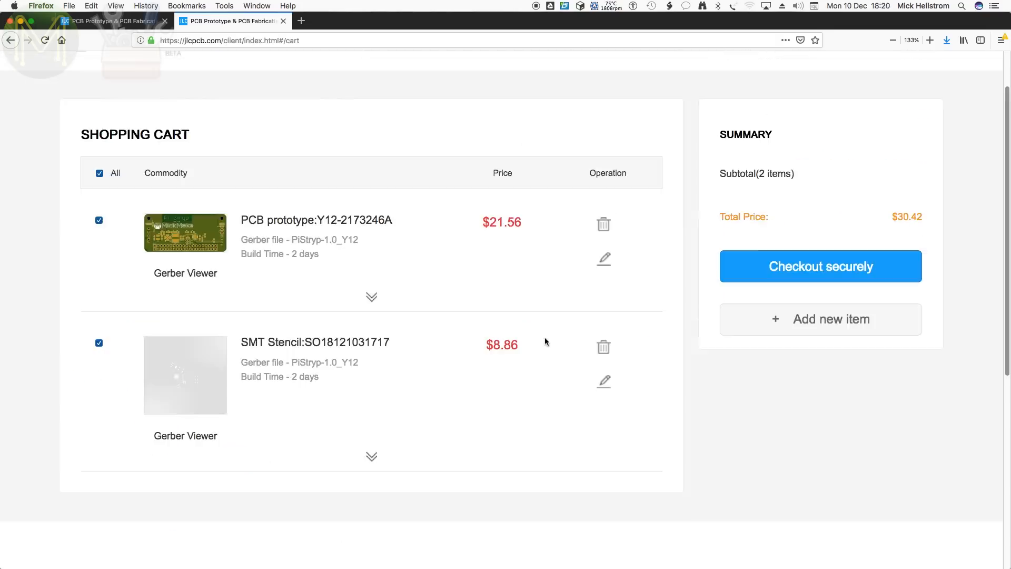
{"action": "mouse_move", "coordinate": [433, 313]}
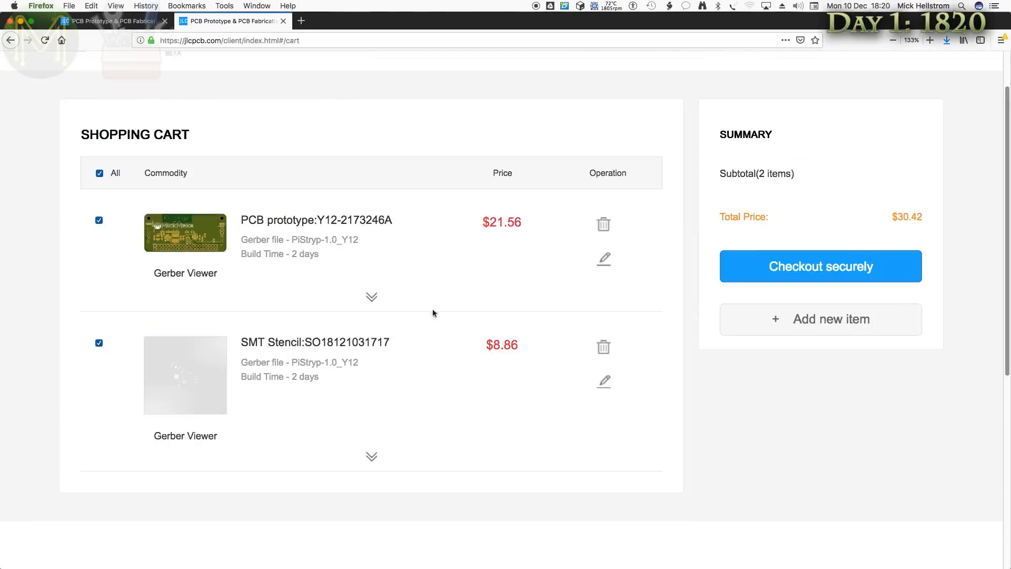
{"action": "mouse_move", "coordinate": [487, 358]}
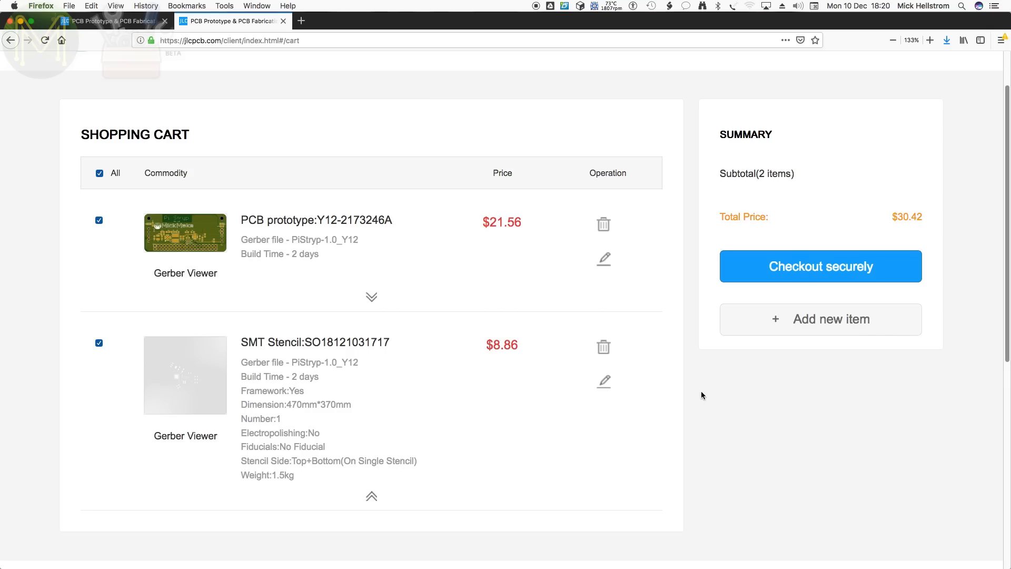
{"action": "mouse_move", "coordinate": [372, 319]}
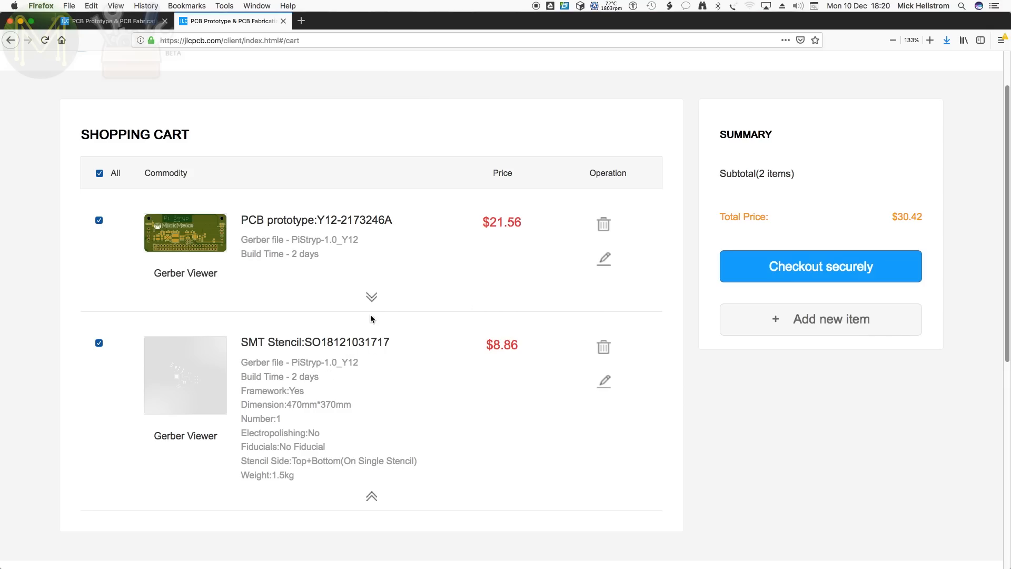
- Expand the PCB prototype specs in the cart and proceed to secure checkout with both items
{"action": "left_click", "coordinate": [372, 297]}
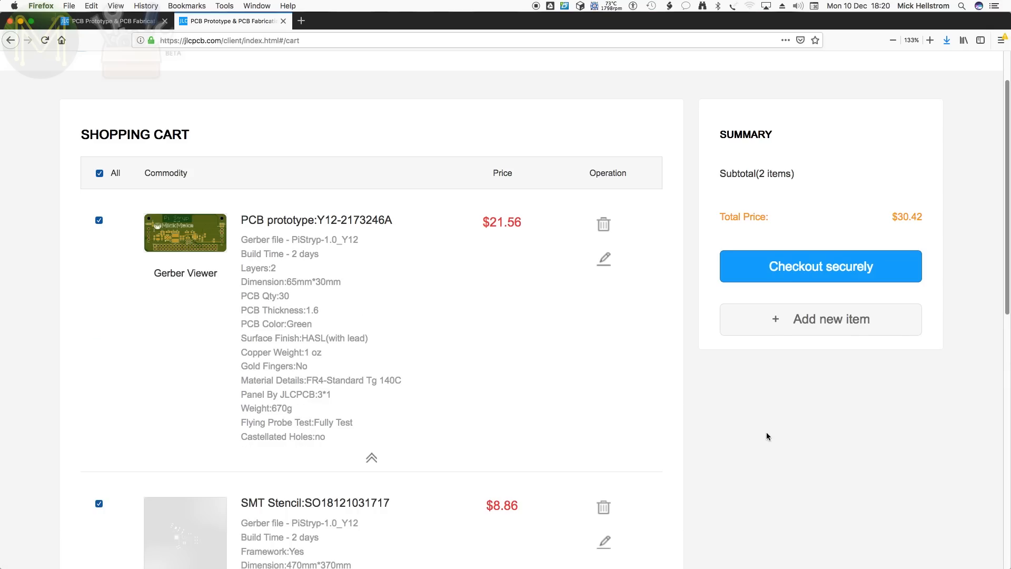
{"action": "scroll", "scroll_direction": "down", "scroll_amount": 3}
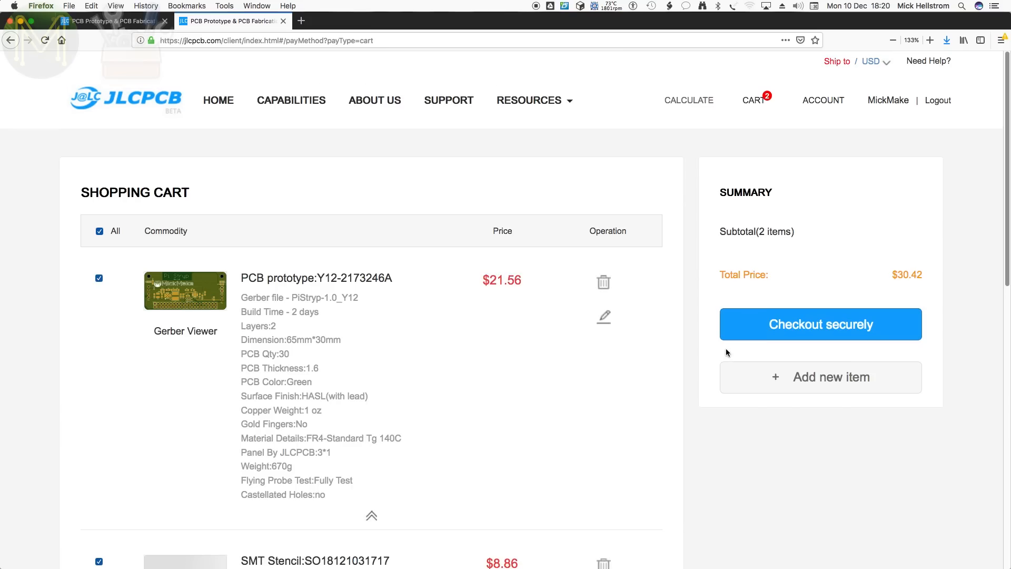
{"action": "left_click", "coordinate": [819, 323]}
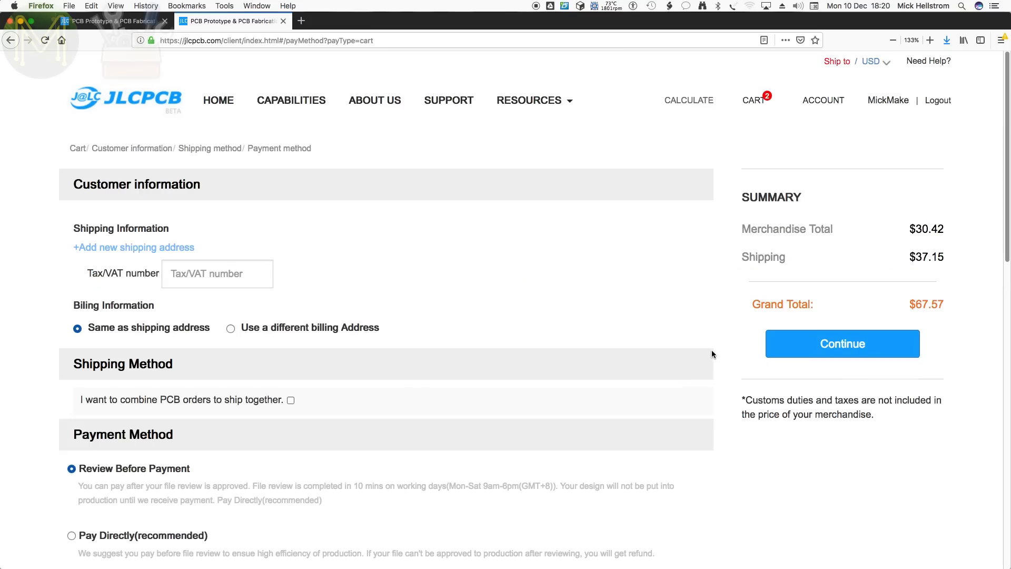